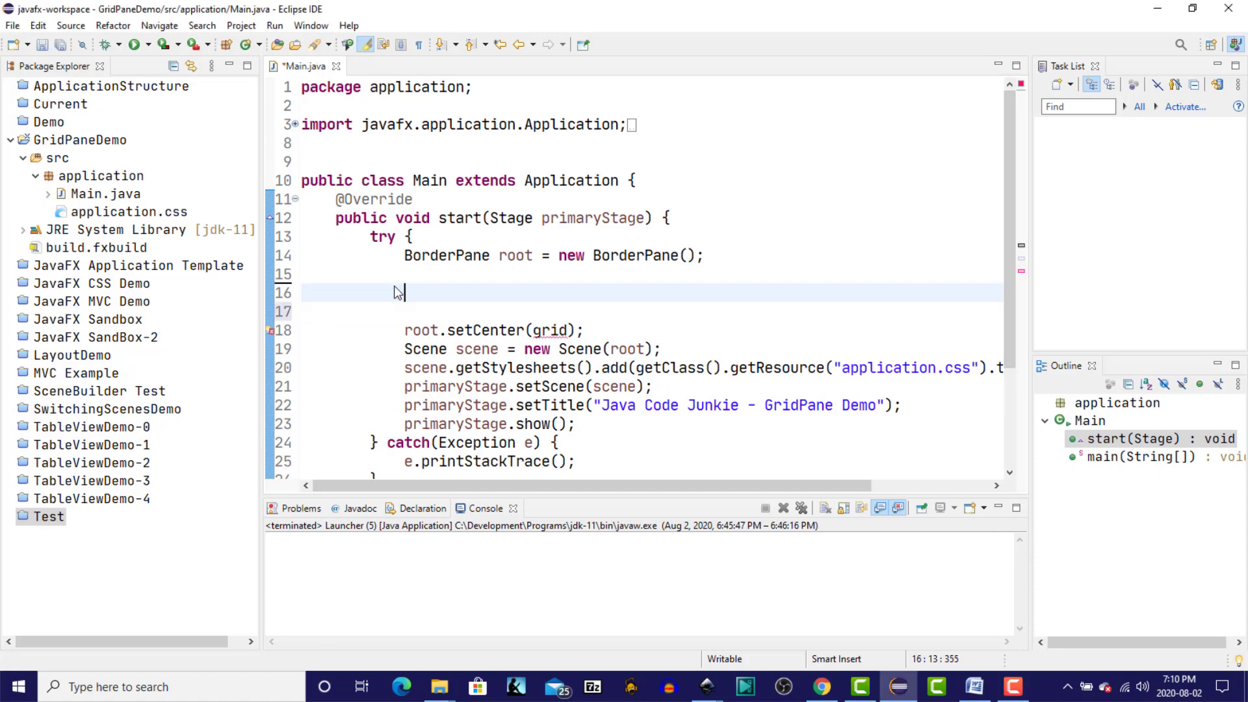
Step: Declare the GridPane grid = new GridPane() at the start of the layout code
{"action": "type", "text": "GridP"}
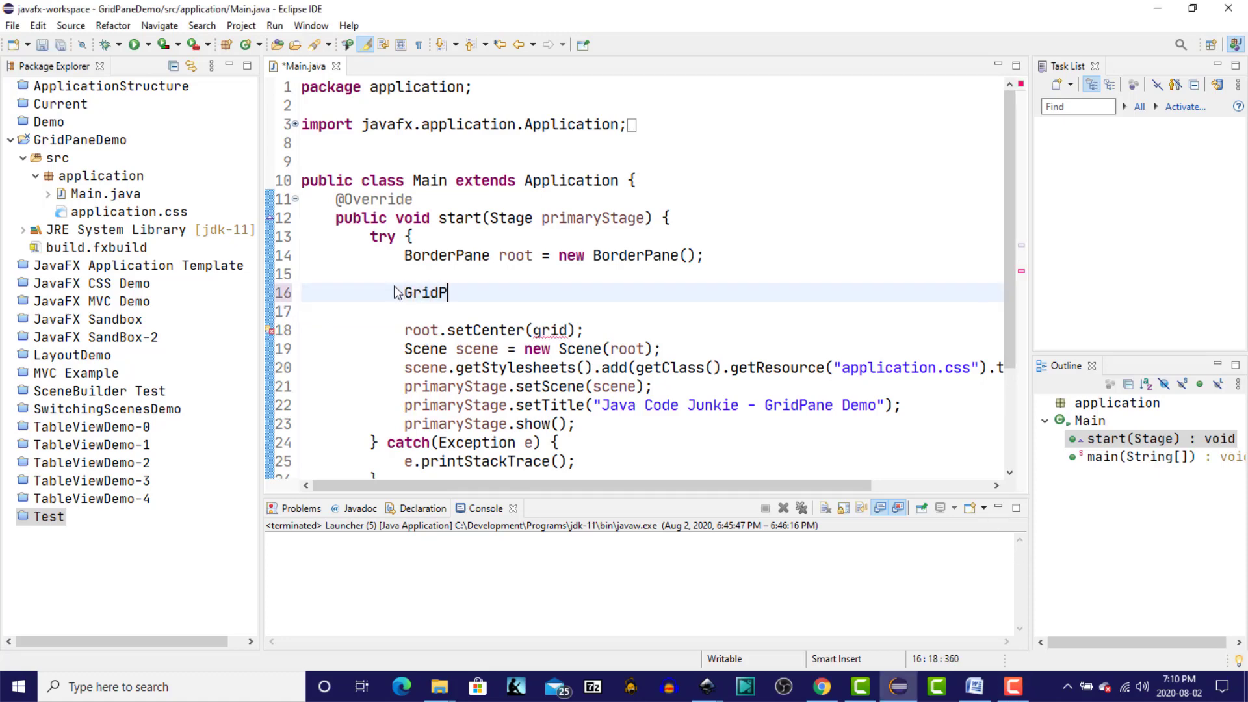
{"action": "type", "text": "ane grid = new G"}
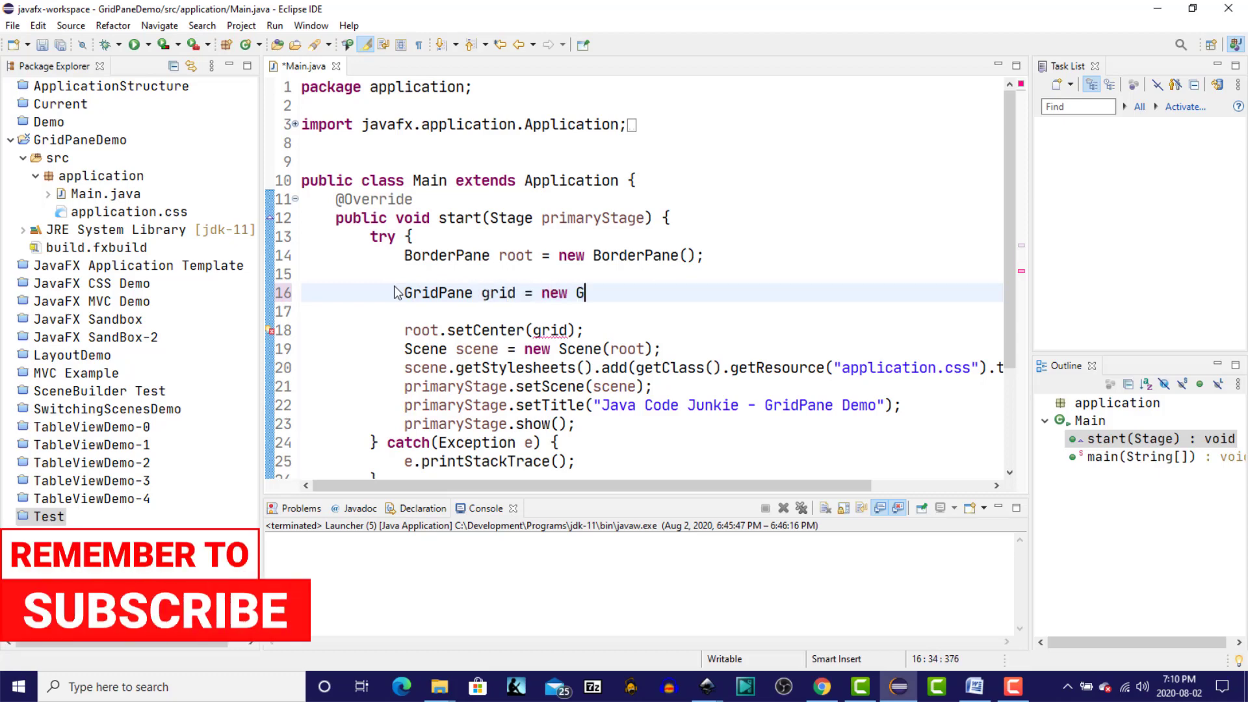
{"action": "type", "text": "ridPane();"}
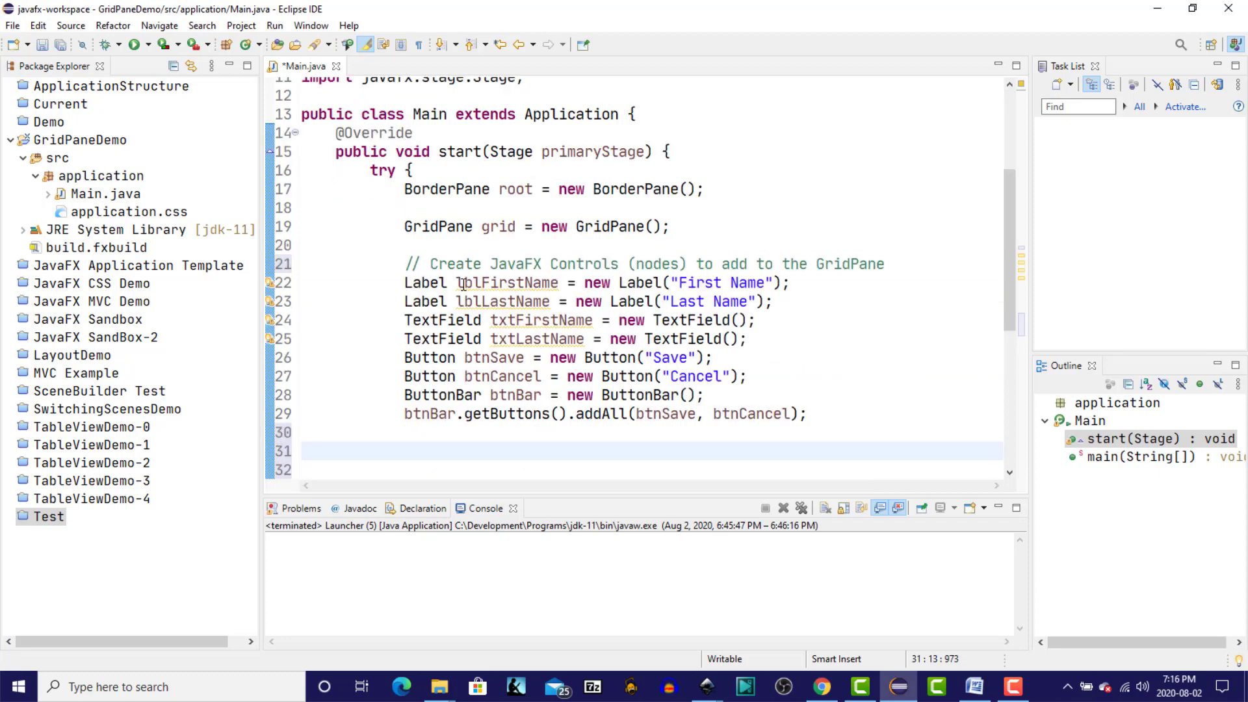
Step: Start a grid.add call on line 31 with the column/row/span overload from content assist
{"action": "left_click", "coordinate": [406, 451]}
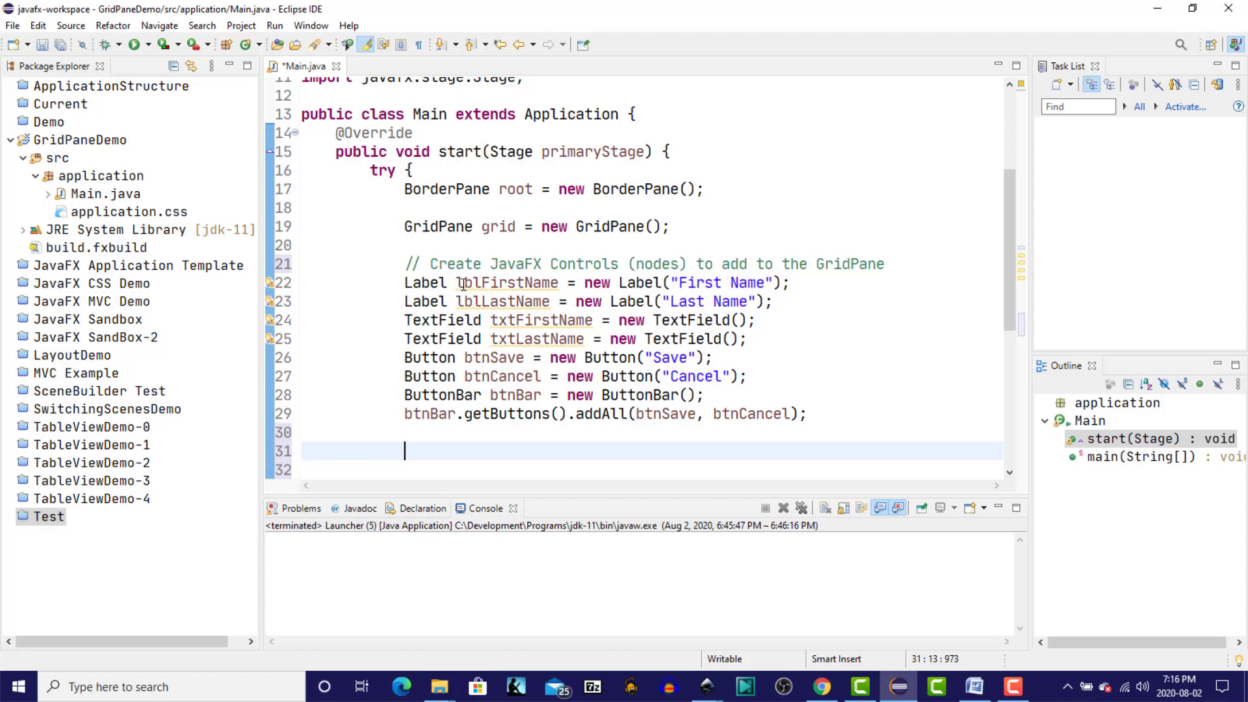
{"action": "type", "text": "grid."}
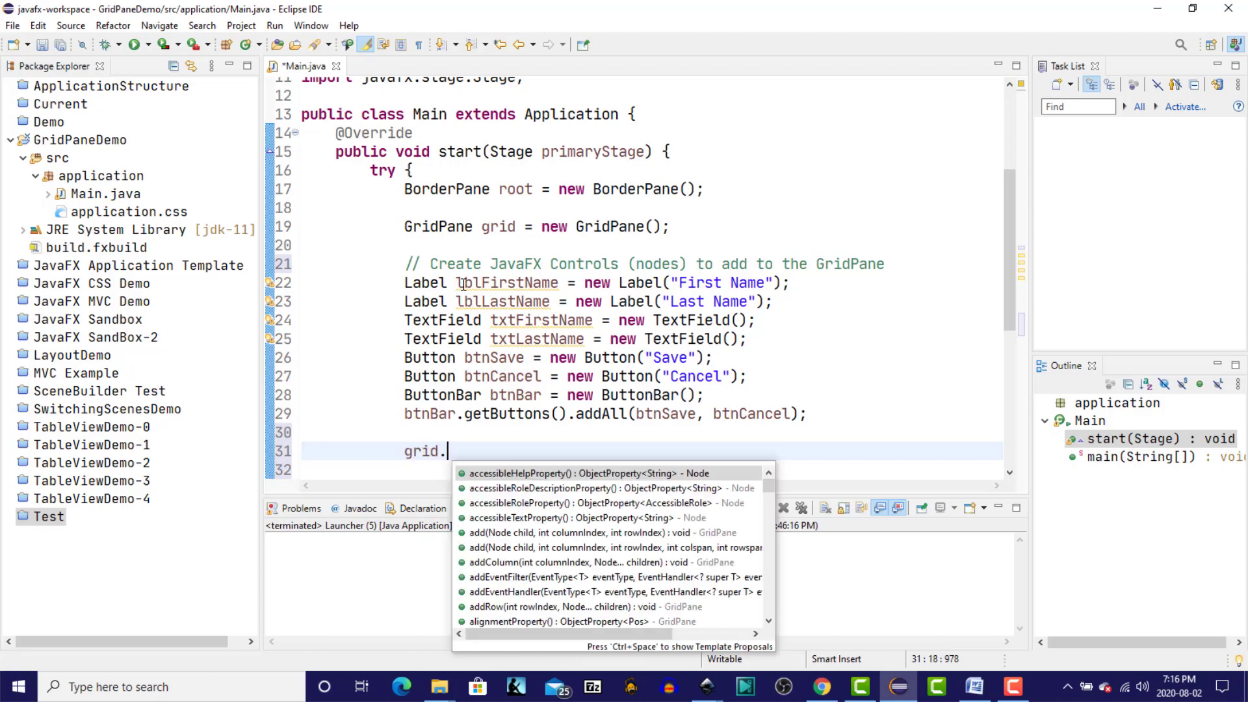
{"action": "type", "text": "add"}
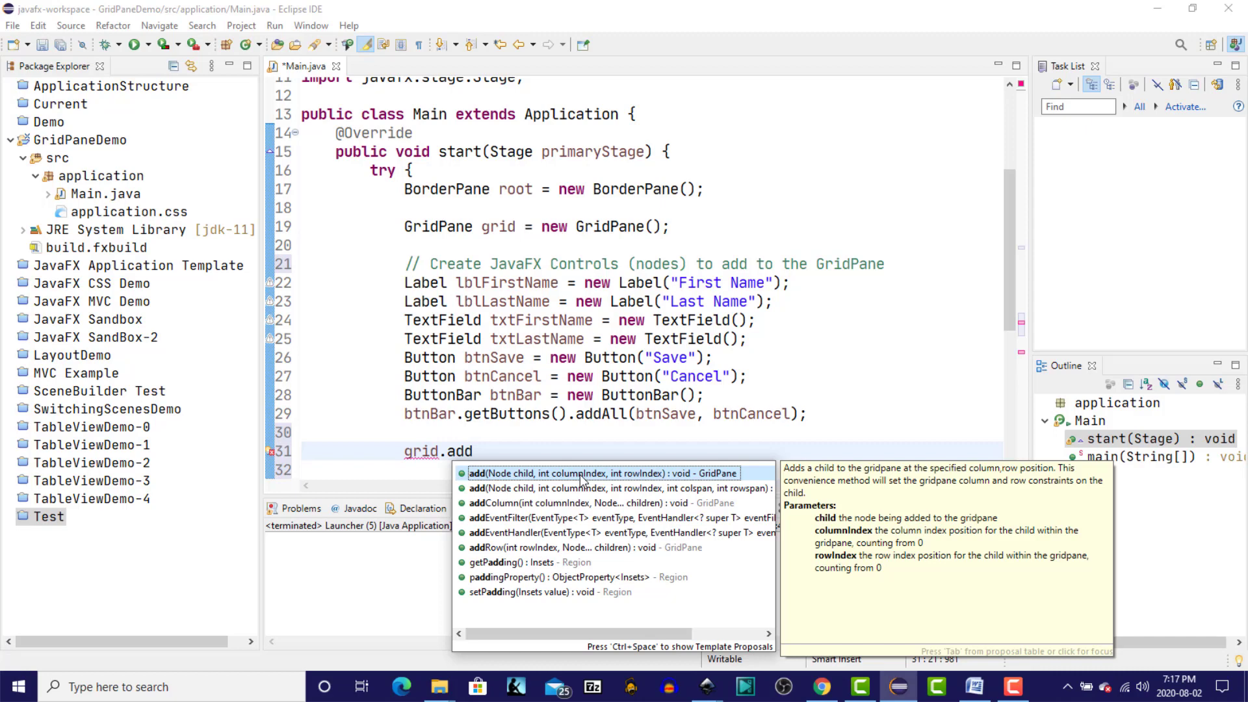
{"action": "mouse_move", "coordinate": [641, 488]}
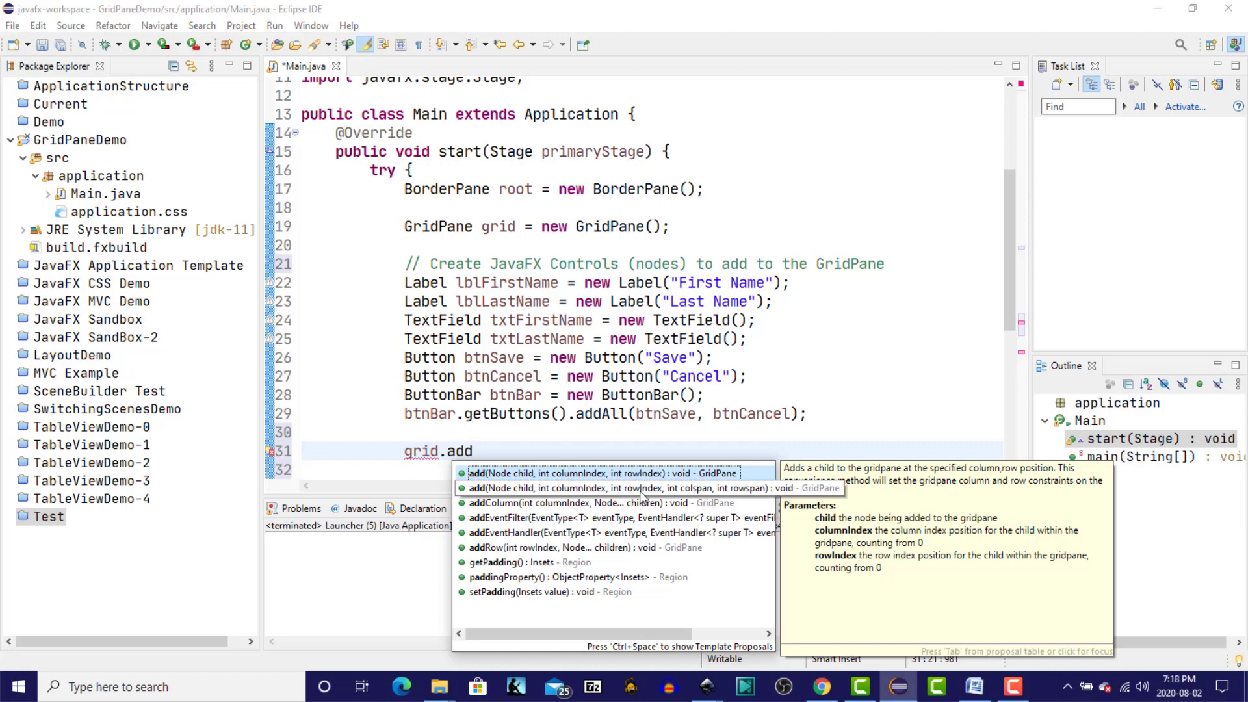
{"action": "mouse_move", "coordinate": [637, 473]}
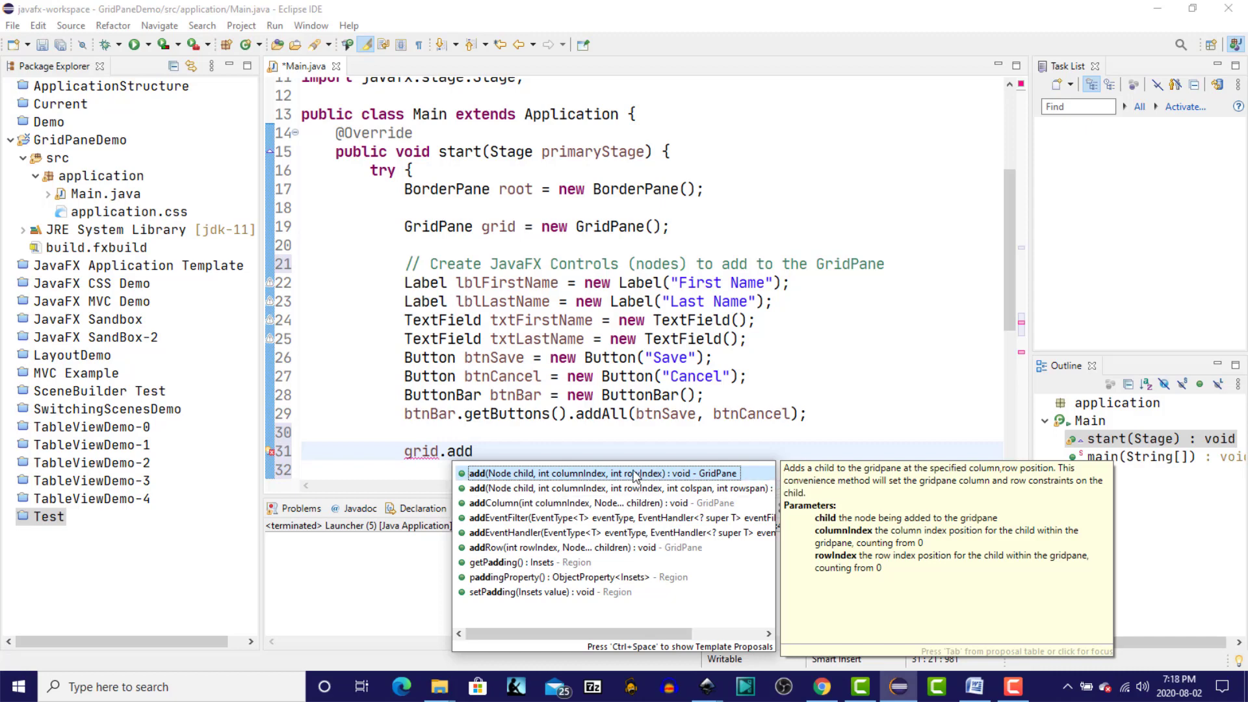
{"action": "mouse_move", "coordinate": [641, 491]}
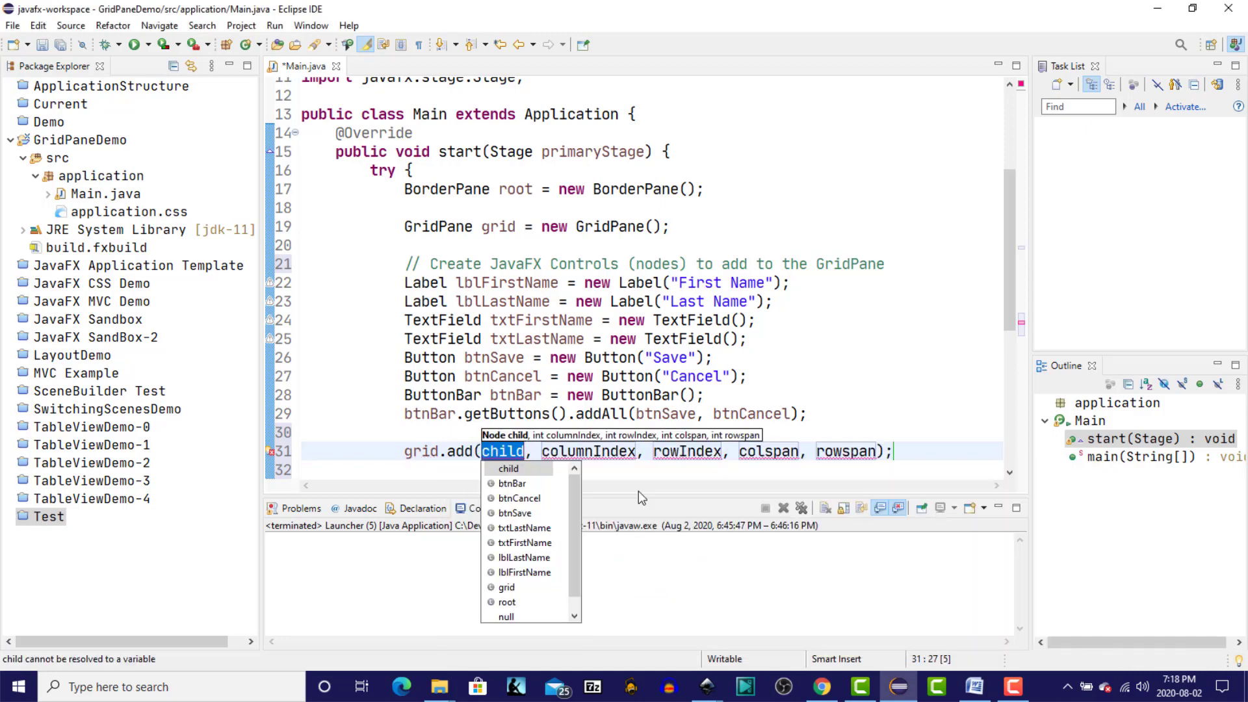
Step: Add lblFirstName to the grid at column 0, row 0, span 1x1
{"action": "left_click", "coordinate": [524, 572]}
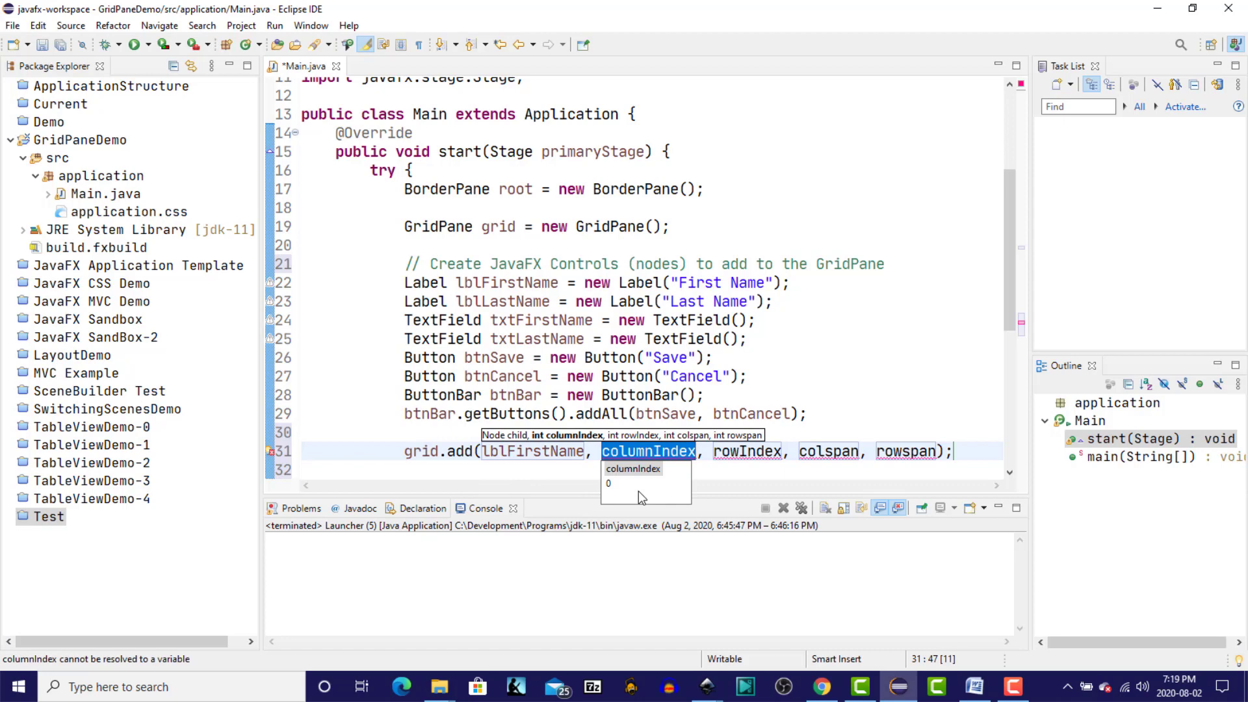
{"action": "type", "text": "0, 0,"}
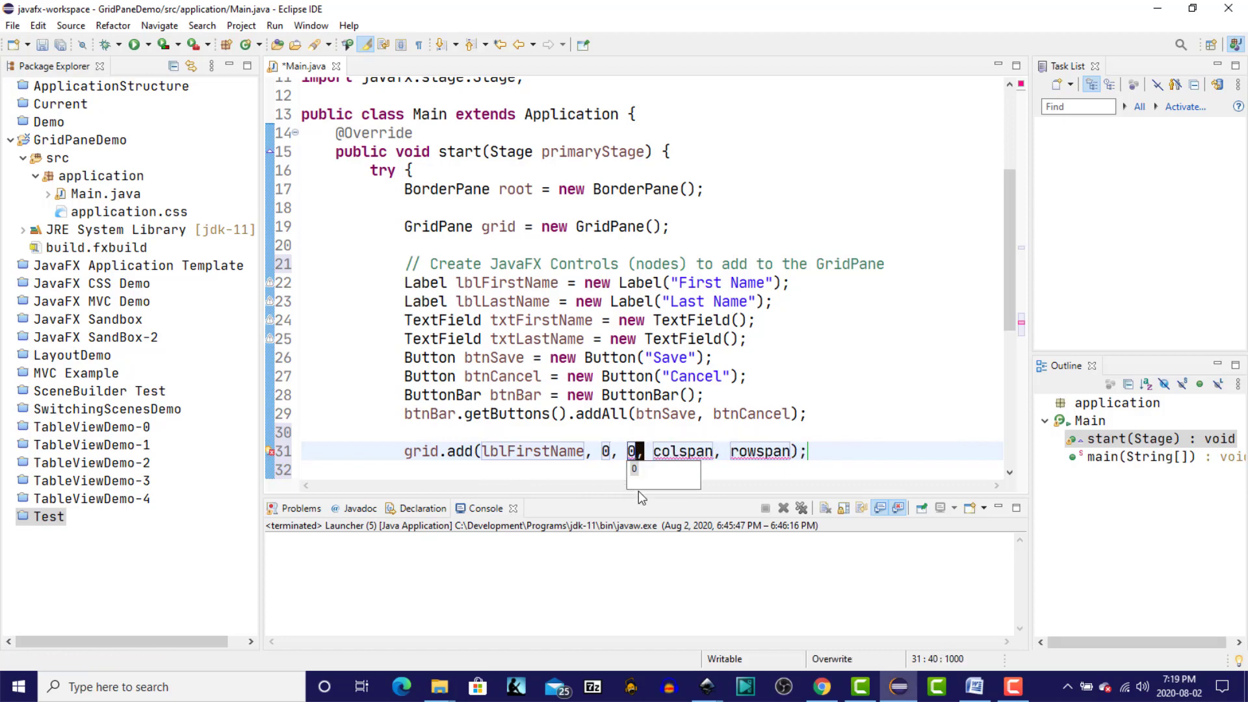
{"action": "type", "text": "1"}
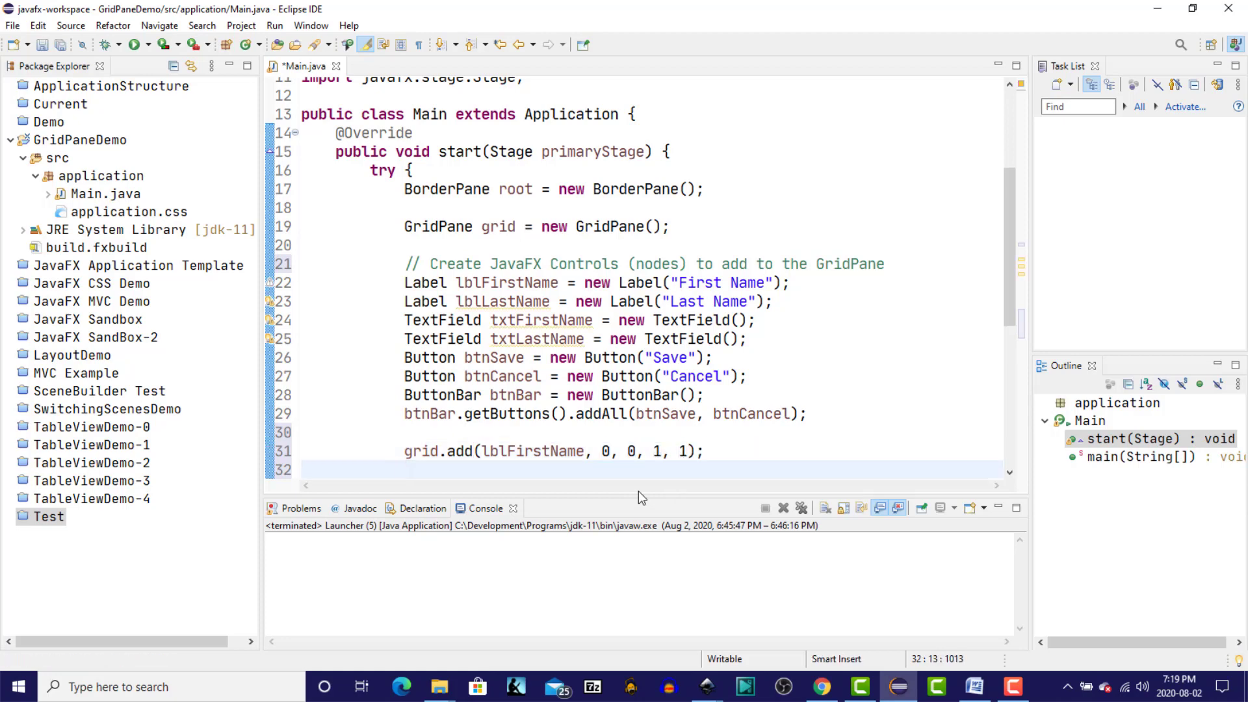
Step: Add txtFirstName at column 1 row 0, and the last name label and field on row 1
{"action": "type", "text": "grid.add(txtFirstName, 1, rowIndex);"}
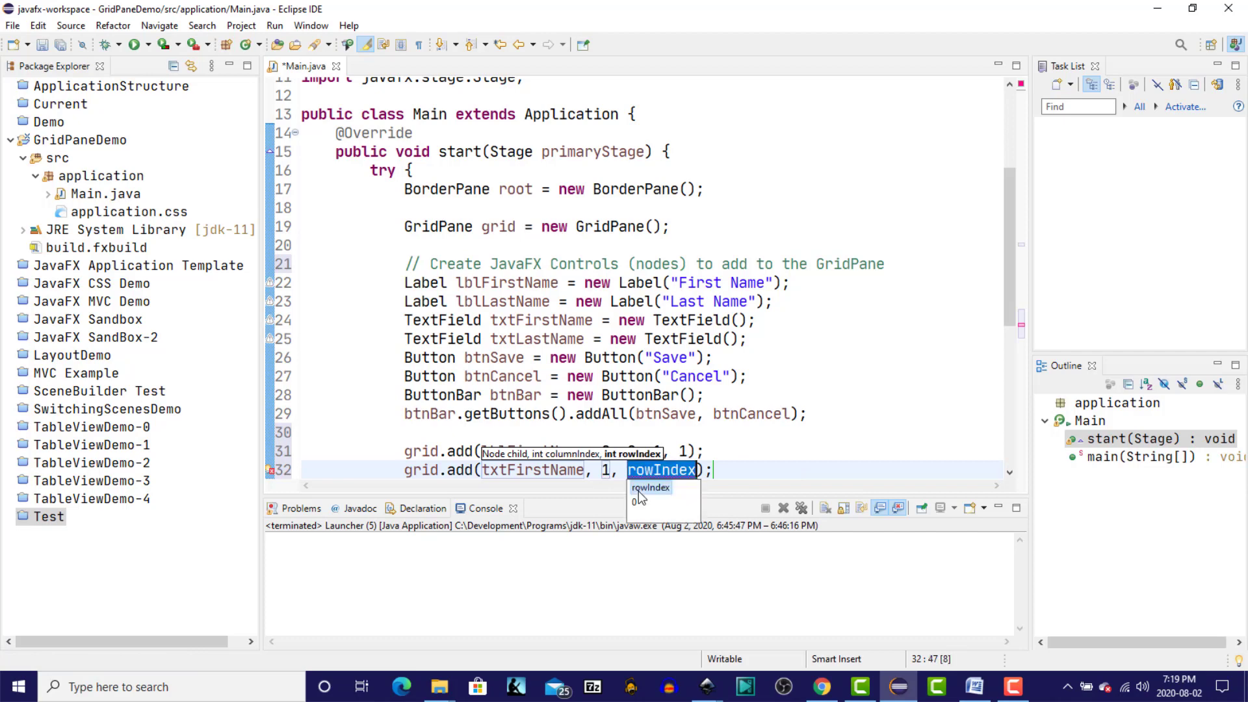
{"action": "type", "text": "0, 1,"}
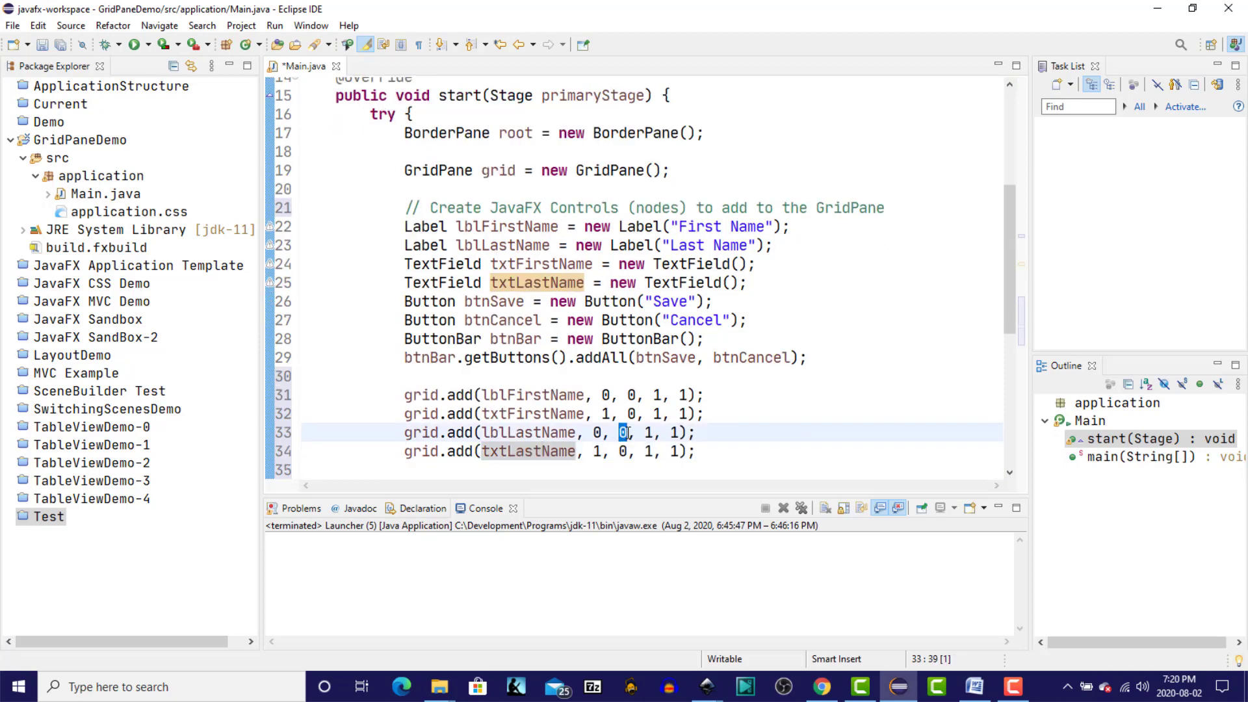
{"action": "type", "text": "1"}
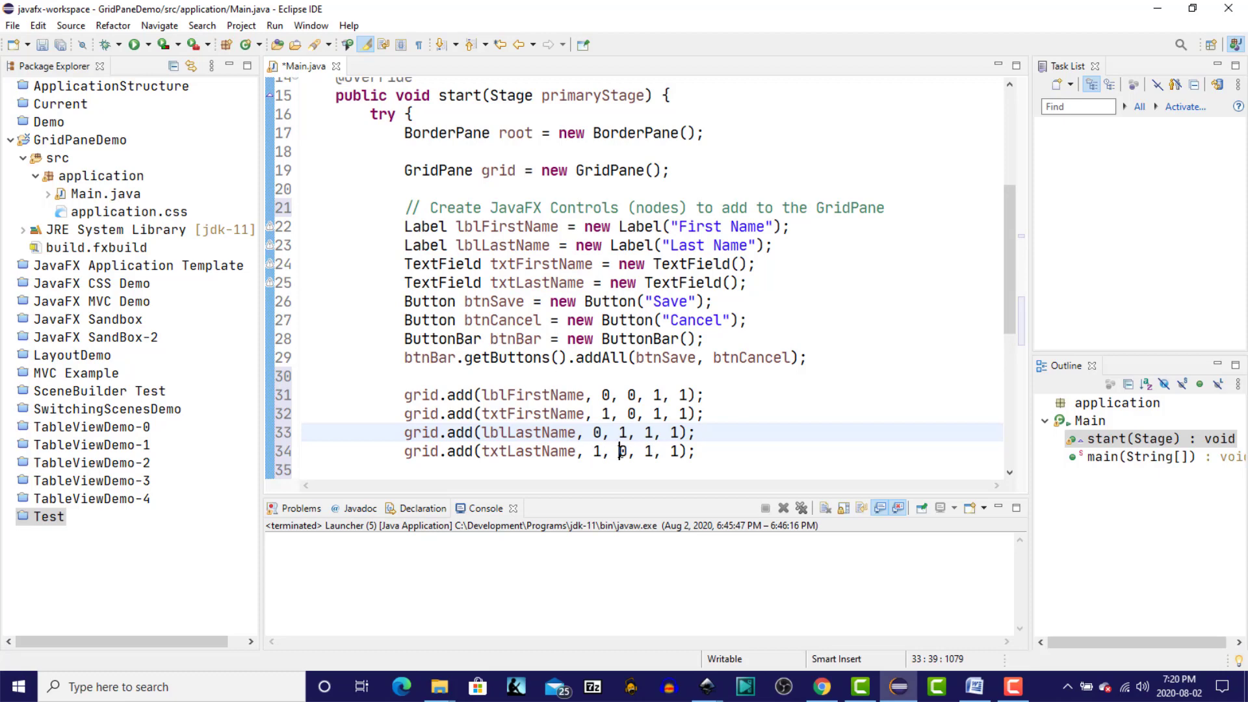
{"action": "type", "text": "1"}
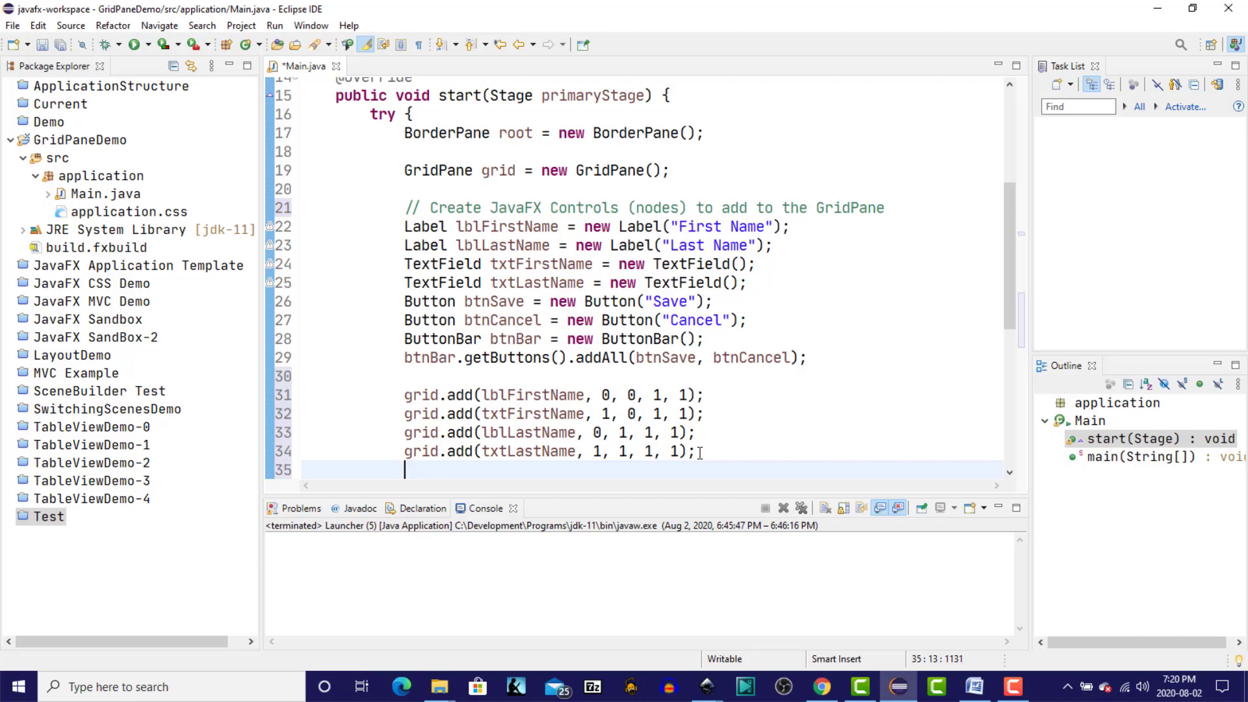
Step: Add btnBar to the grid at column 0, row 2, spanning 2 columns and 1 row
{"action": "type", "text": "grid.add(btnBar, columnIndex, rowIndex);"}
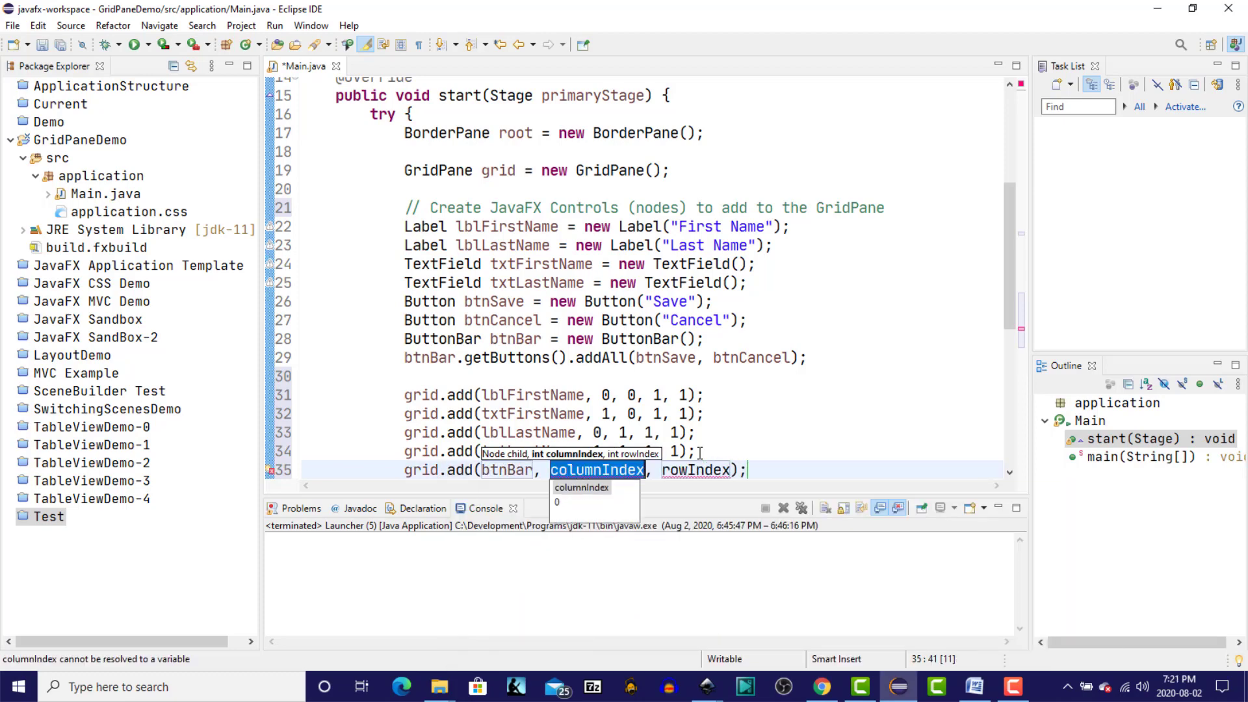
{"action": "type", "text": "0"}
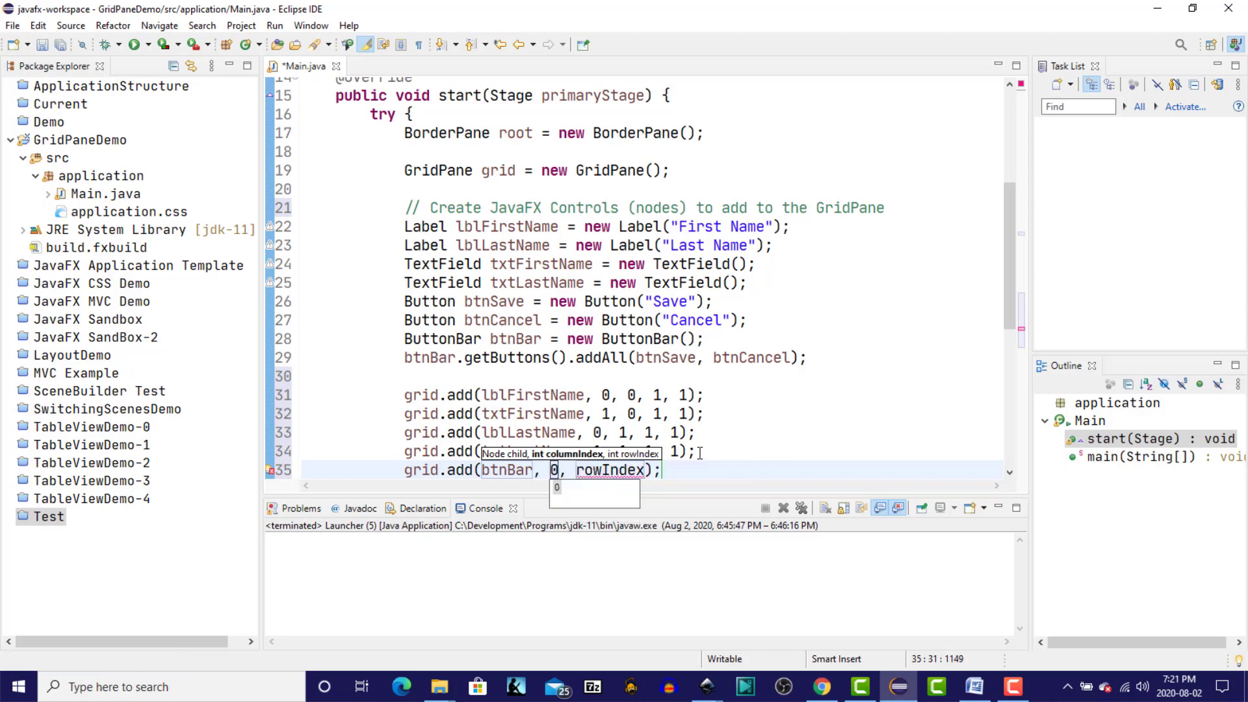
{"action": "type", "text": "rowIndex"}
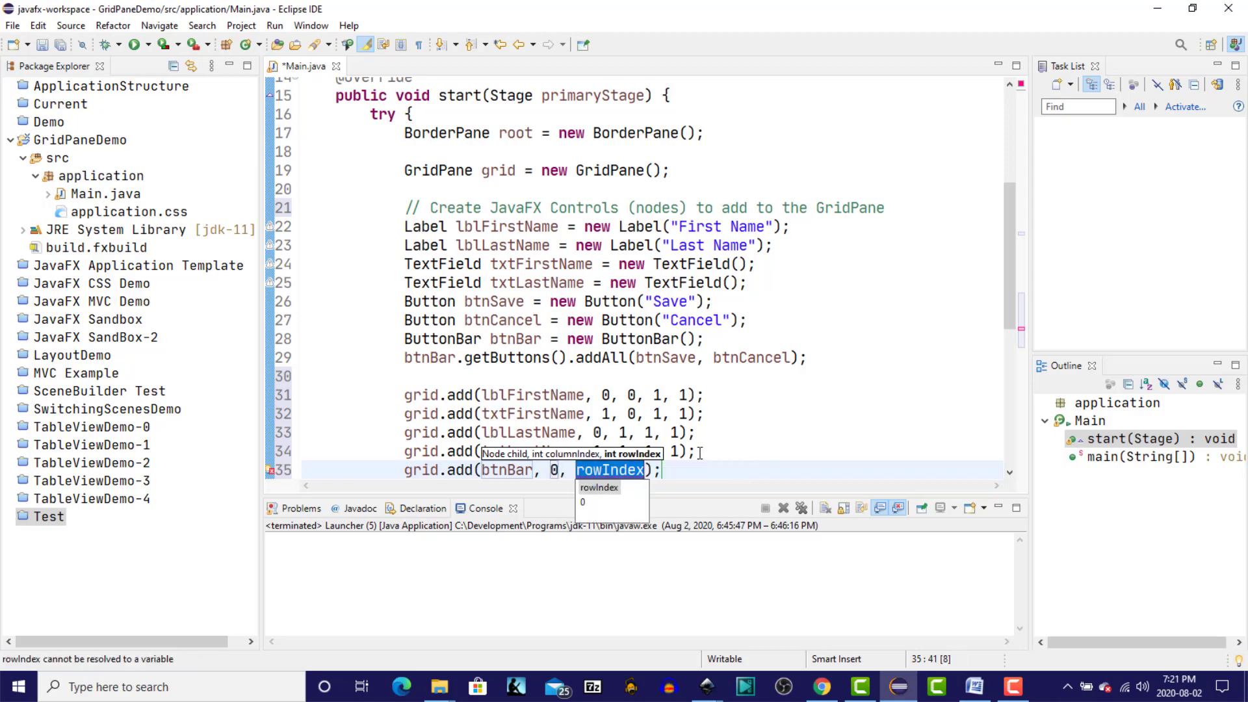
{"action": "type", "text": "2,"}
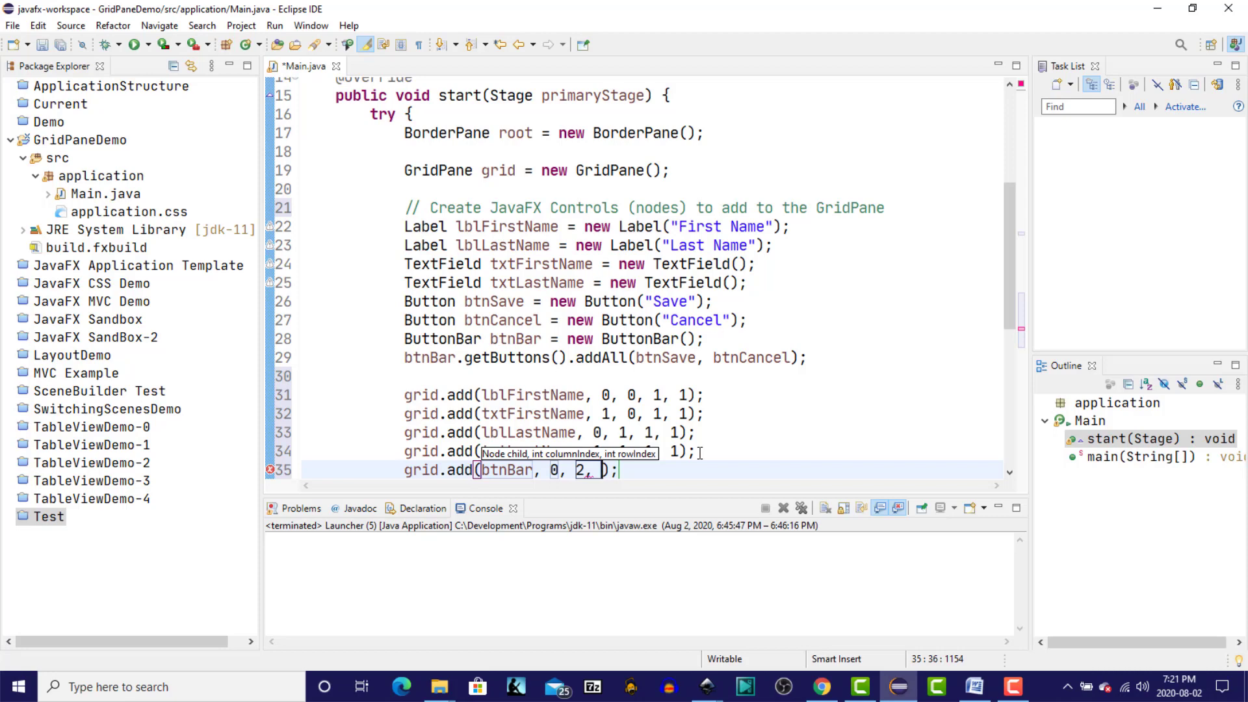
{"action": "type", "text": "2, 1"}
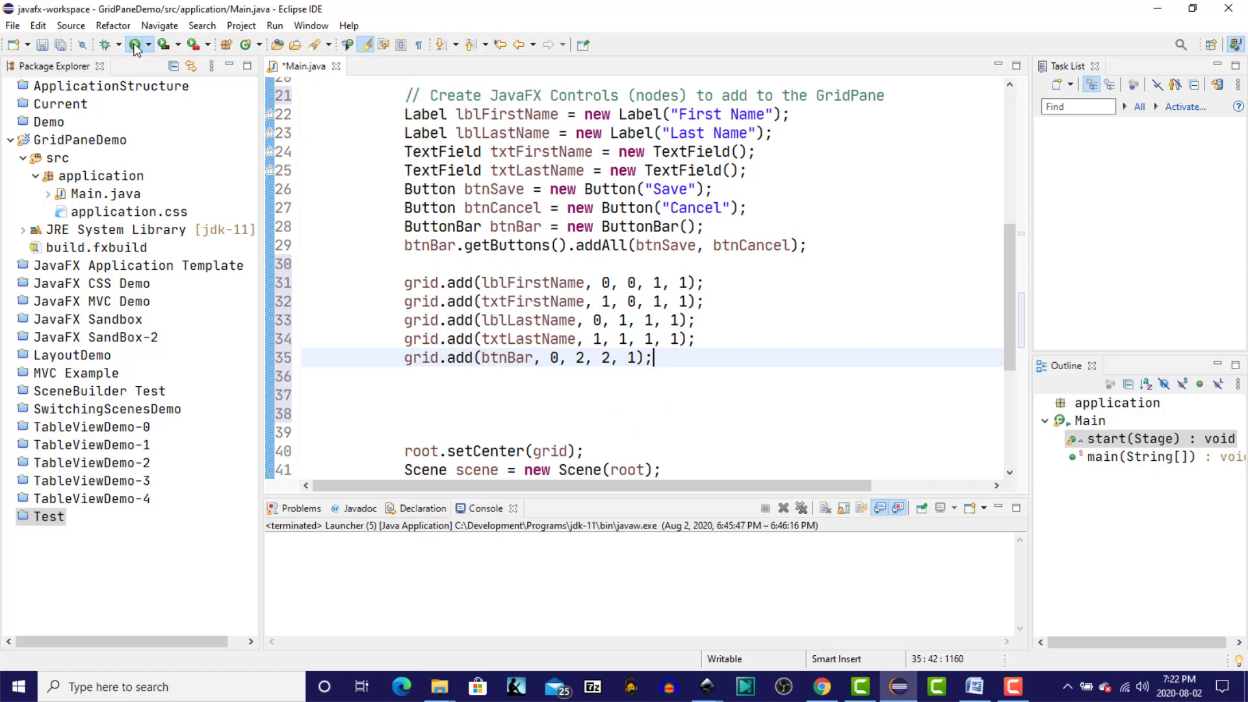
Step: Run the form, try the Last Name field, widen the window, then begin a // Set comment
{"action": "left_click", "coordinate": [131, 45]}
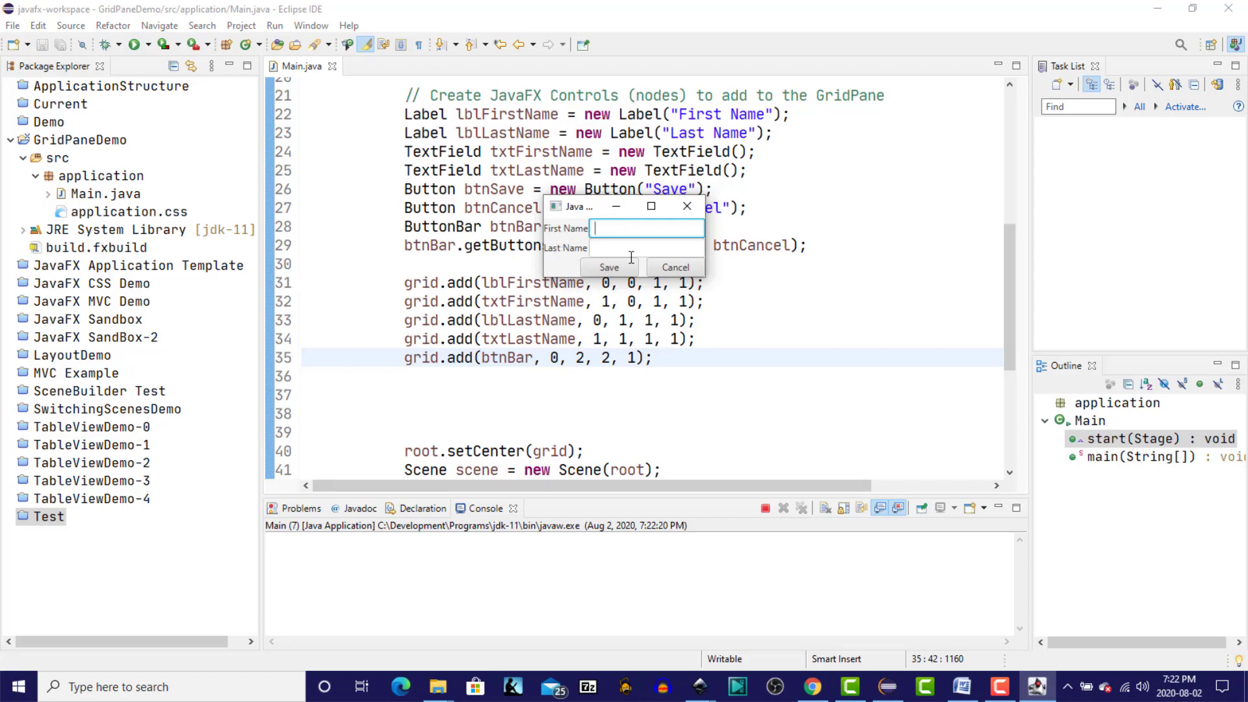
{"action": "left_click", "coordinate": [646, 247]}
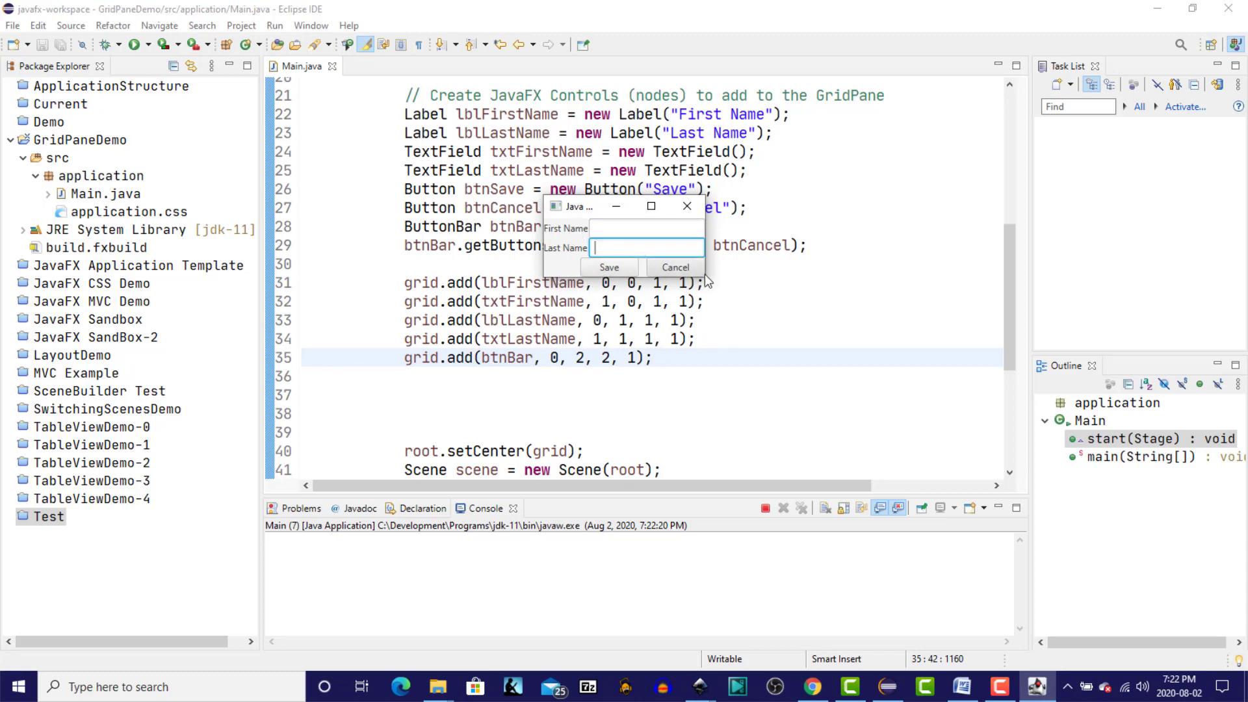
{"action": "left_click_drag", "start_coordinate": [709, 281], "coordinate": [728, 299]}
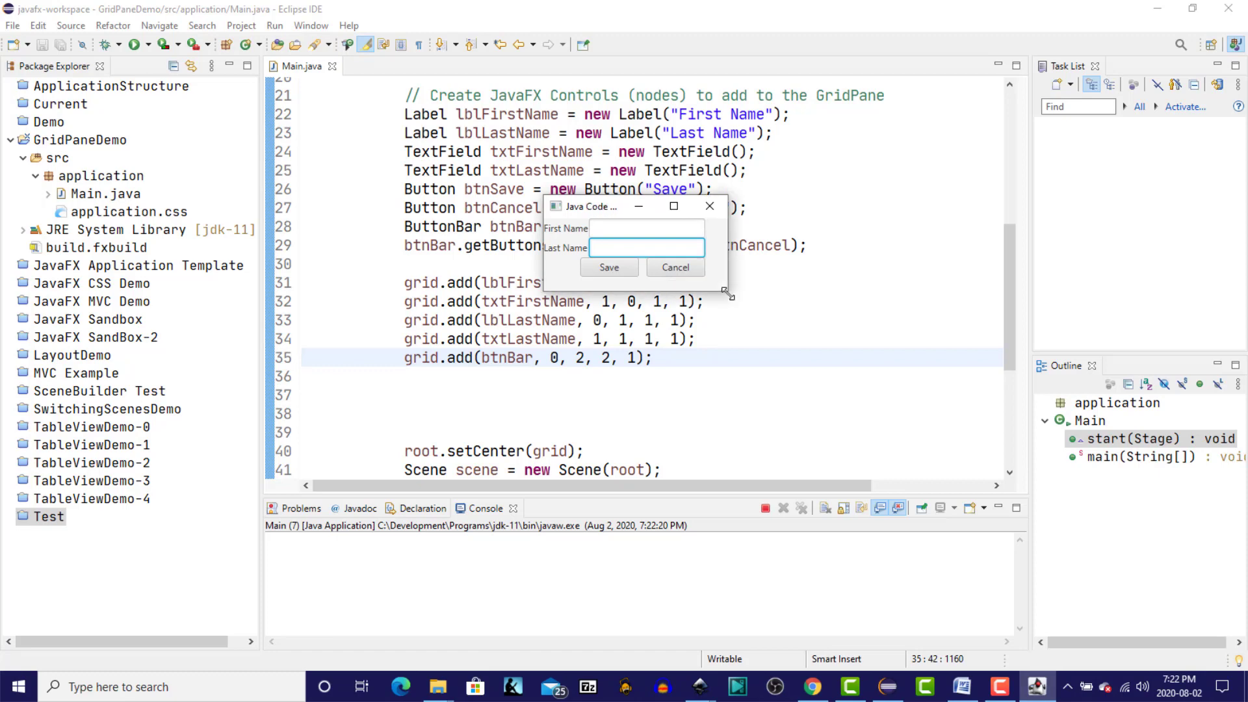
{"action": "type", "text": "// Set"}
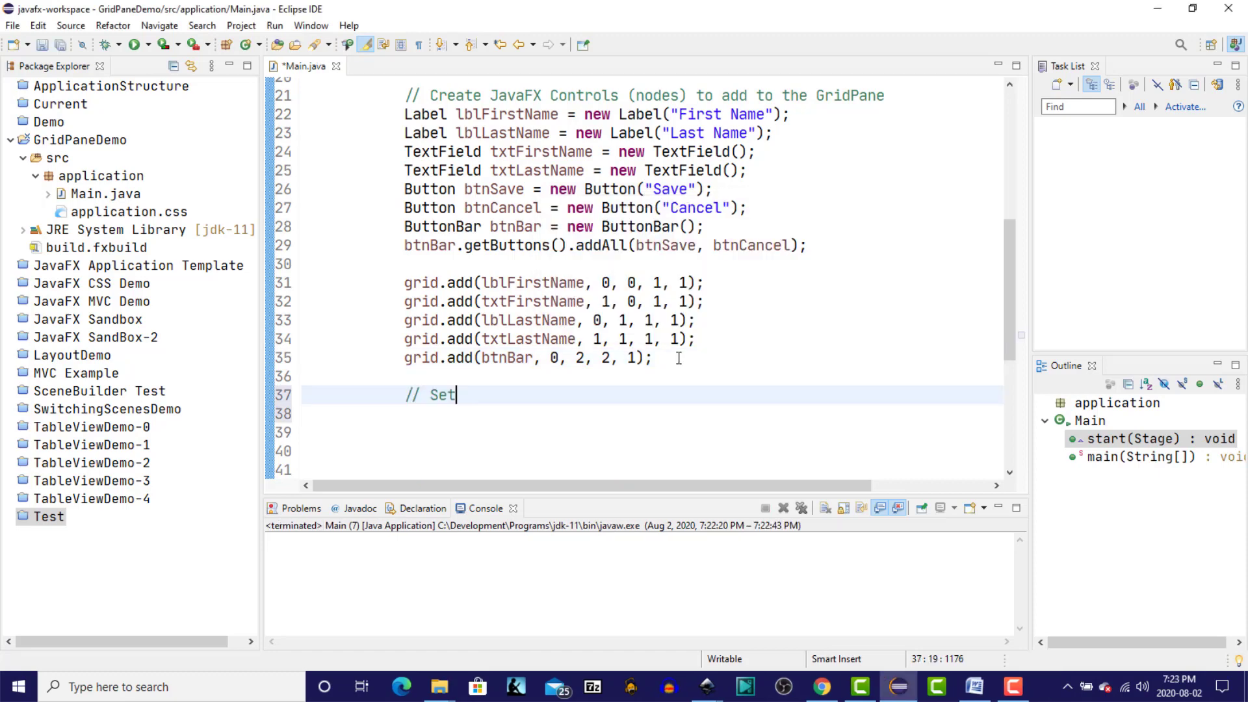
Step: Under a Column and Row Gap comment, set grid Hgap to 10 and Vgap to 5
{"action": "type", "text": "Column and Row Gap"}
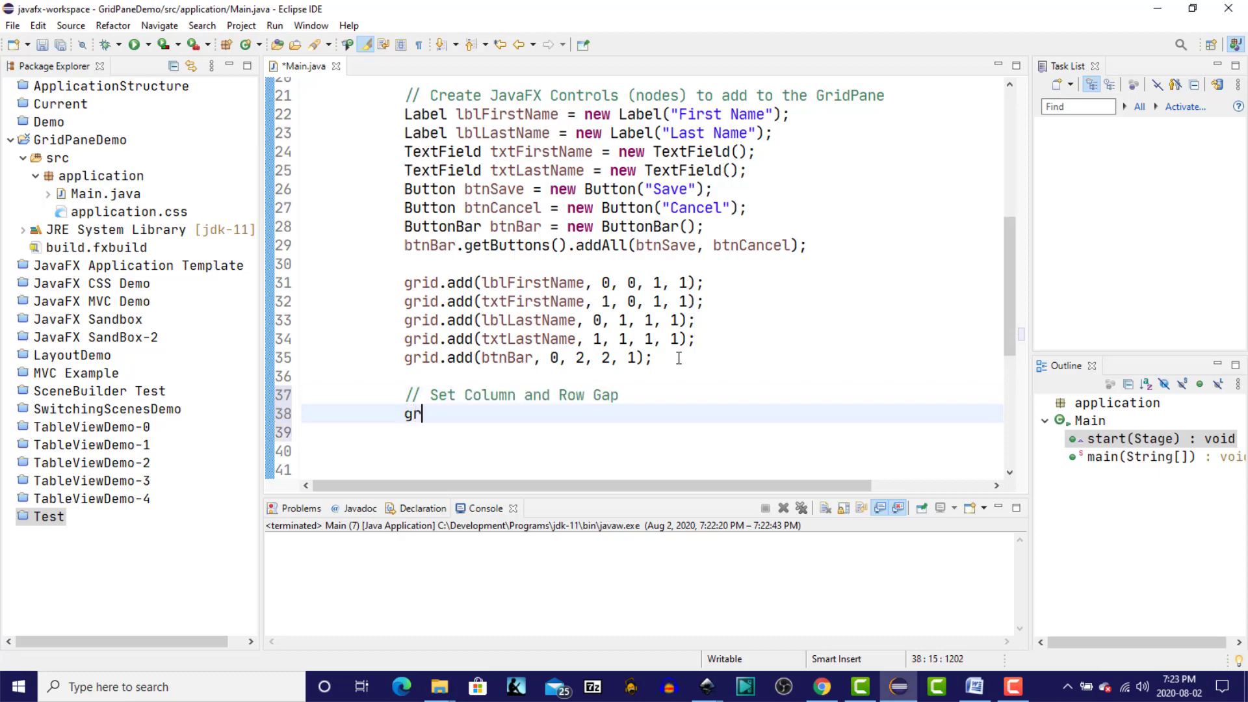
{"action": "type", "text": "id.set"}
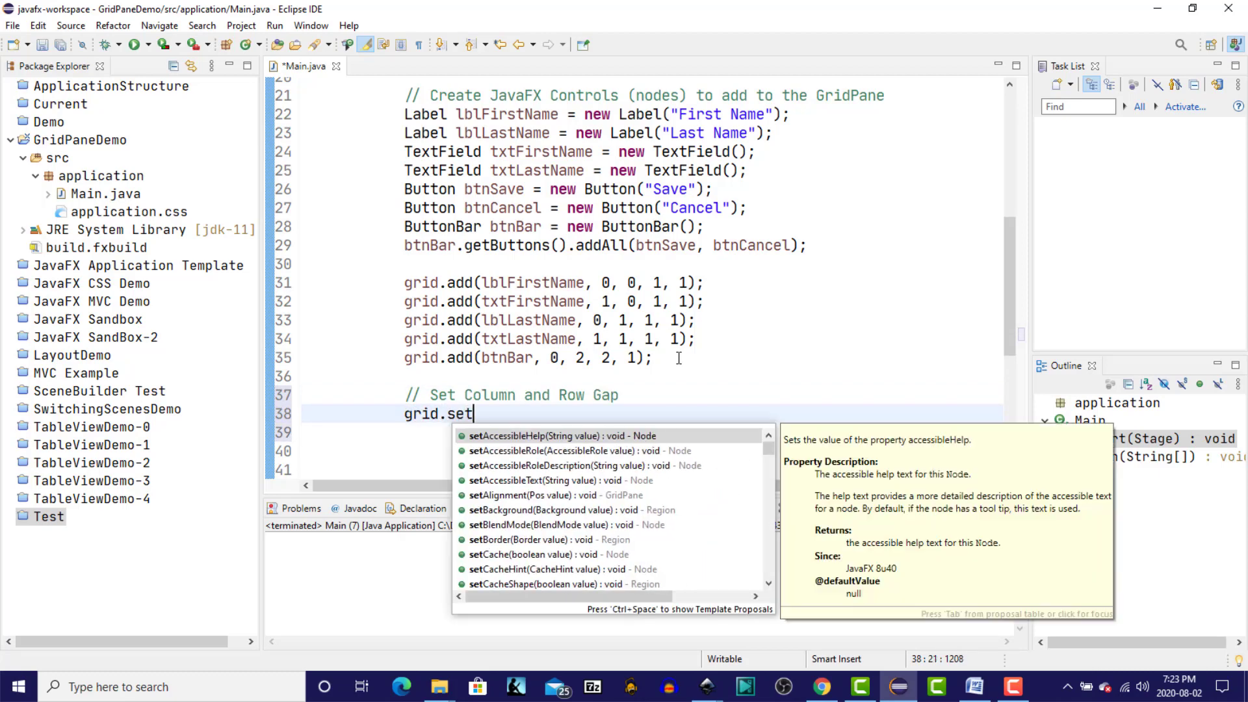
{"action": "type", "text": "h"}
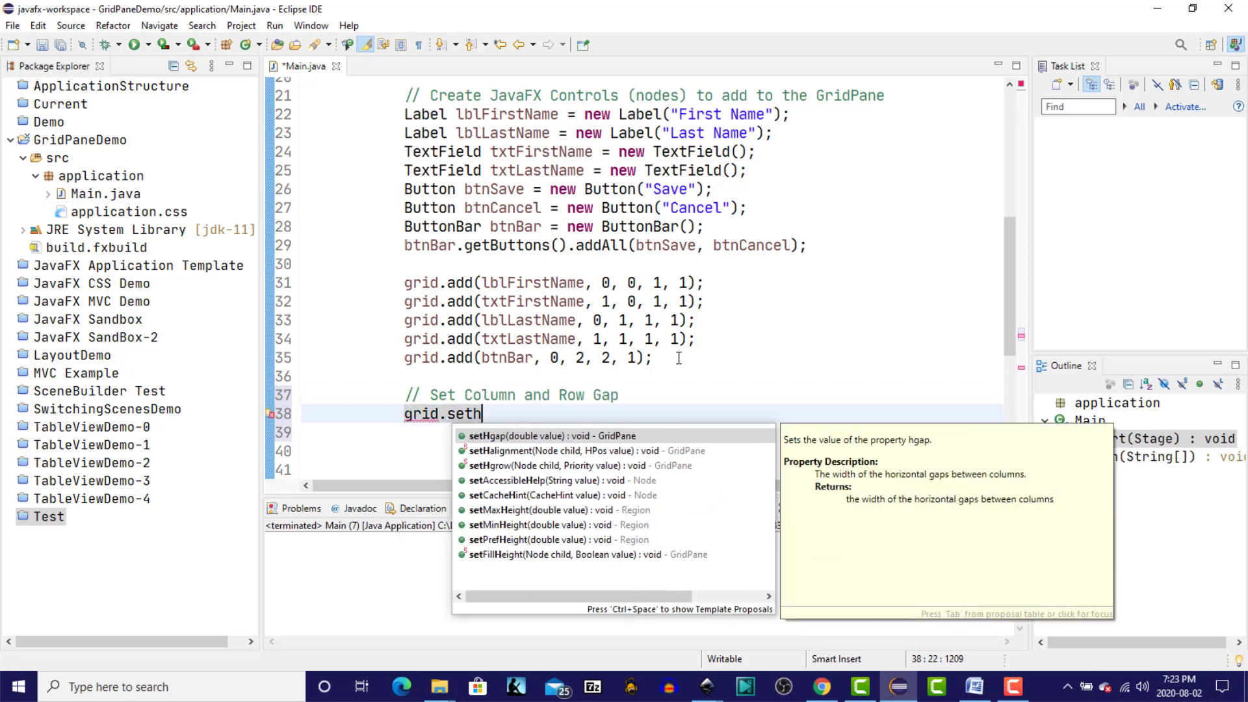
{"action": "left_click", "coordinate": [543, 436]}
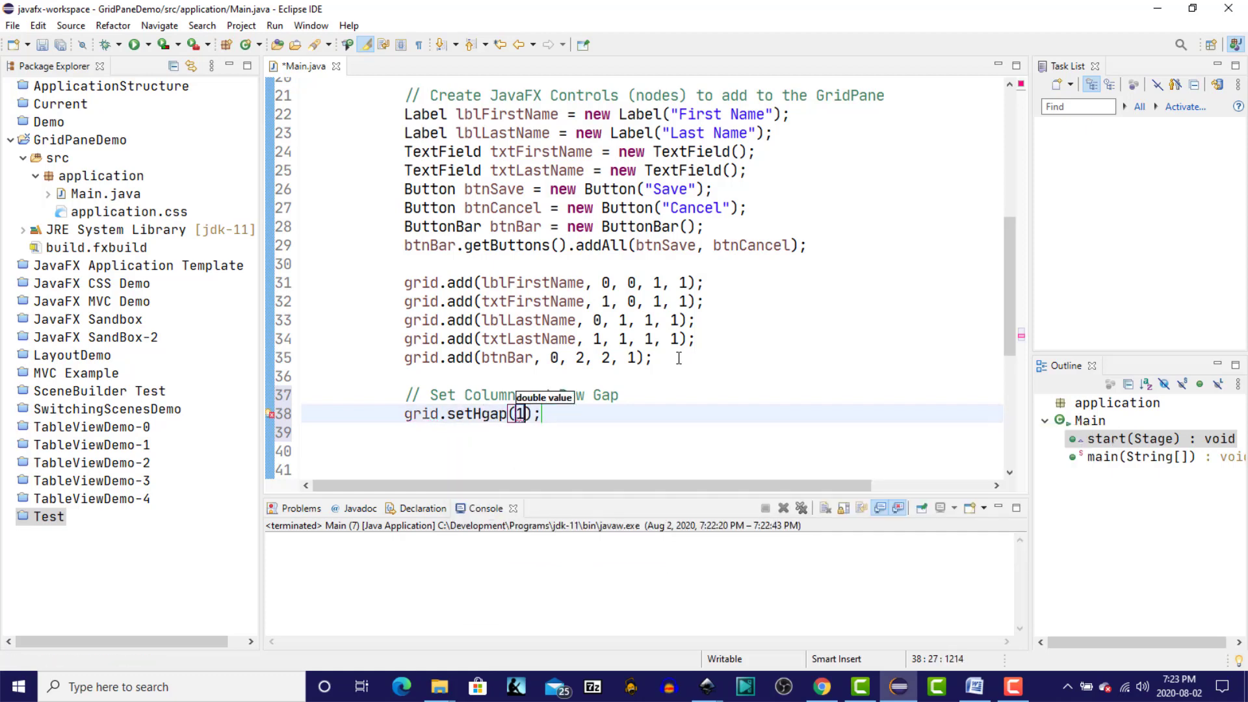
{"action": "type", "text": "0"}
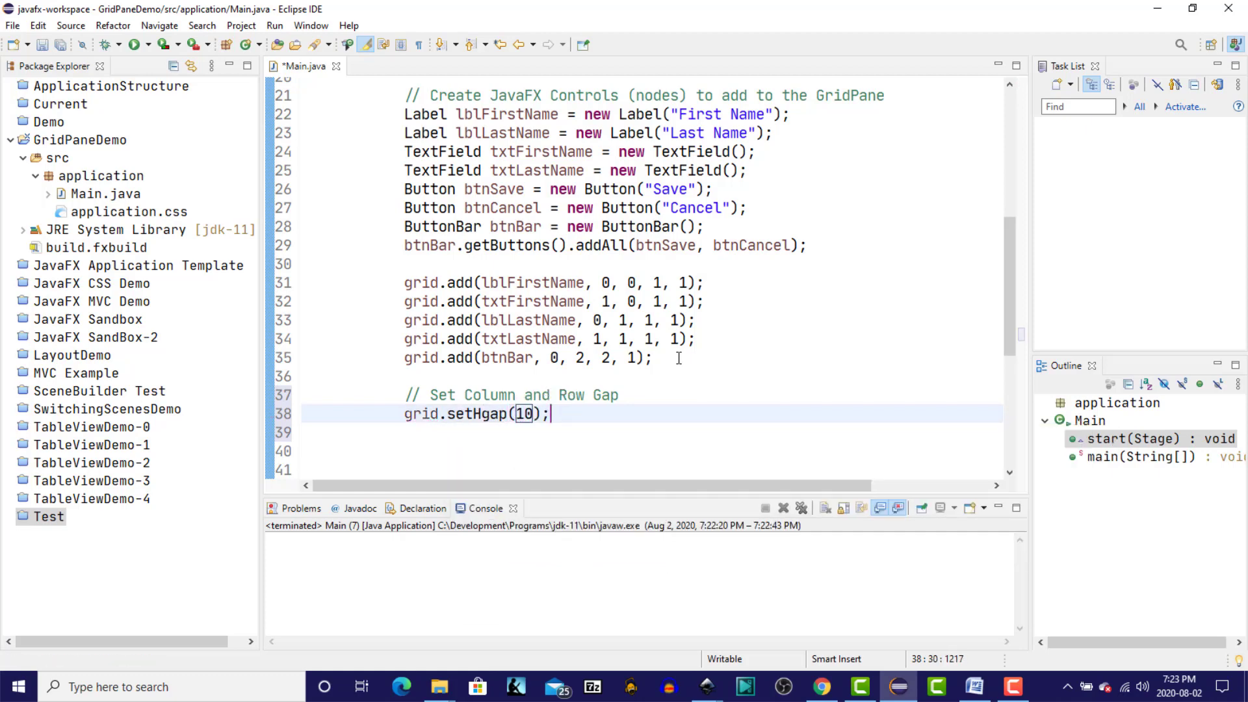
{"action": "type", "text": "grid"}
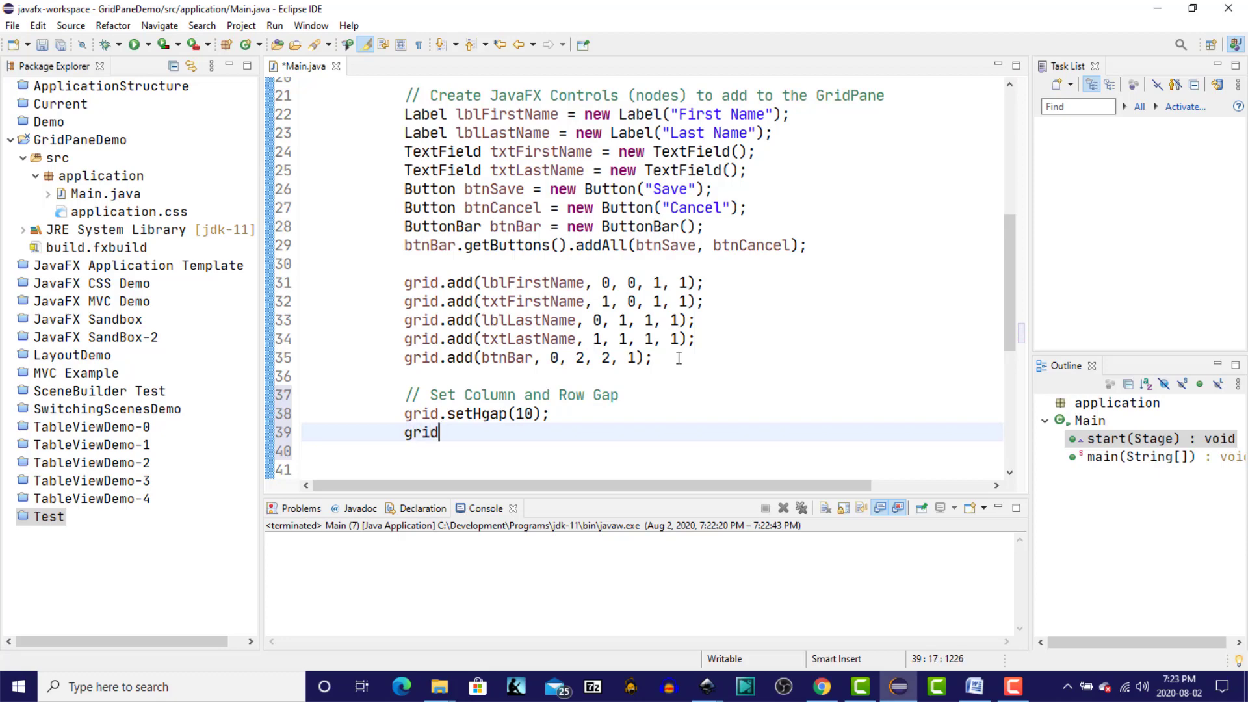
{"action": "type", "text": ".setVgap(5);"}
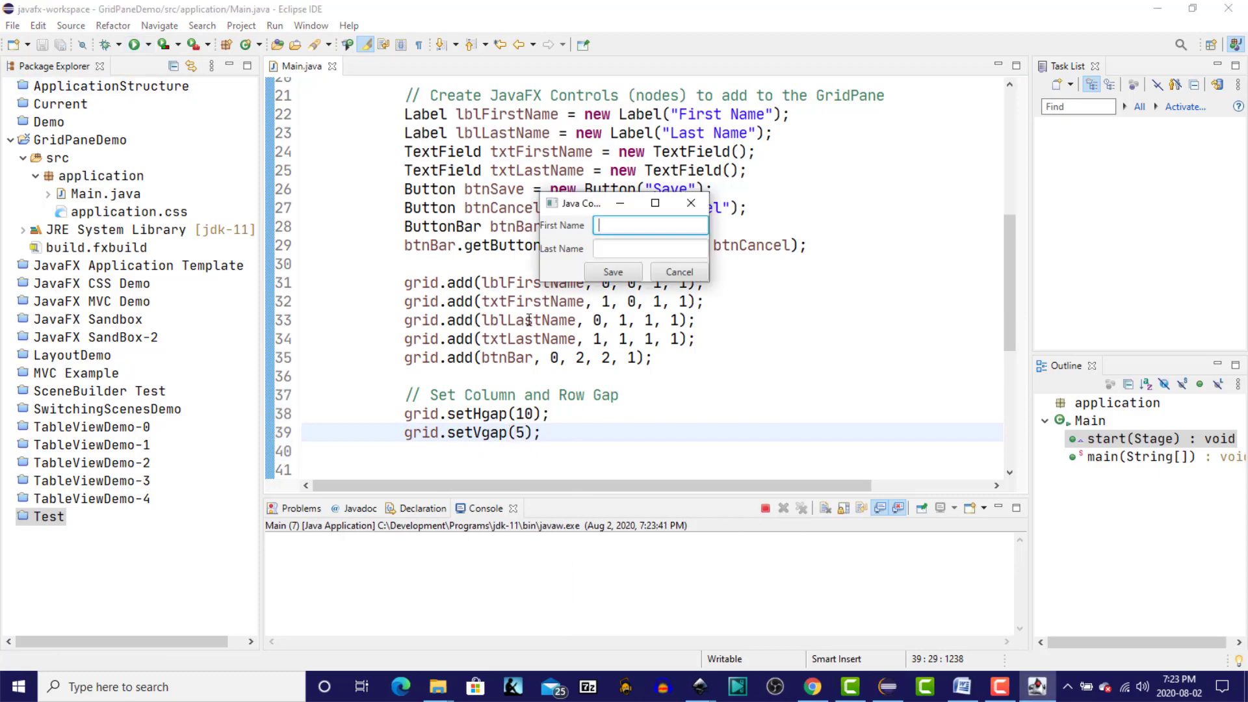
{"action": "mouse_move", "coordinate": [577, 263]}
{"action": "type", "text": "grid.setPadding(new );"}
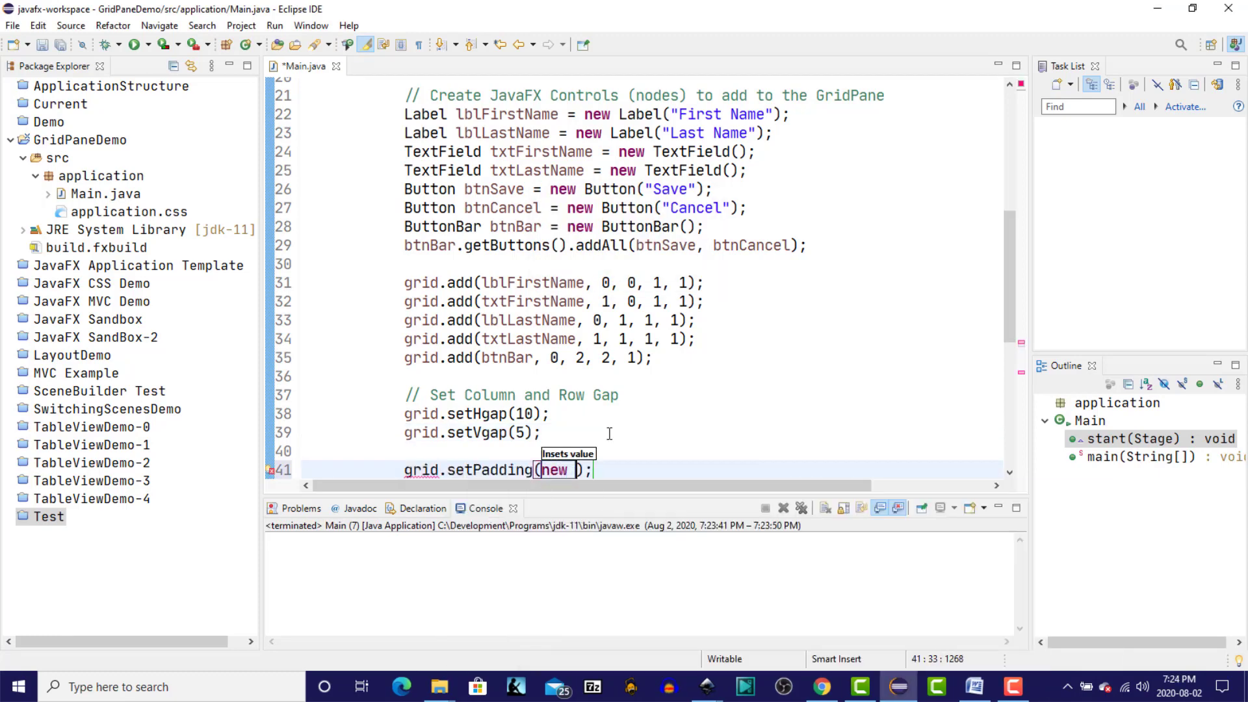
Step: Set grid padding to new Insets(10, 10, 10, 10), import javafx.geometry.Insets, and run again
{"action": "type", "text": "Insets(10,"}
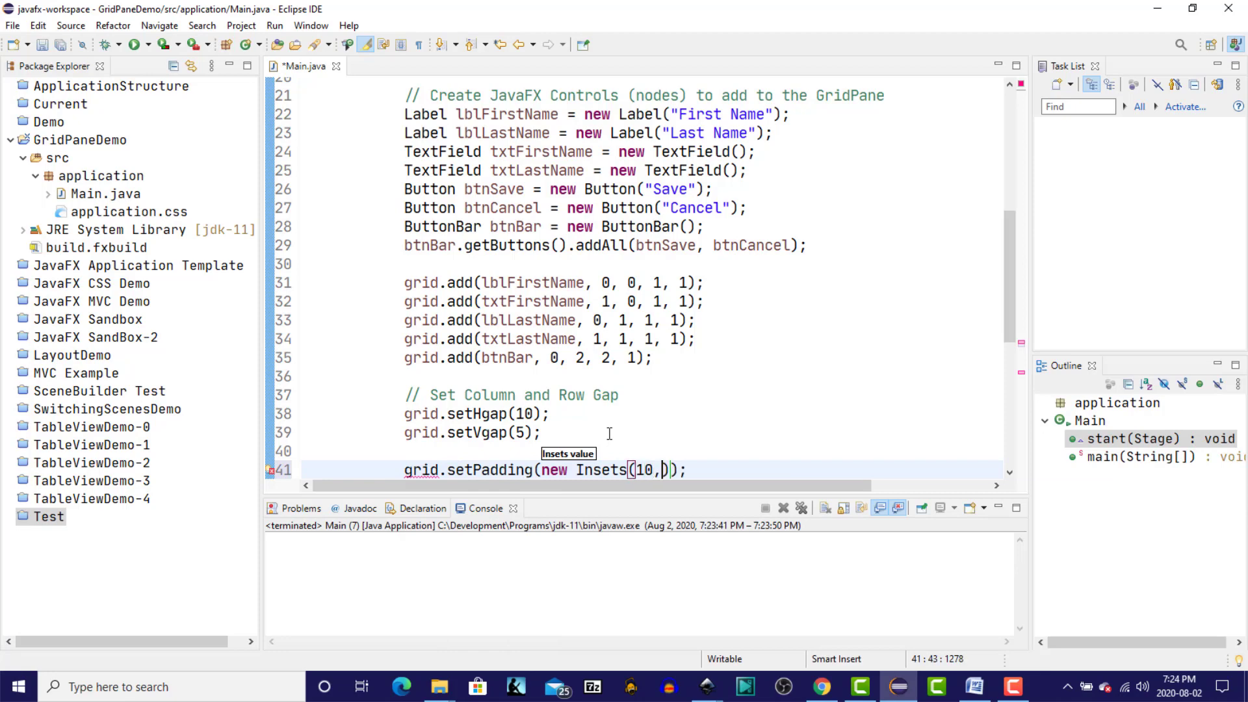
{"action": "type", "text": "10, 10, 10"}
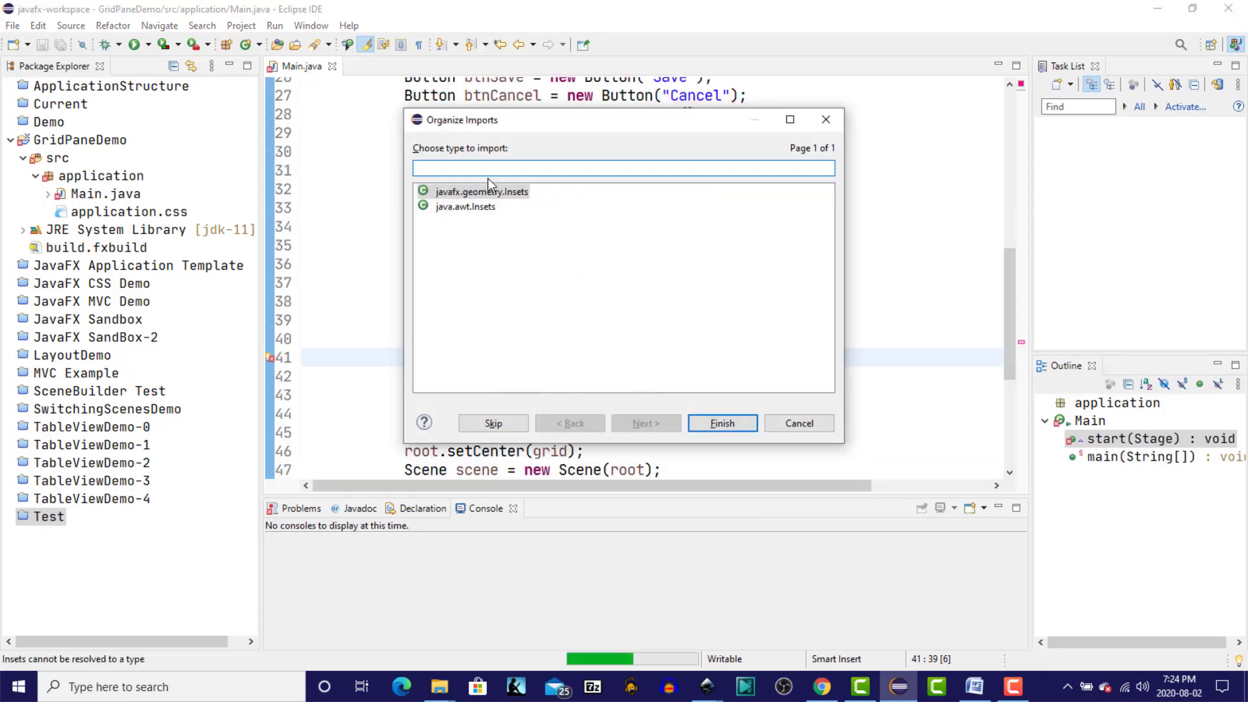
{"action": "left_click", "coordinate": [720, 422]}
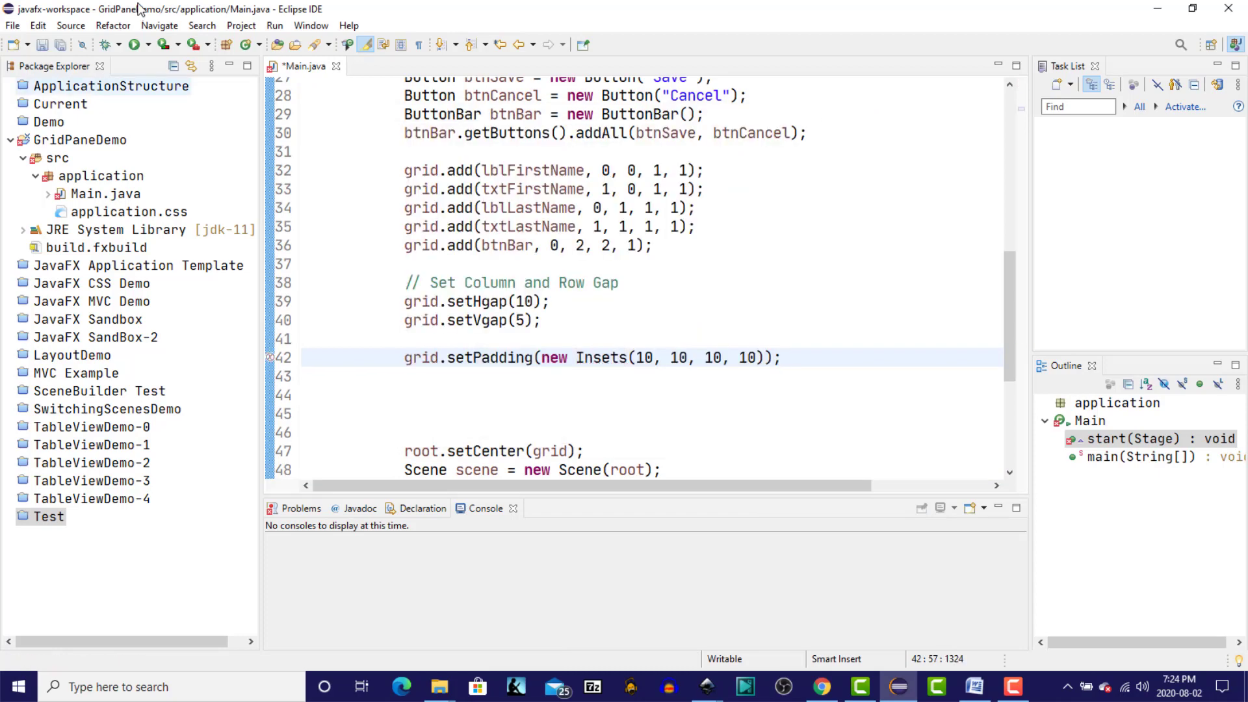
{"action": "left_click", "coordinate": [135, 44]}
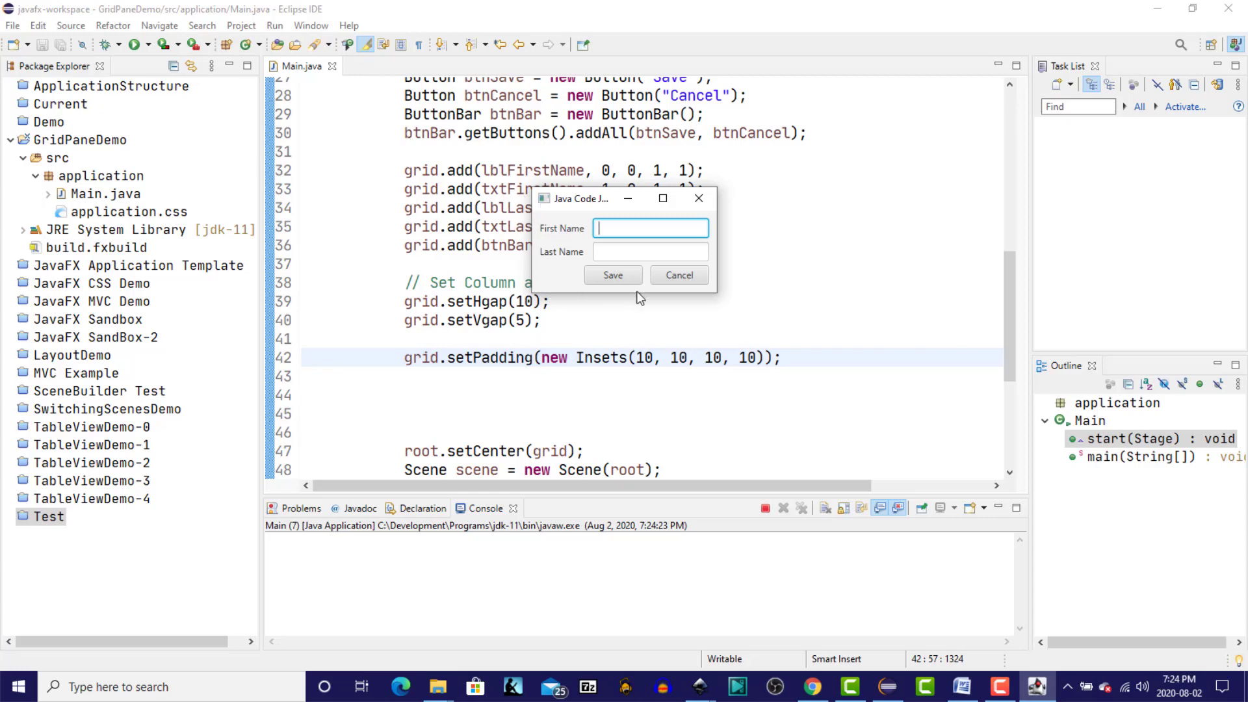
{"action": "mouse_move", "coordinate": [572, 212]}
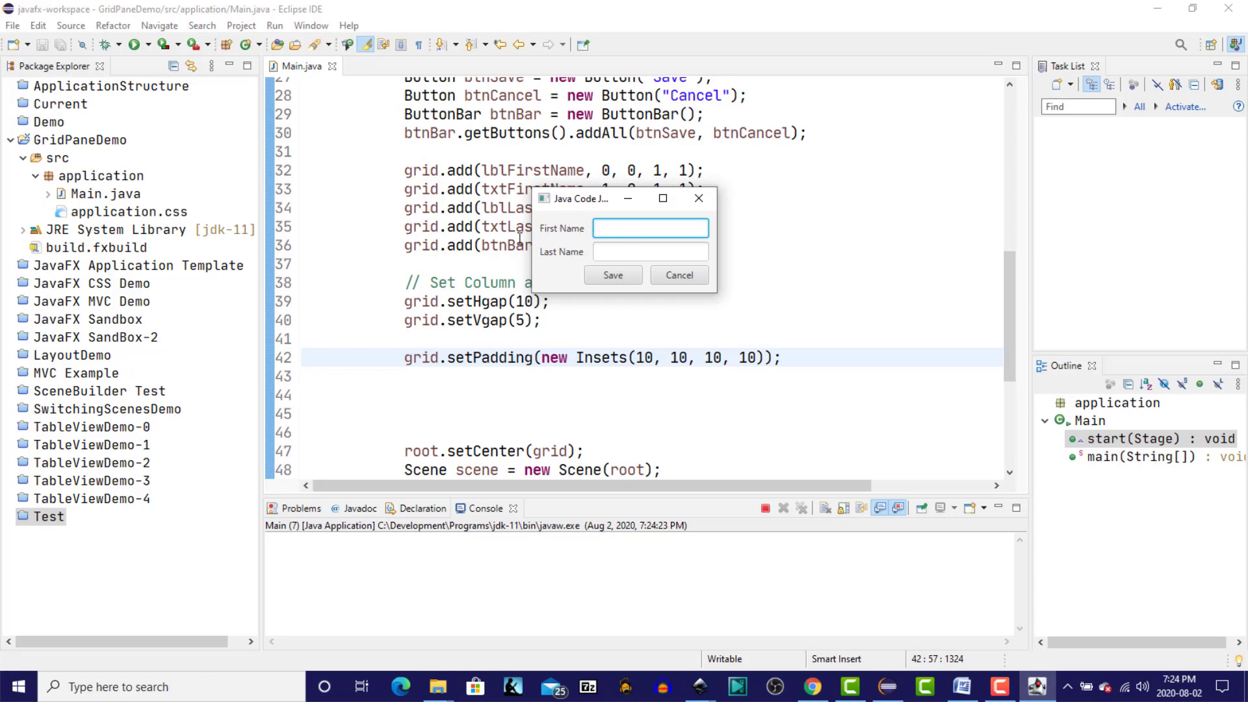
{"action": "mouse_move", "coordinate": [612, 247]}
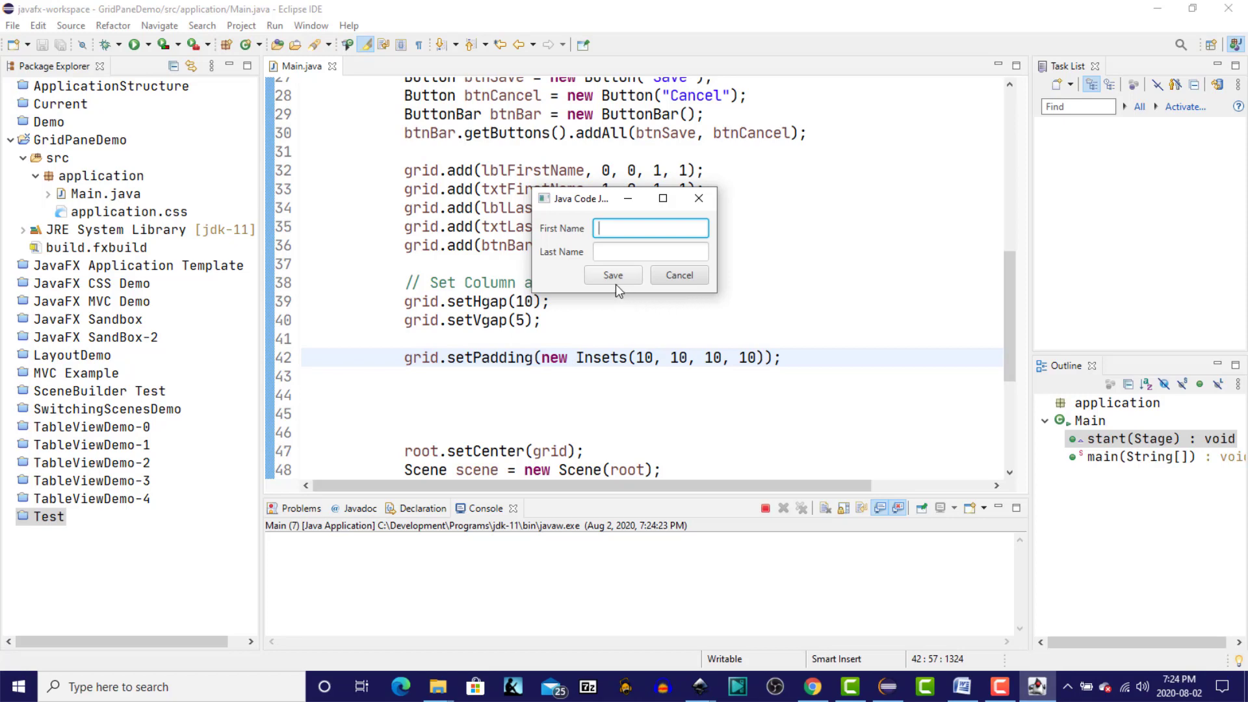
{"action": "mouse_move", "coordinate": [729, 264]}
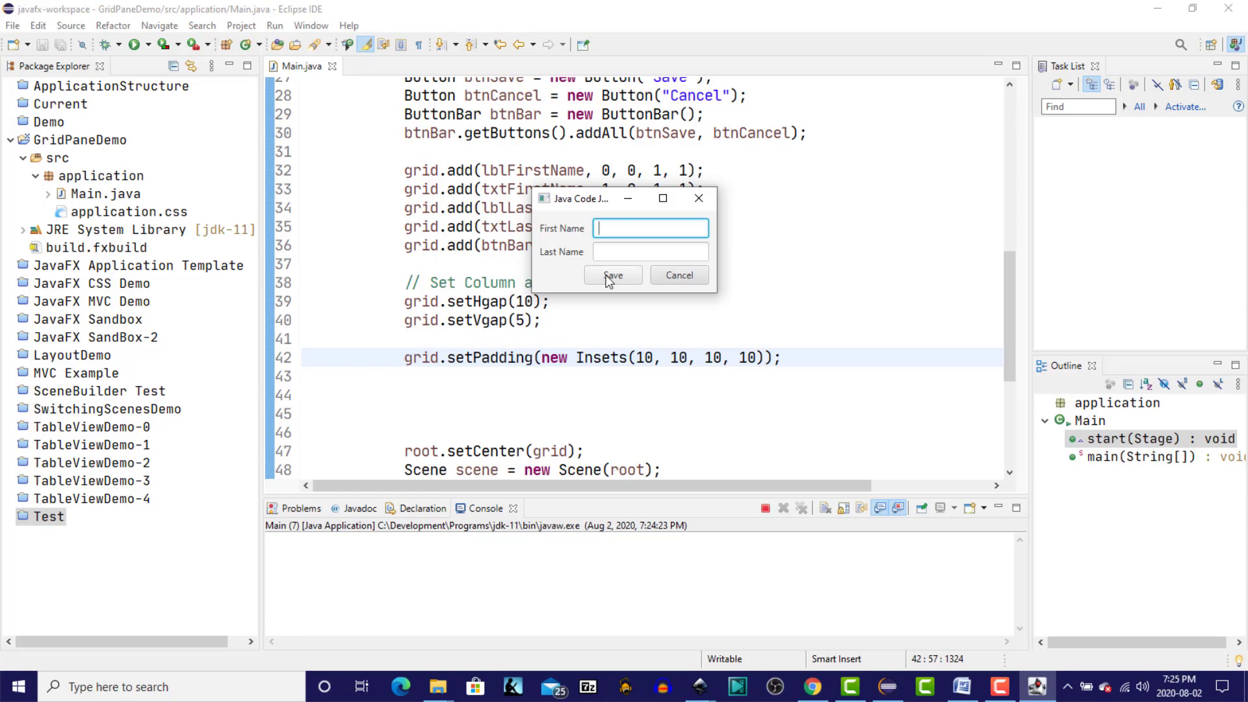
{"action": "mouse_move", "coordinate": [675, 246]}
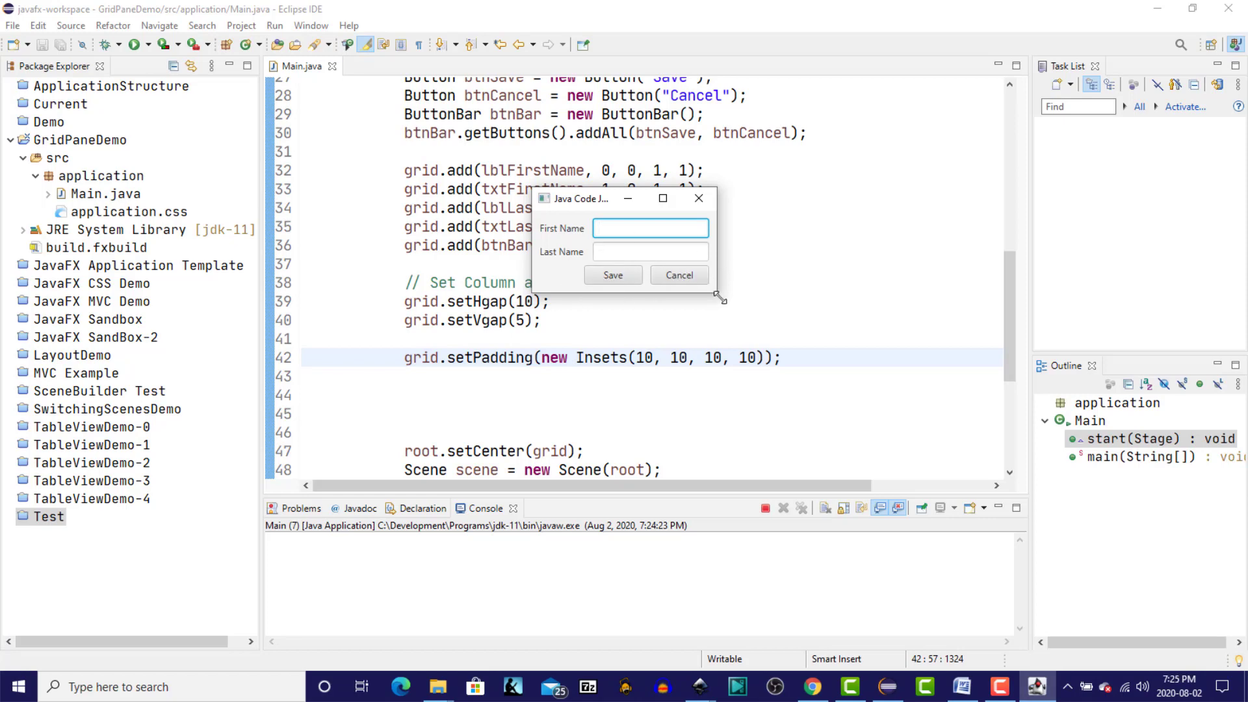
{"action": "left_click_drag", "start_coordinate": [720, 301], "coordinate": [952, 386]}
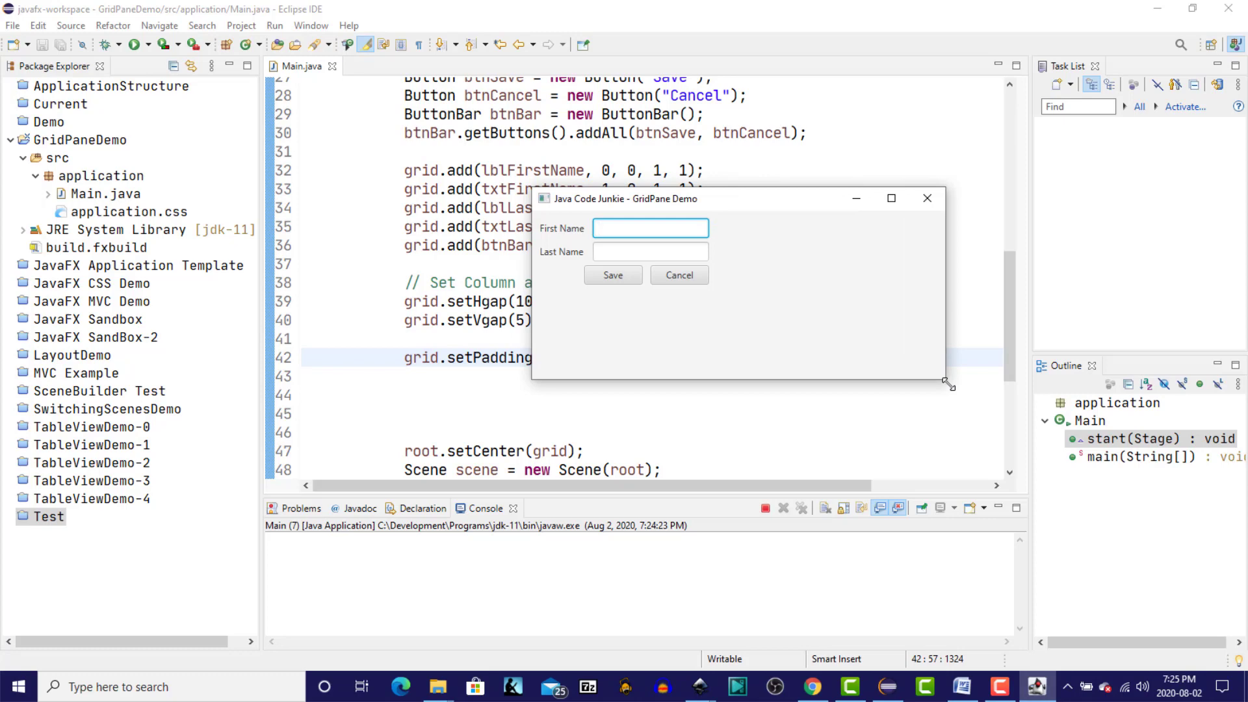
{"action": "left_click_drag", "start_coordinate": [949, 387], "coordinate": [930, 421]}
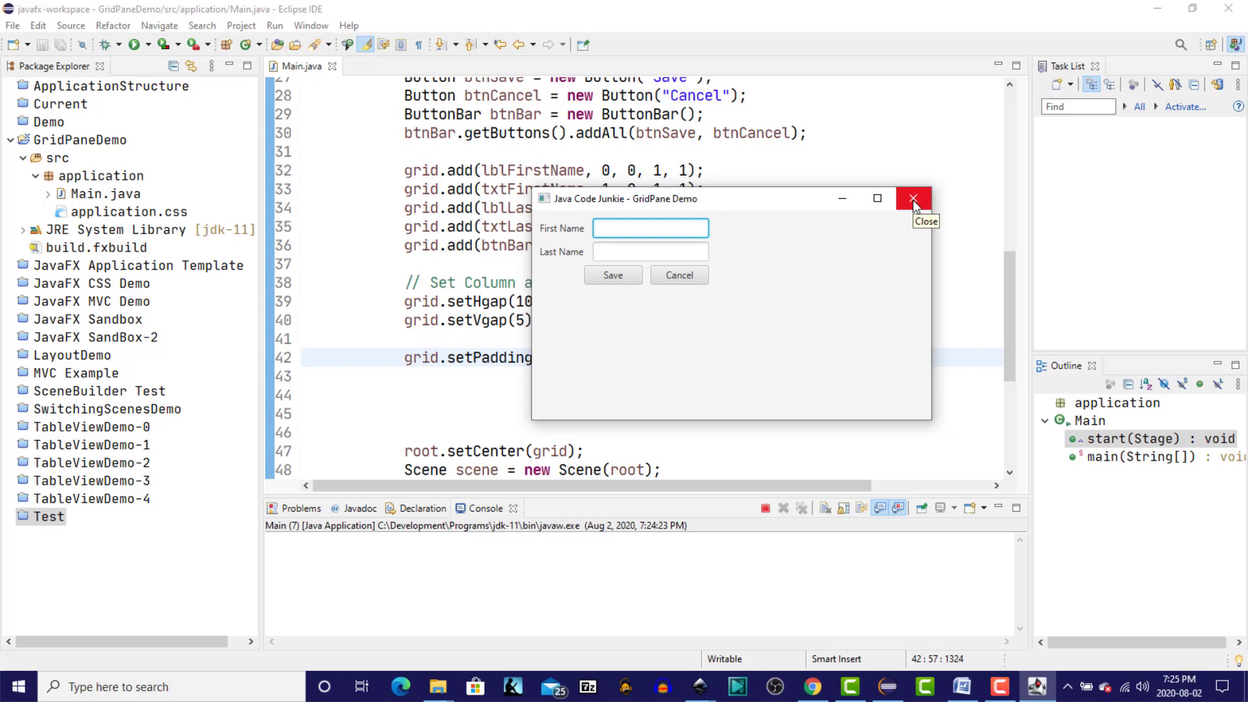
{"action": "left_click", "coordinate": [912, 198]}
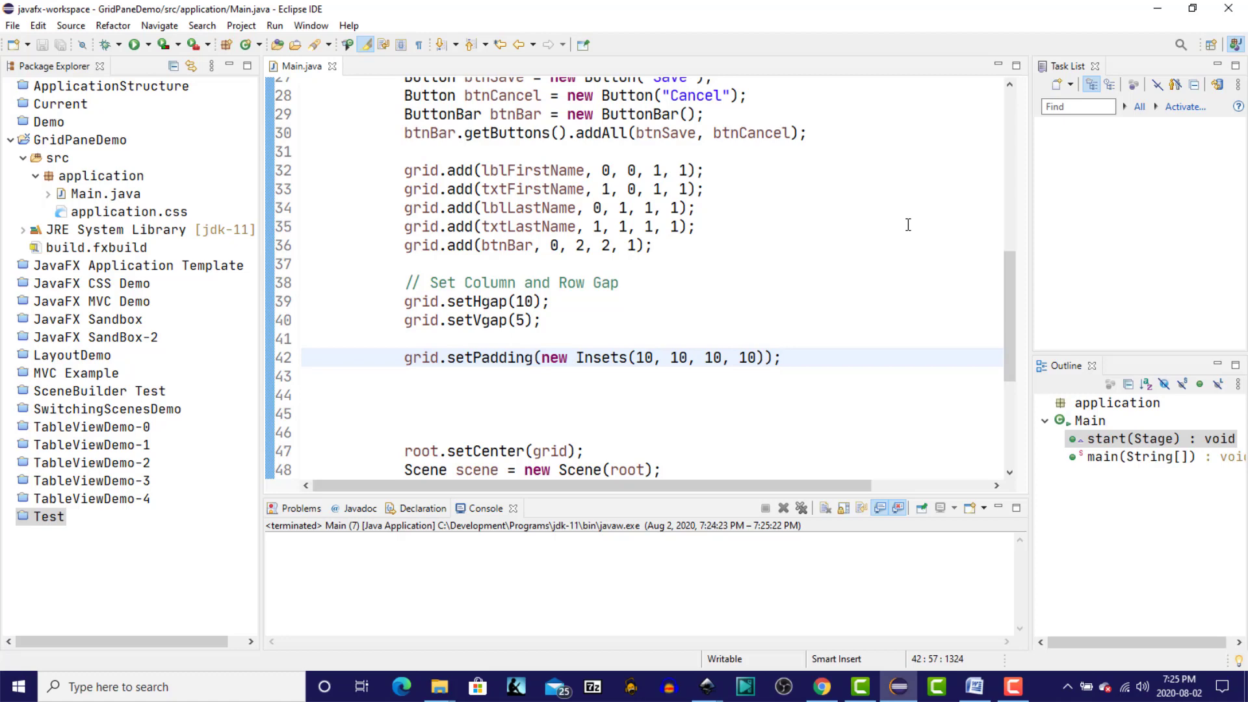
Step: Under a // Column Constraints comment, declare column1 and column2 as new ColumnConstraints
{"action": "type", "text": "// Column Constraints"}
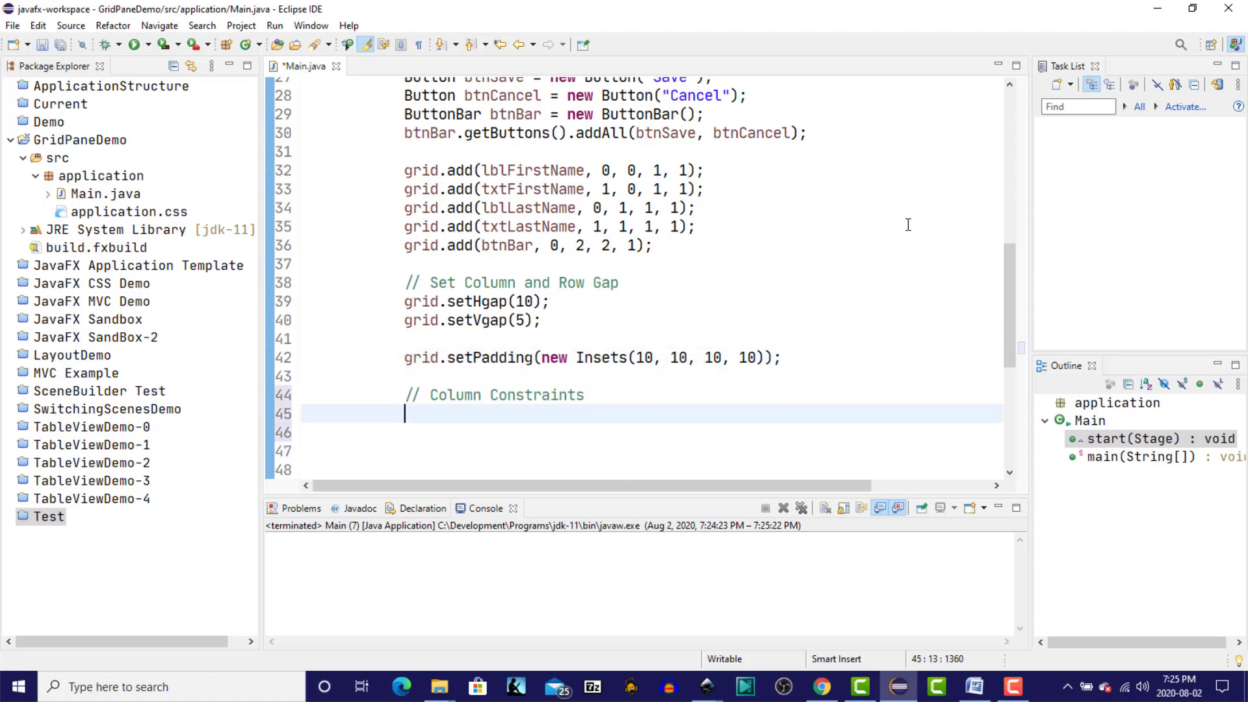
{"action": "type", "text": "Colum"}
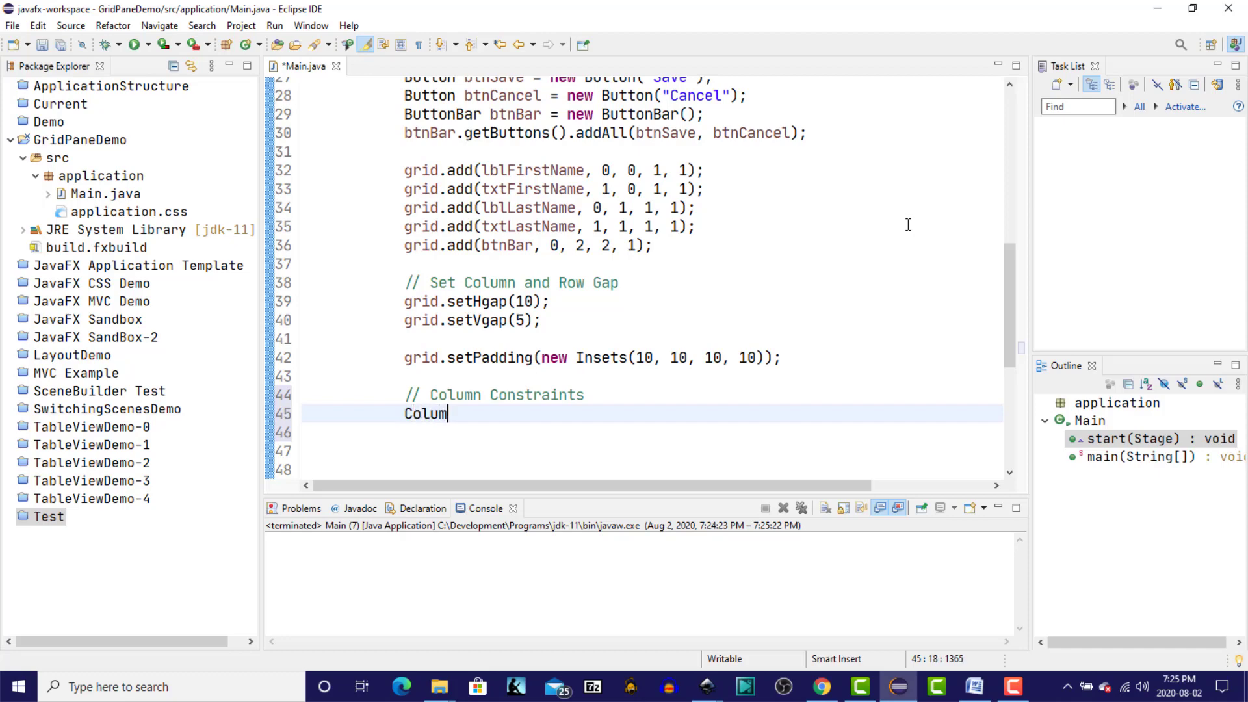
{"action": "type", "text": "nConstraints"}
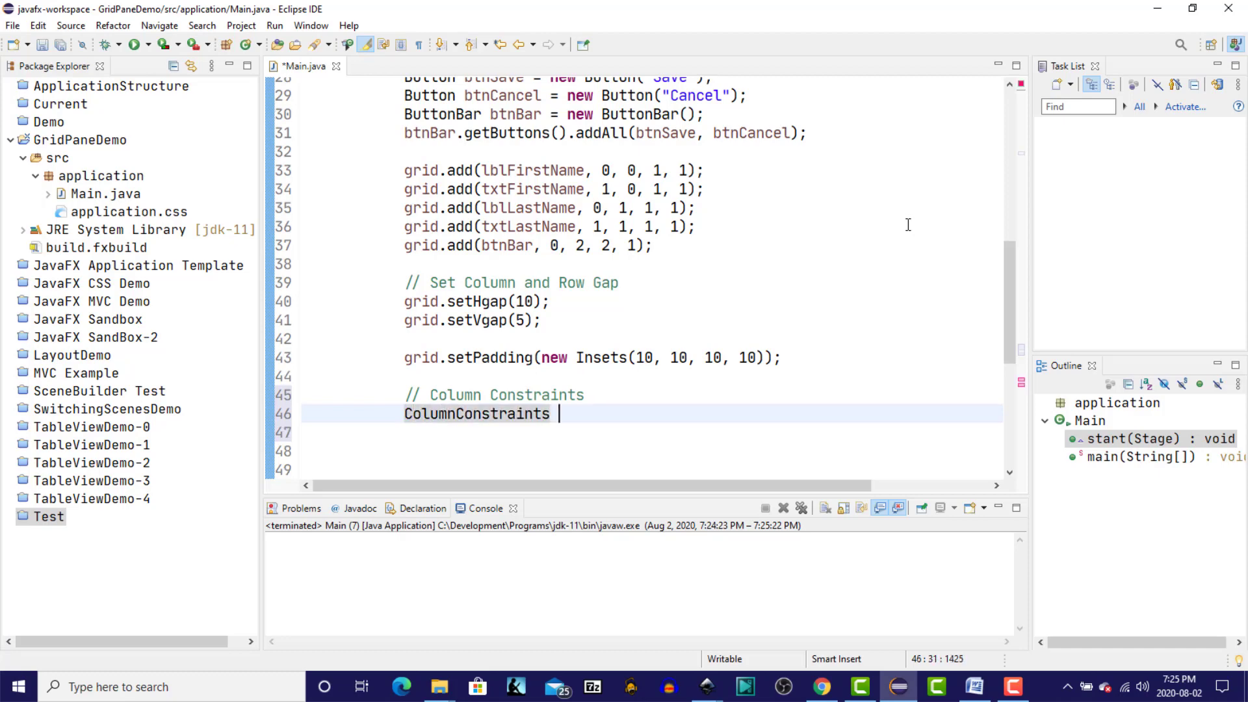
{"action": "type", "text": "column"}
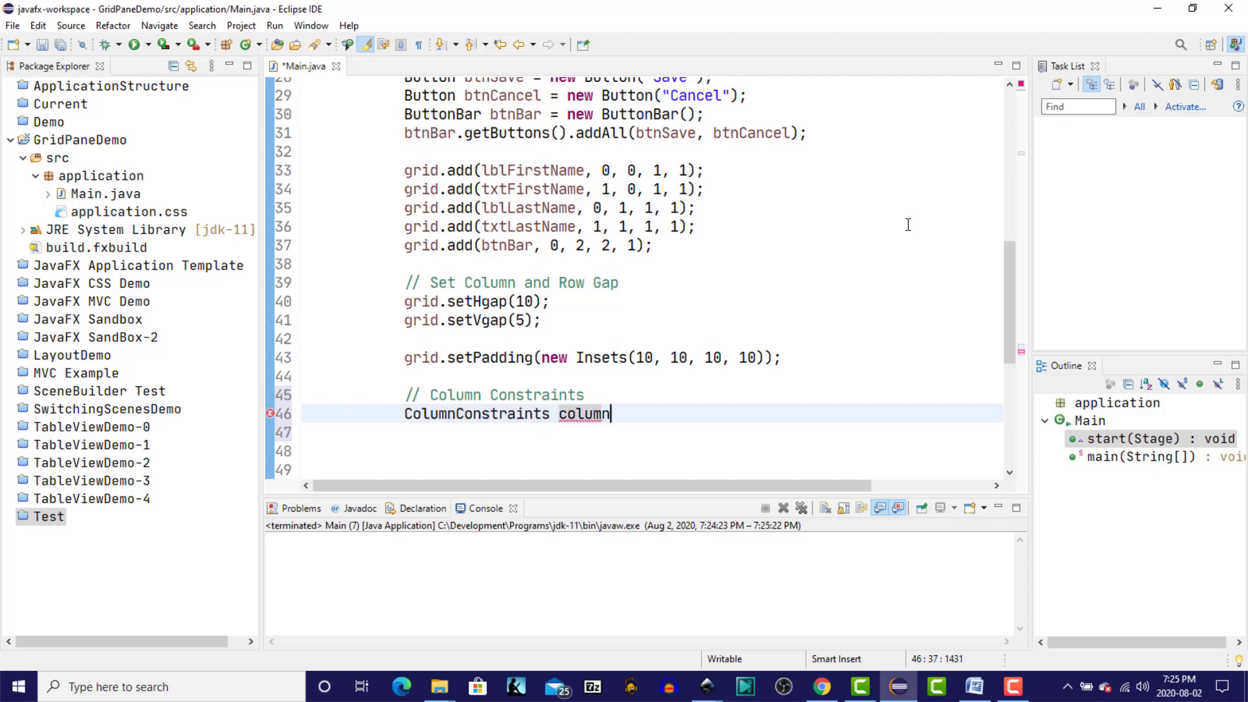
{"action": "type", "text": "1 ="}
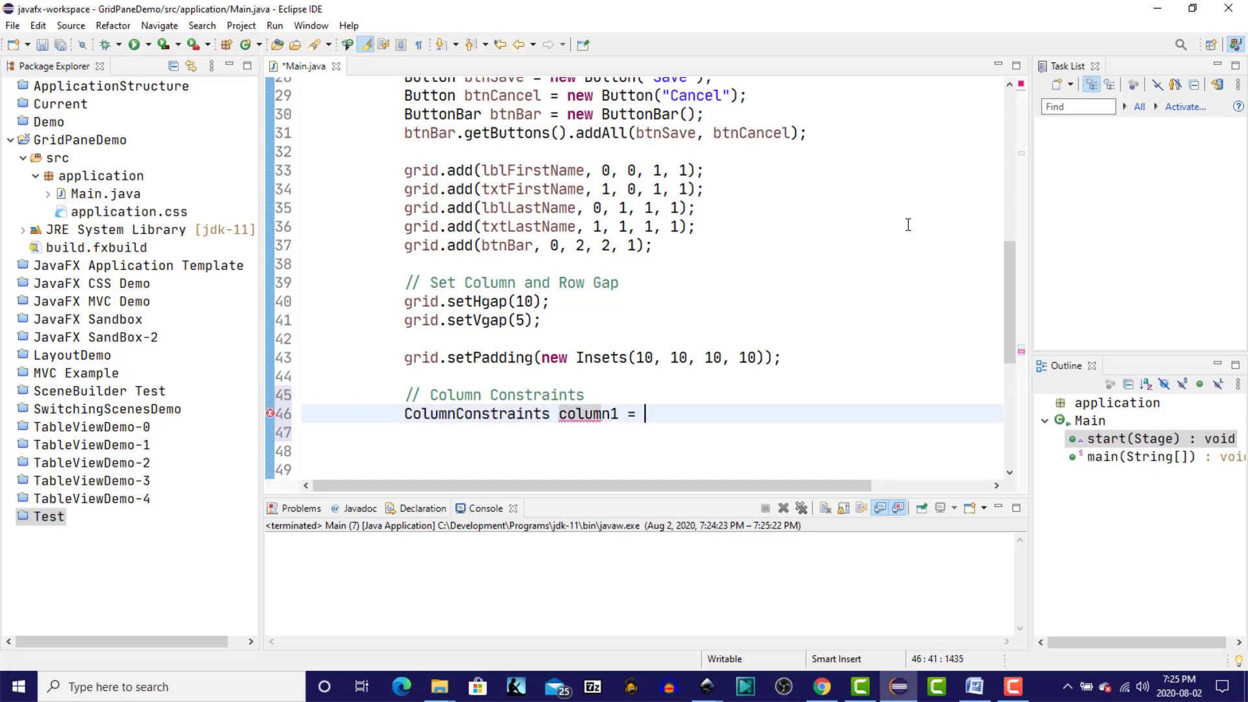
{"action": "type", "text": "new ColumnConstraints();"}
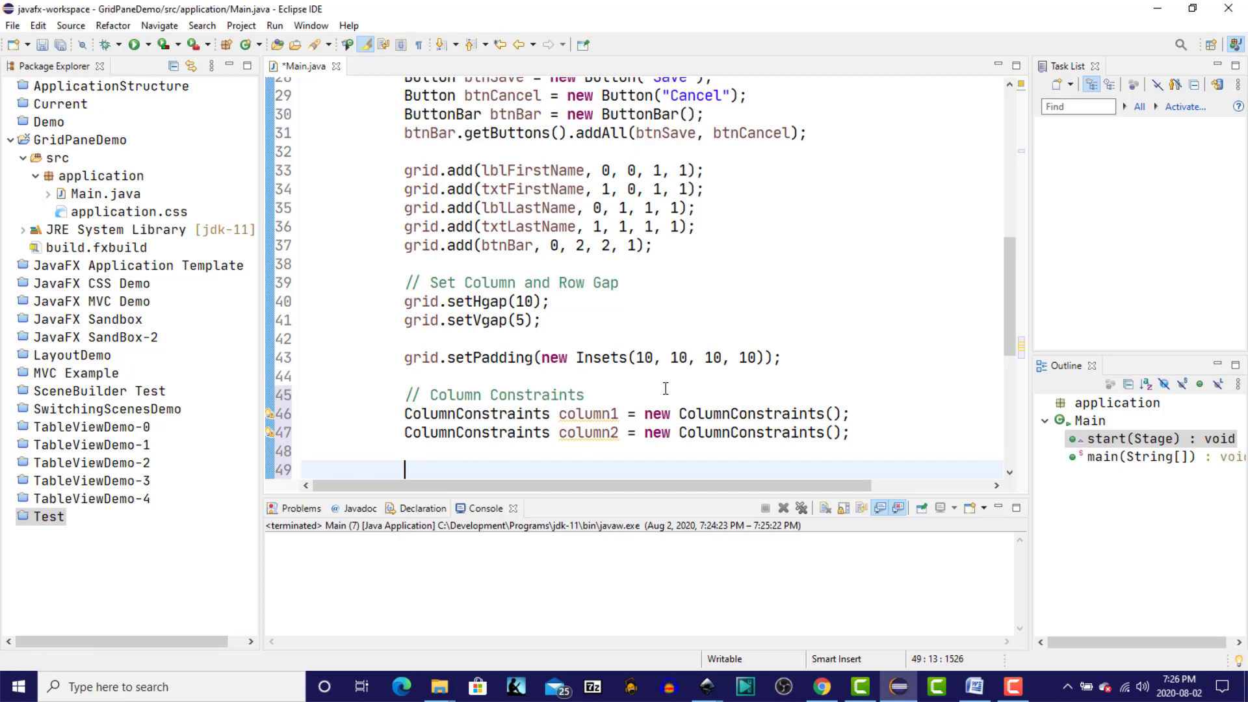
Step: Add column1 and column2 to grid.getColumnConstraints()
{"action": "type", "text": "gri"}
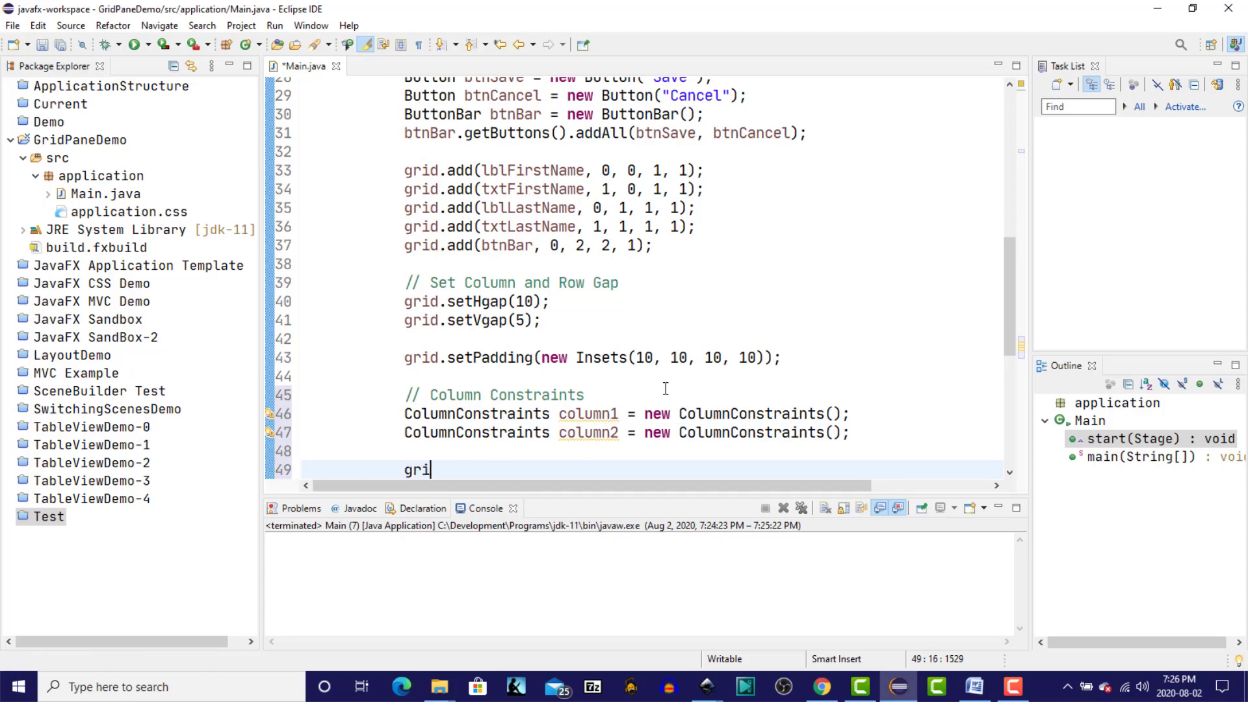
{"action": "type", "text": "d."}
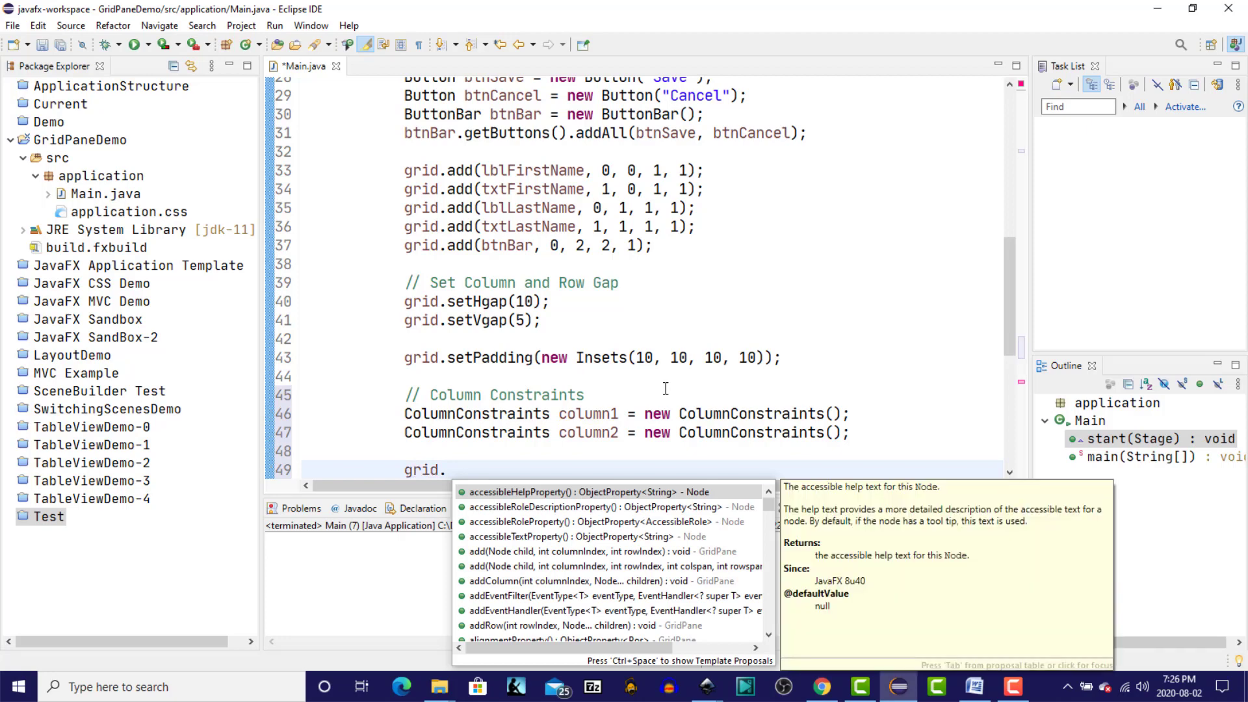
{"action": "type", "text": "getco"}
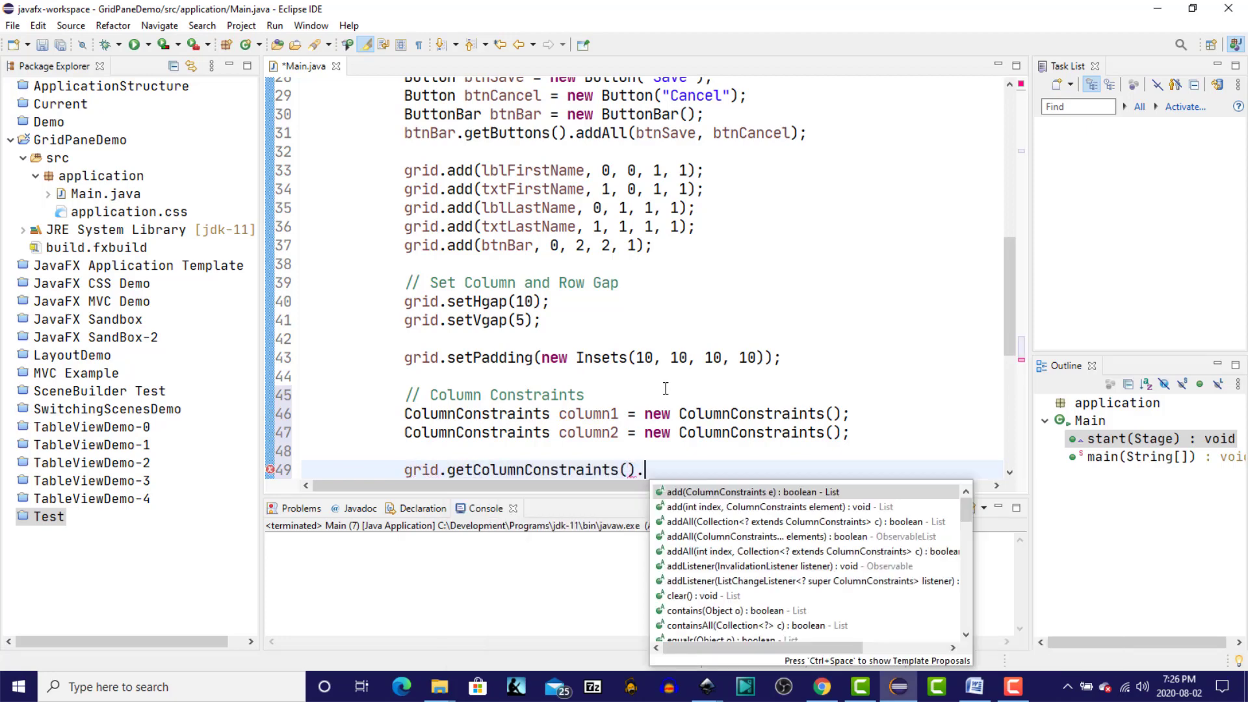
{"action": "type", "text": "add(column1);"}
{"action": "type", "text": "grid.getColumnConstraints("}
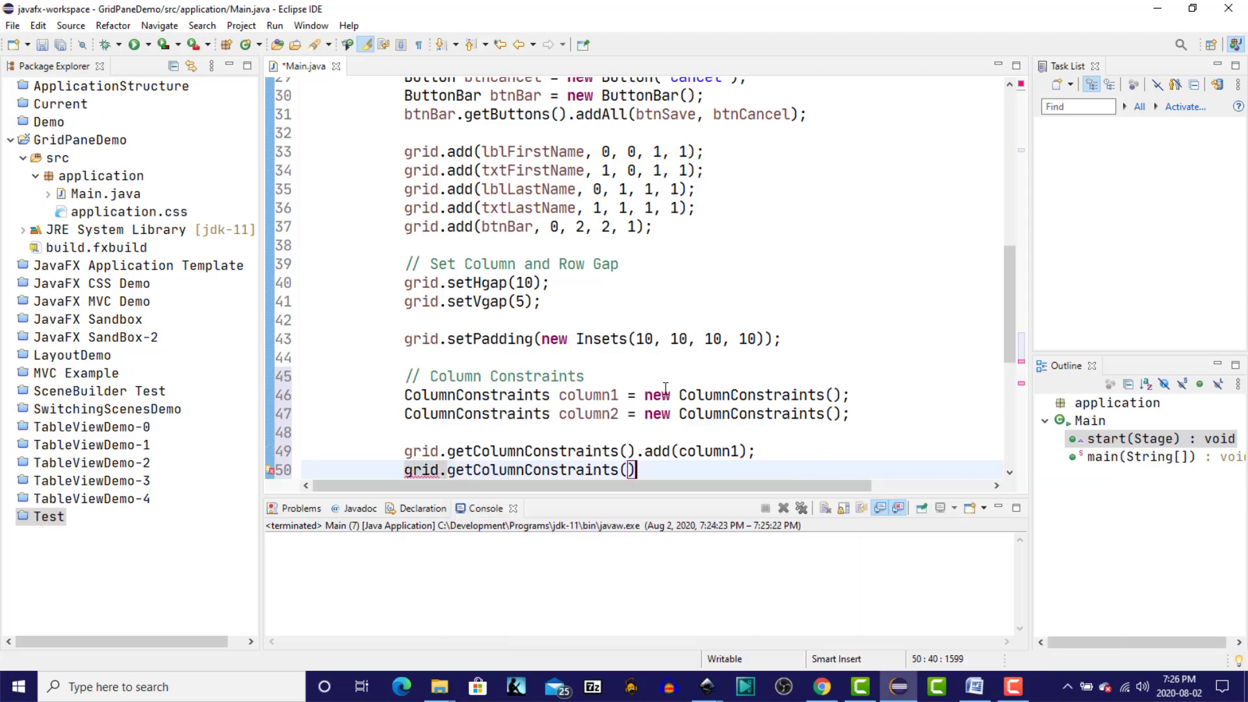
{"action": "type", "text": ".add"}
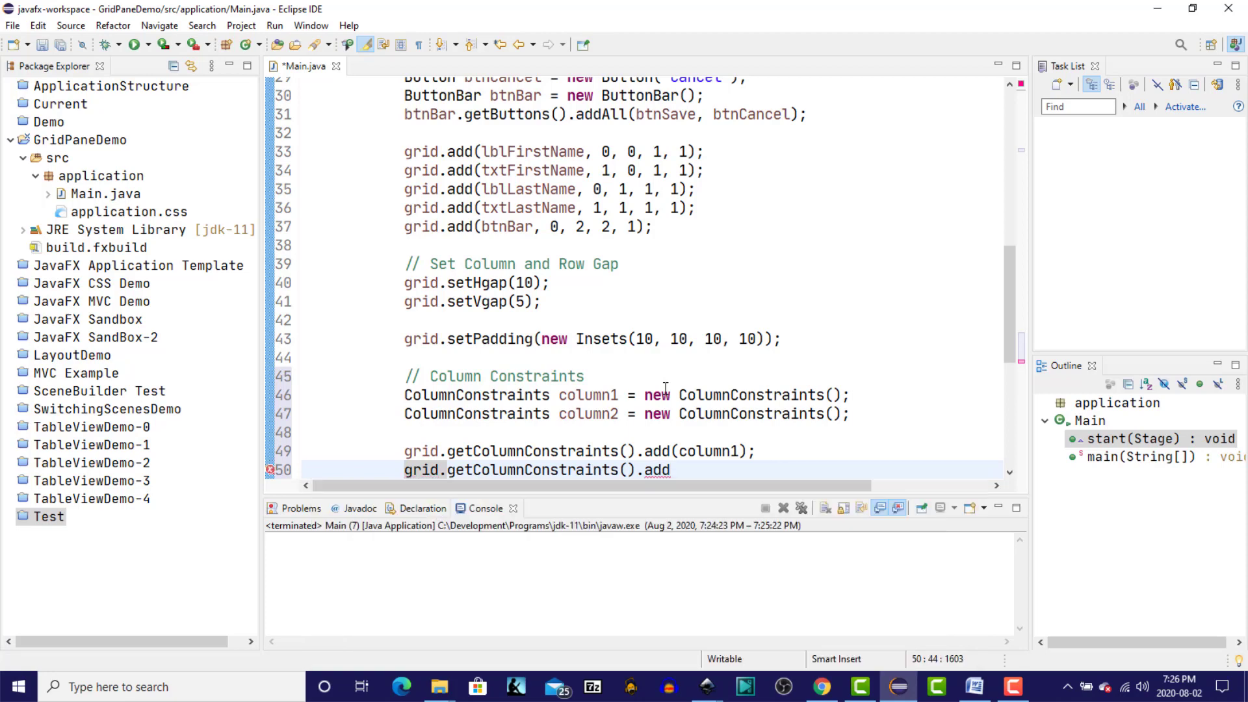
{"action": "type", "text": "(column2);"}
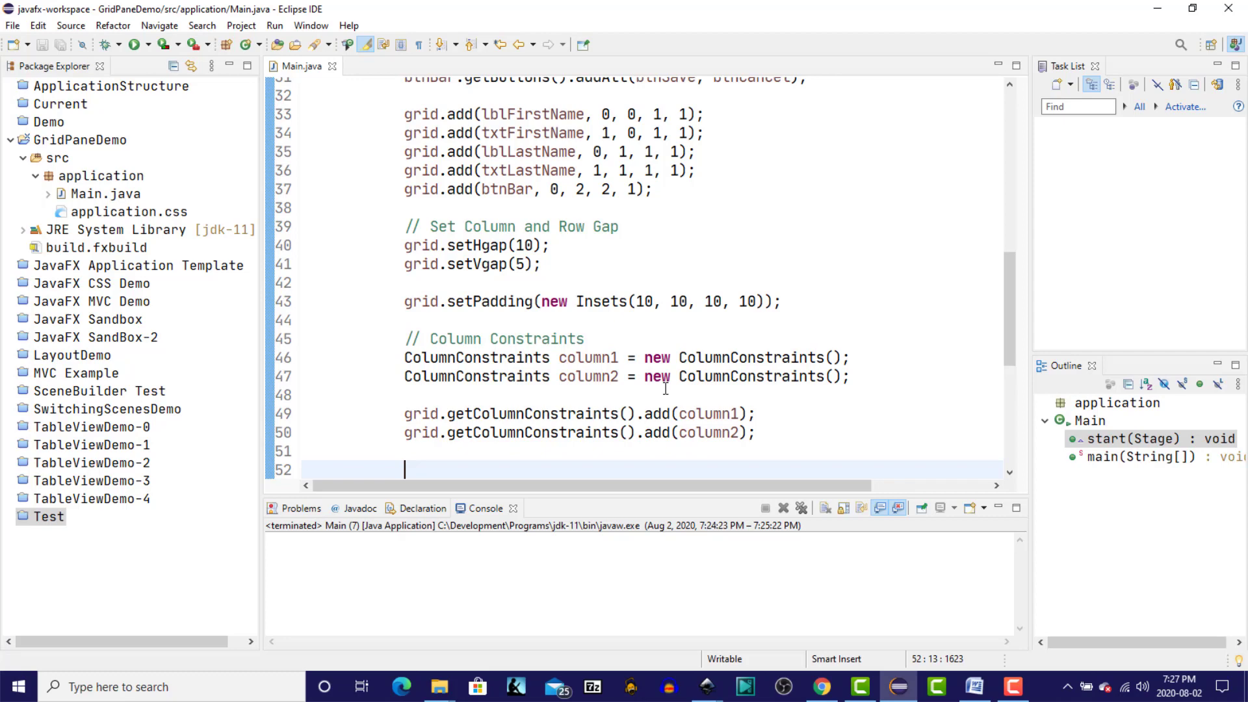
Step: Set column1 preferred width to 100 and column2 preferred width to 200
{"action": "type", "text": "column1.setPrefWidth(value);"}
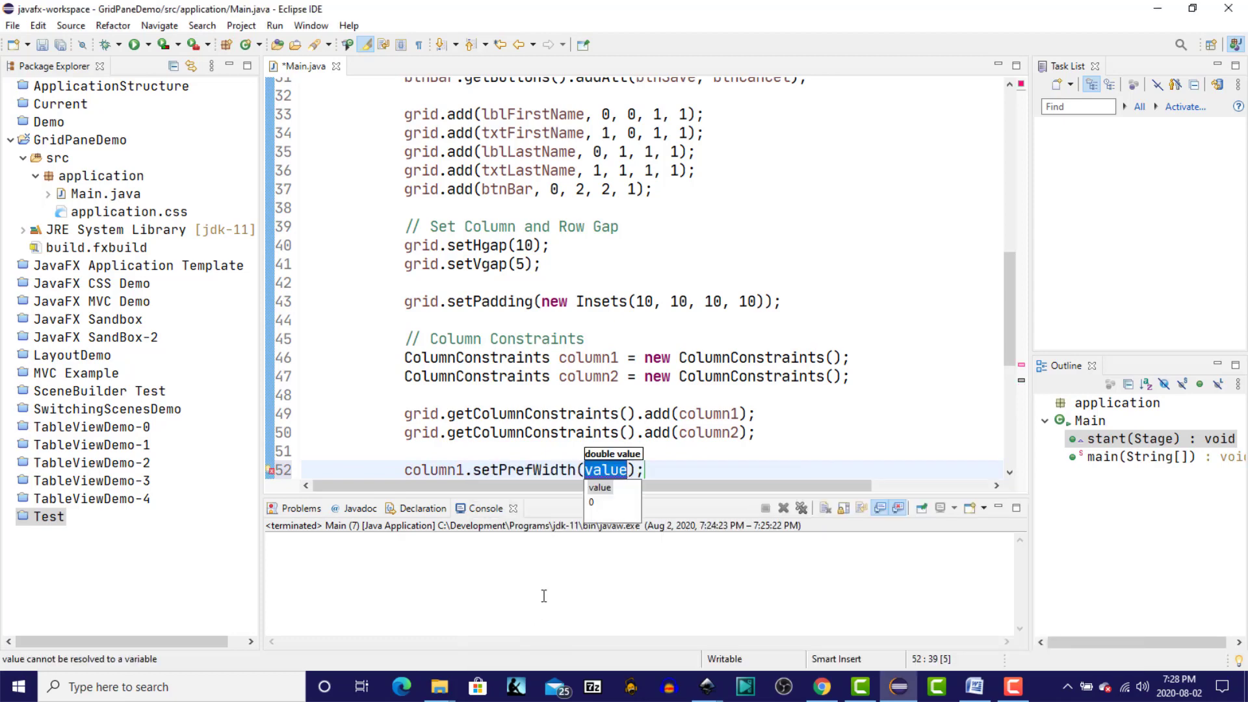
{"action": "mouse_move", "coordinate": [843, 445]}
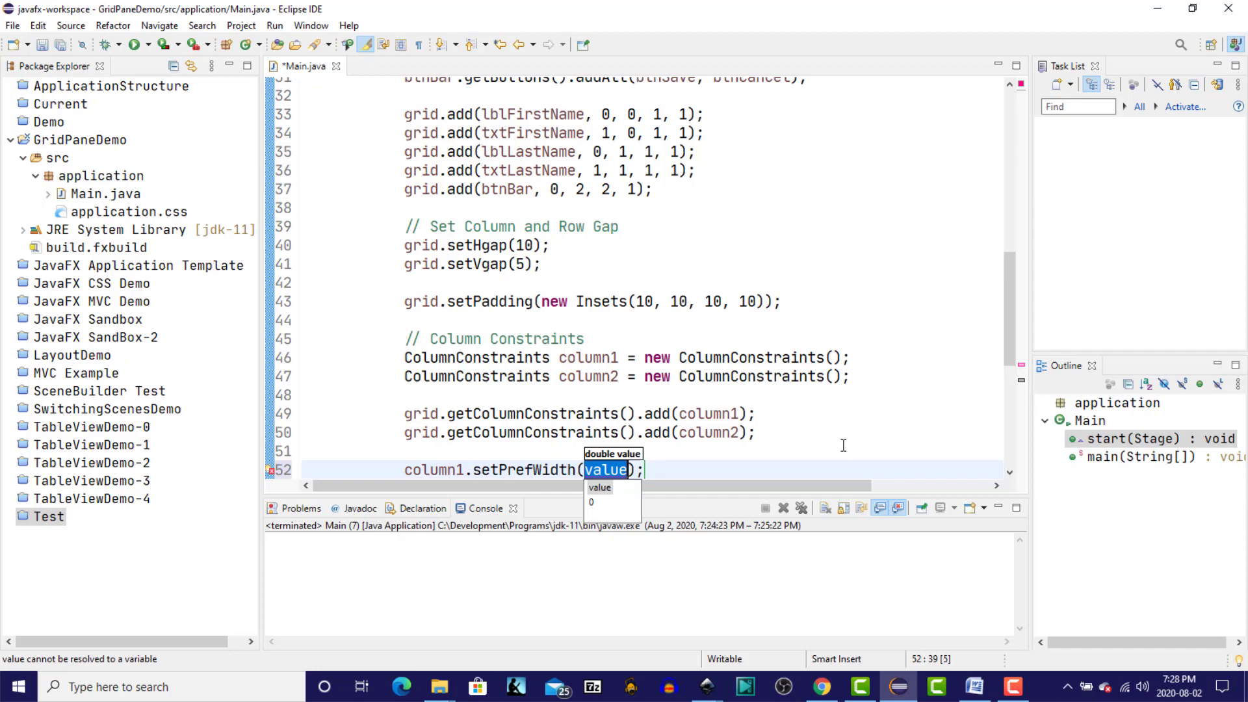
{"action": "type", "text": "100"}
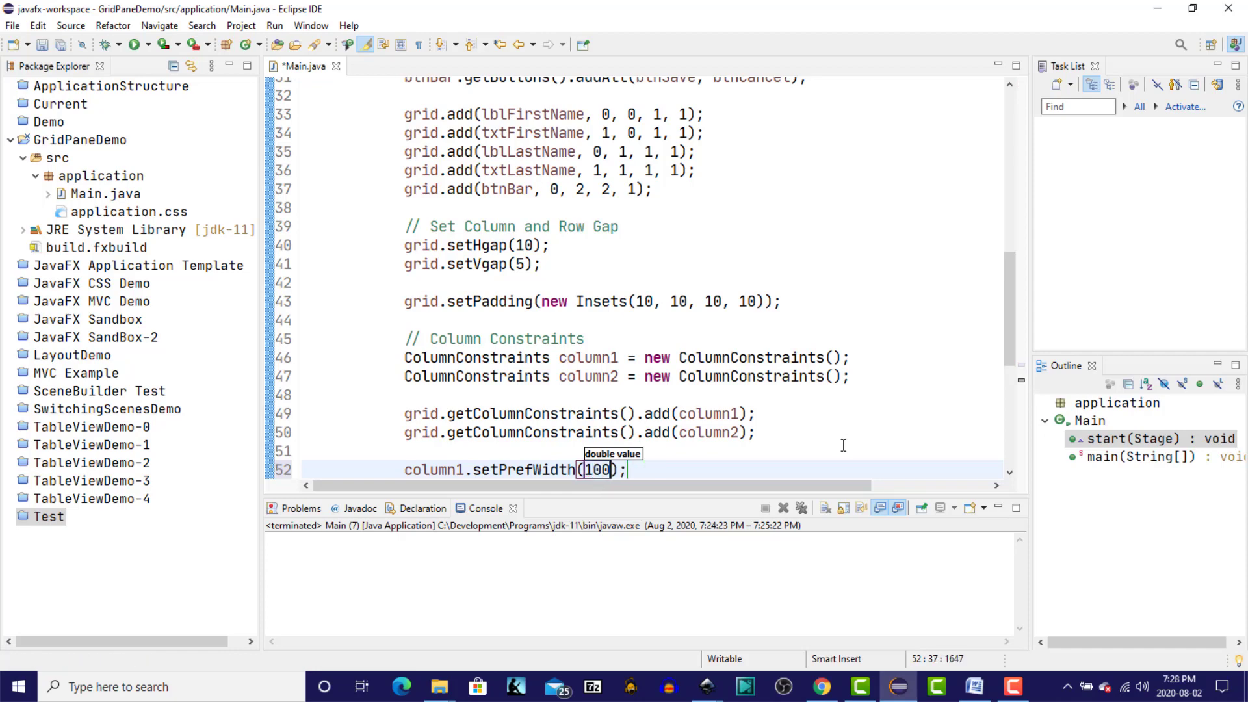
{"action": "type", "text": "co"}
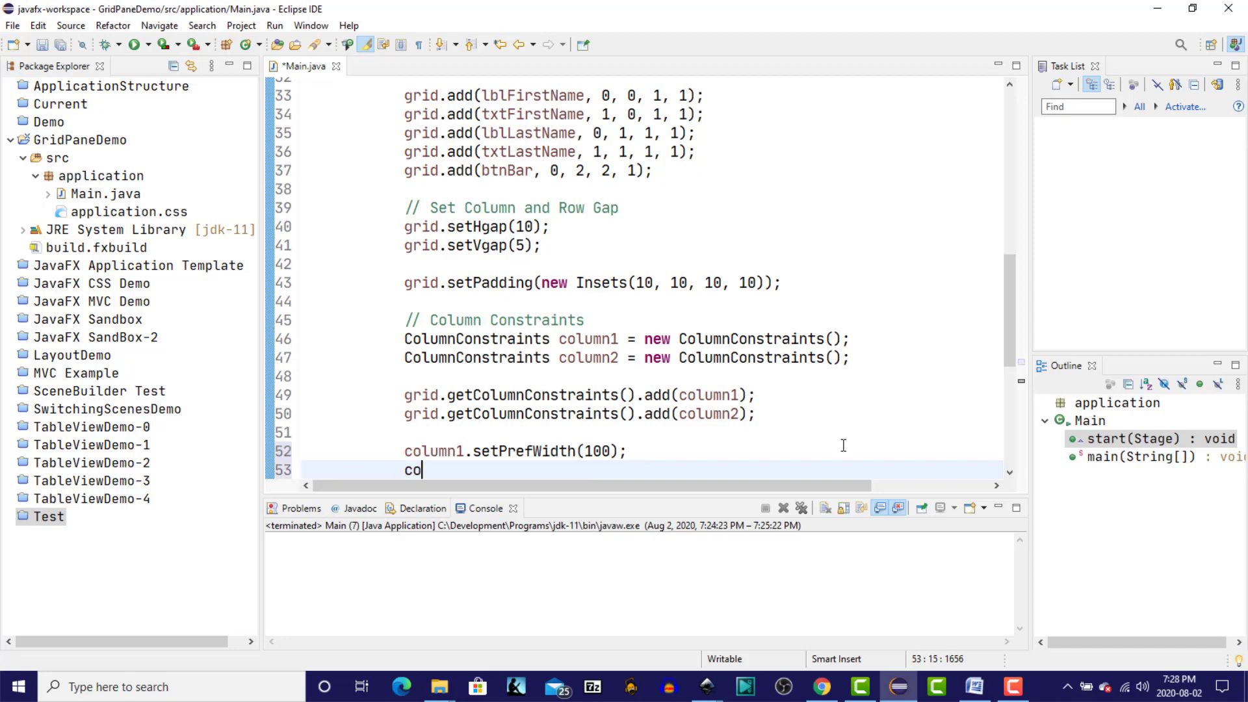
{"action": "type", "text": "lumn2"}
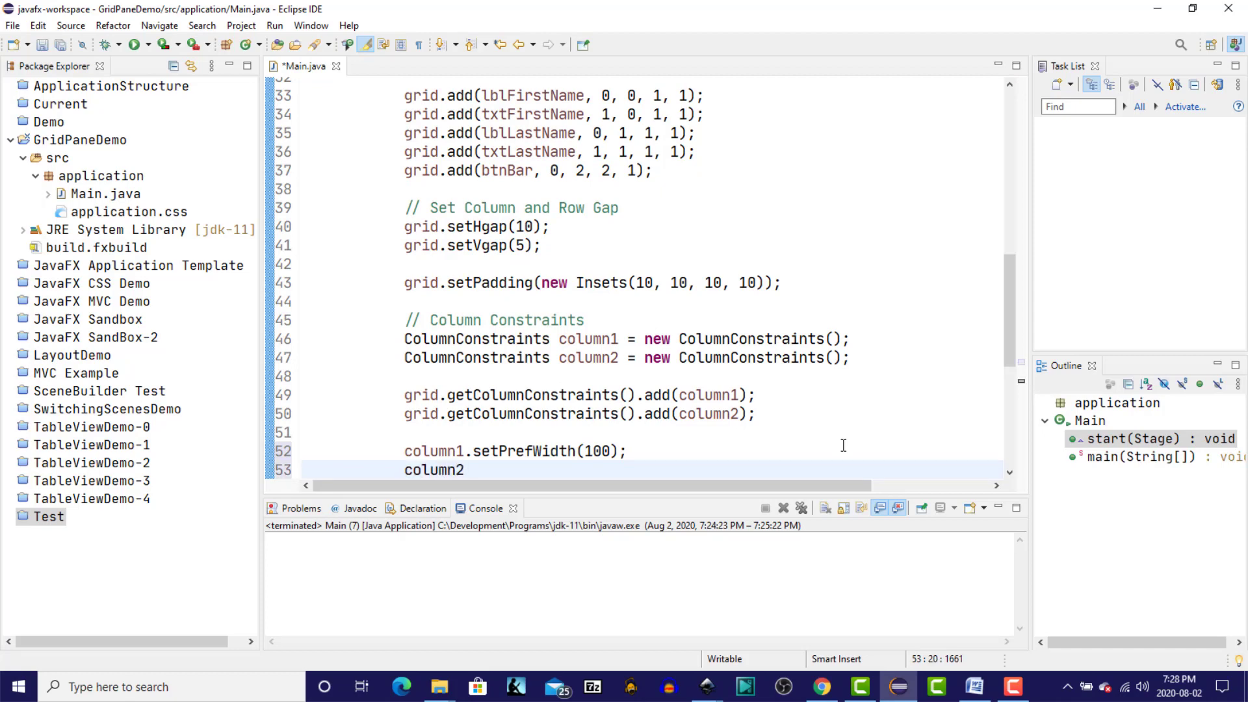
{"action": "type", "text": ".setpref"}
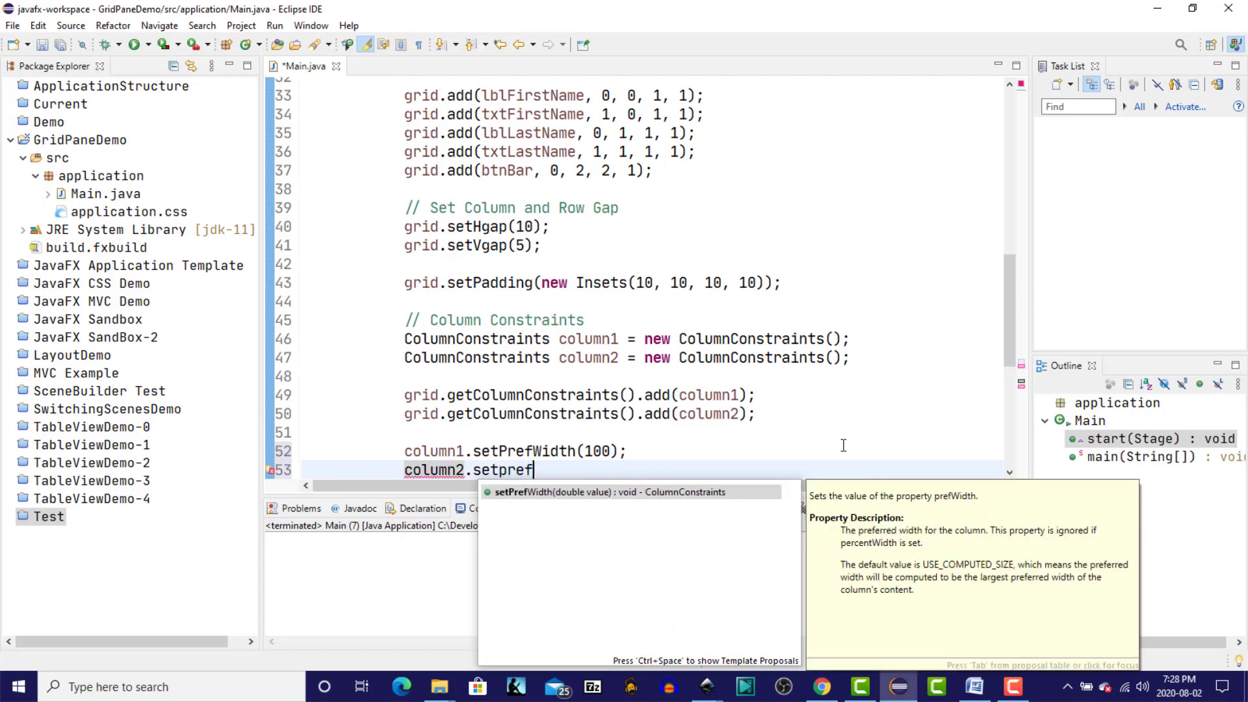
{"action": "type", "text": "w"}
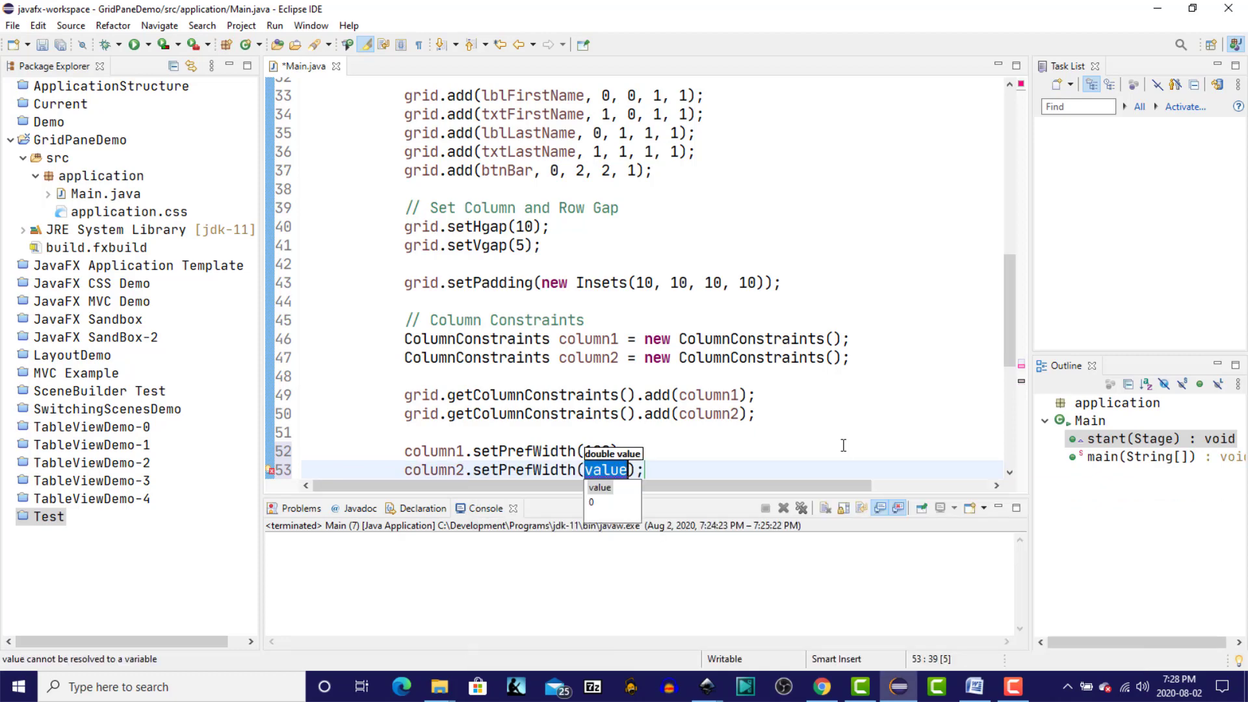
{"action": "type", "text": "200"}
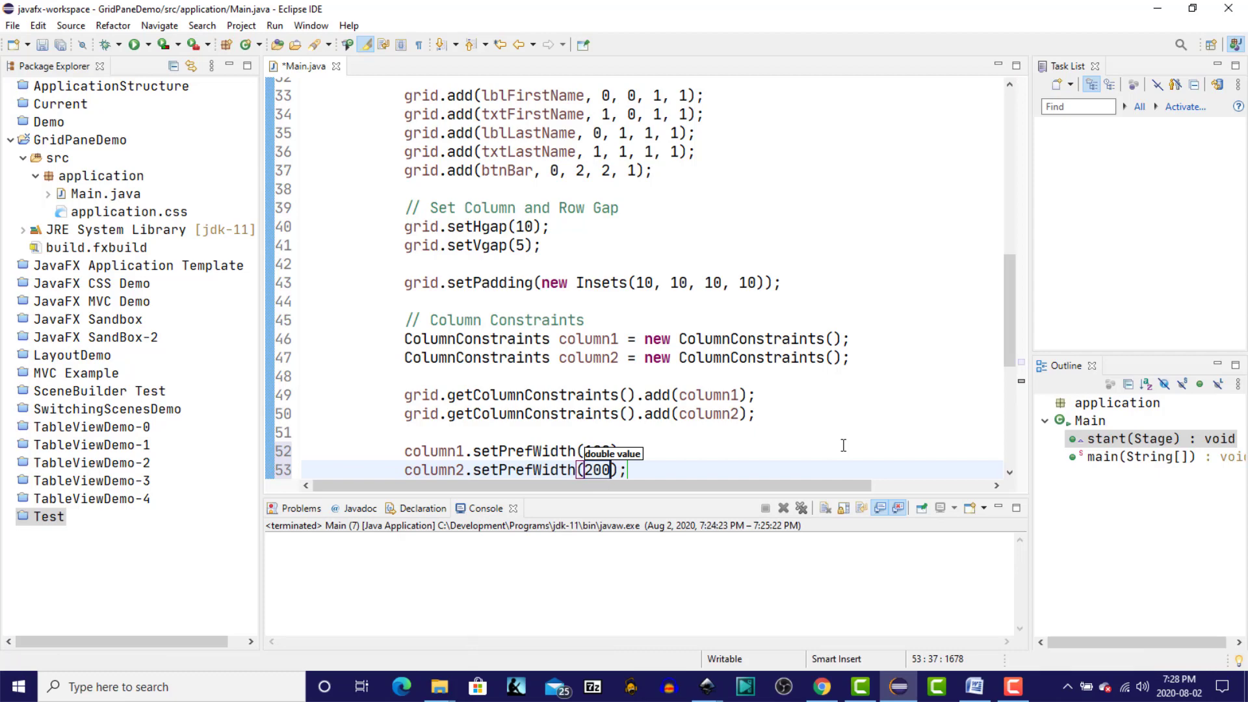
{"action": "mouse_move", "coordinate": [795, 492]}
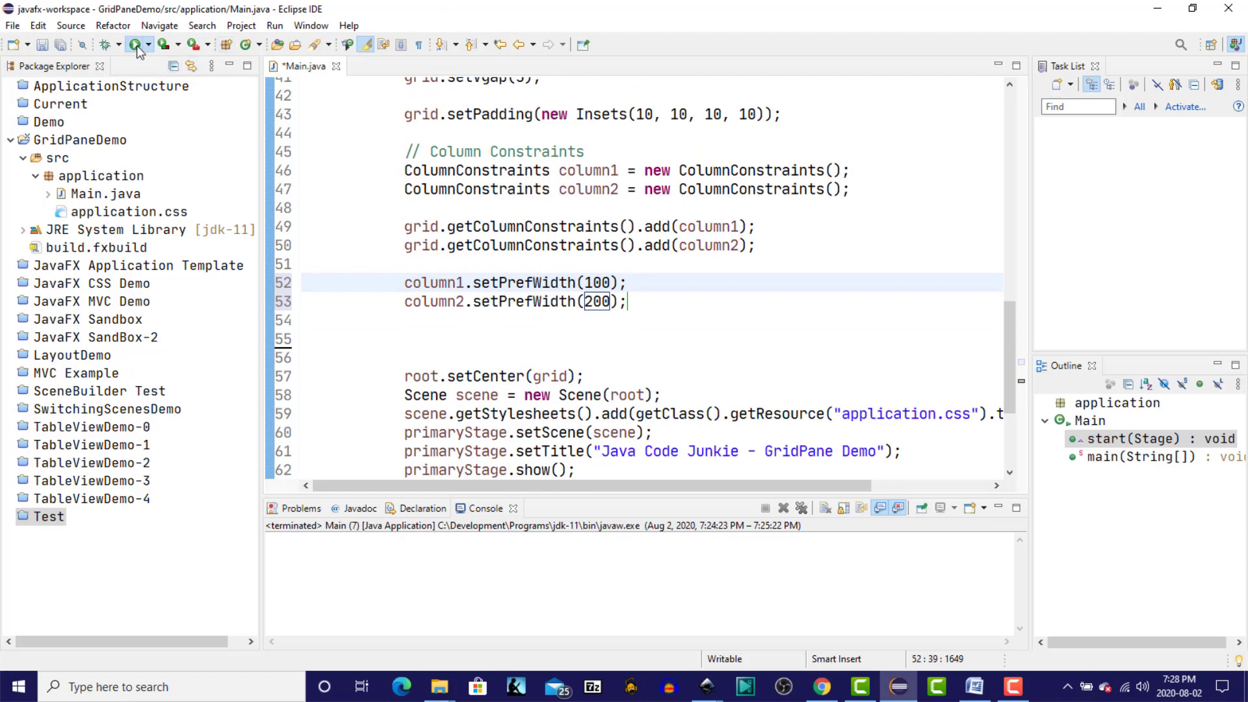
{"action": "left_click", "coordinate": [134, 44]}
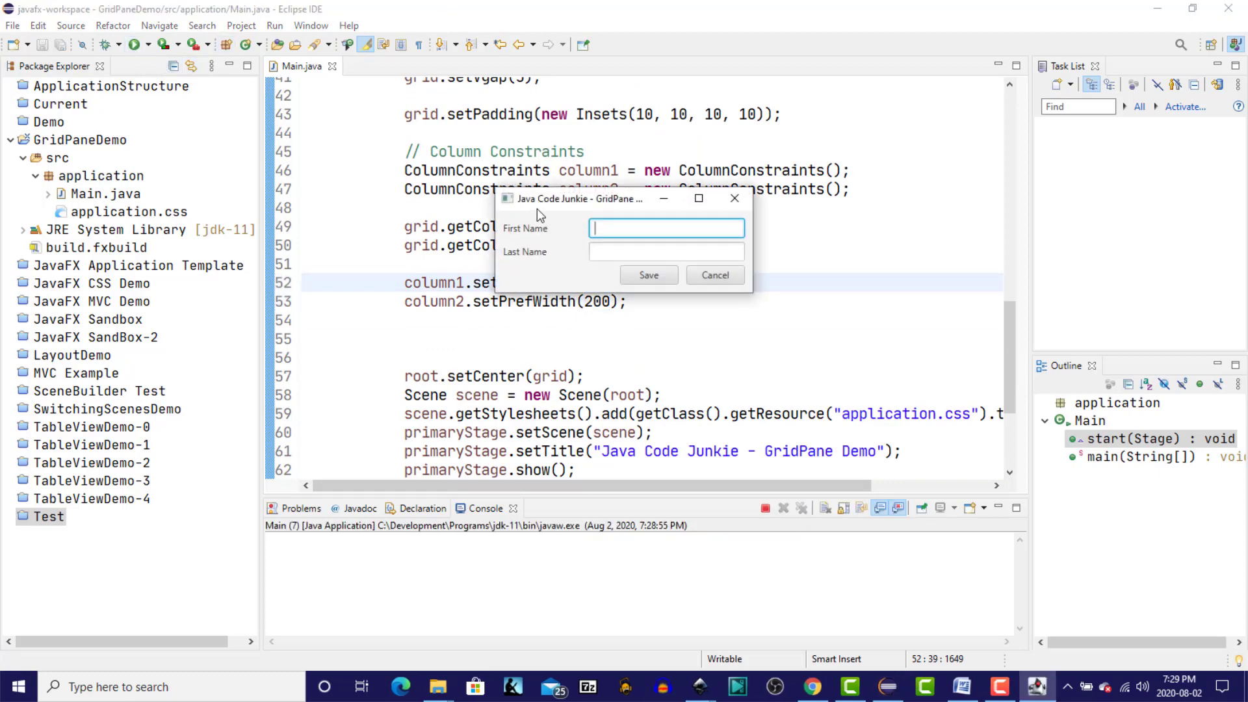
{"action": "mouse_move", "coordinate": [554, 225]}
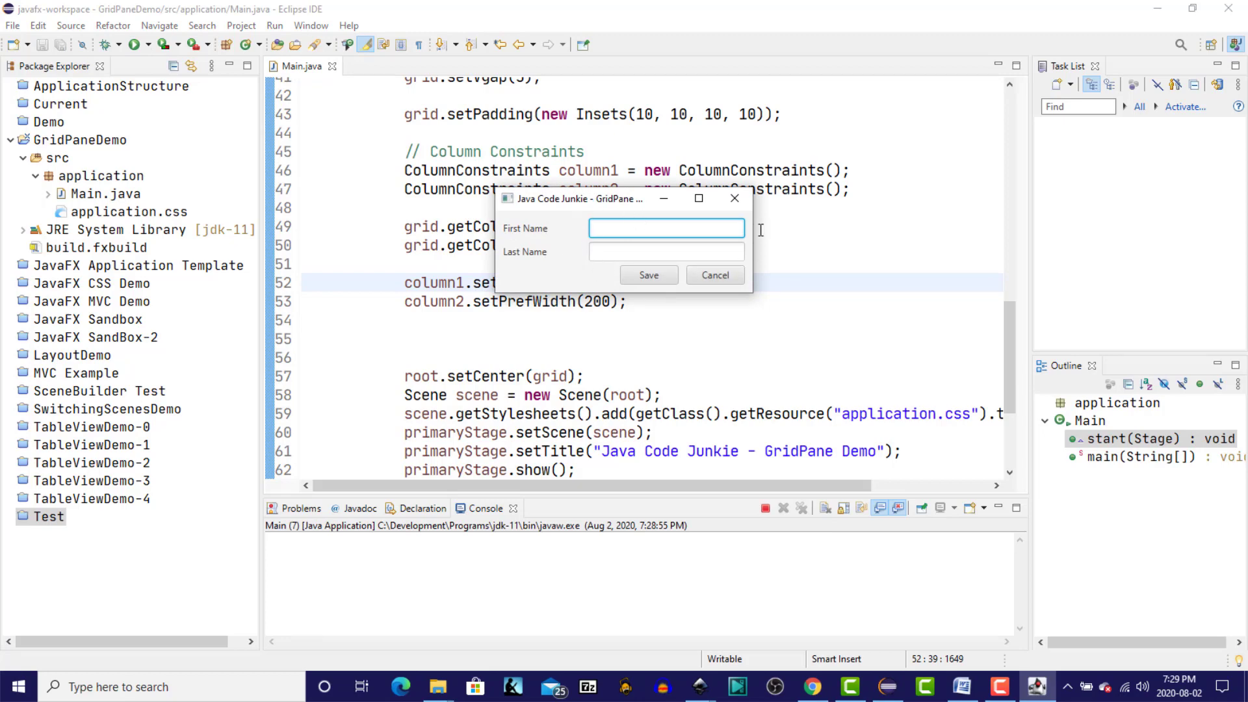
{"action": "mouse_move", "coordinate": [658, 227]}
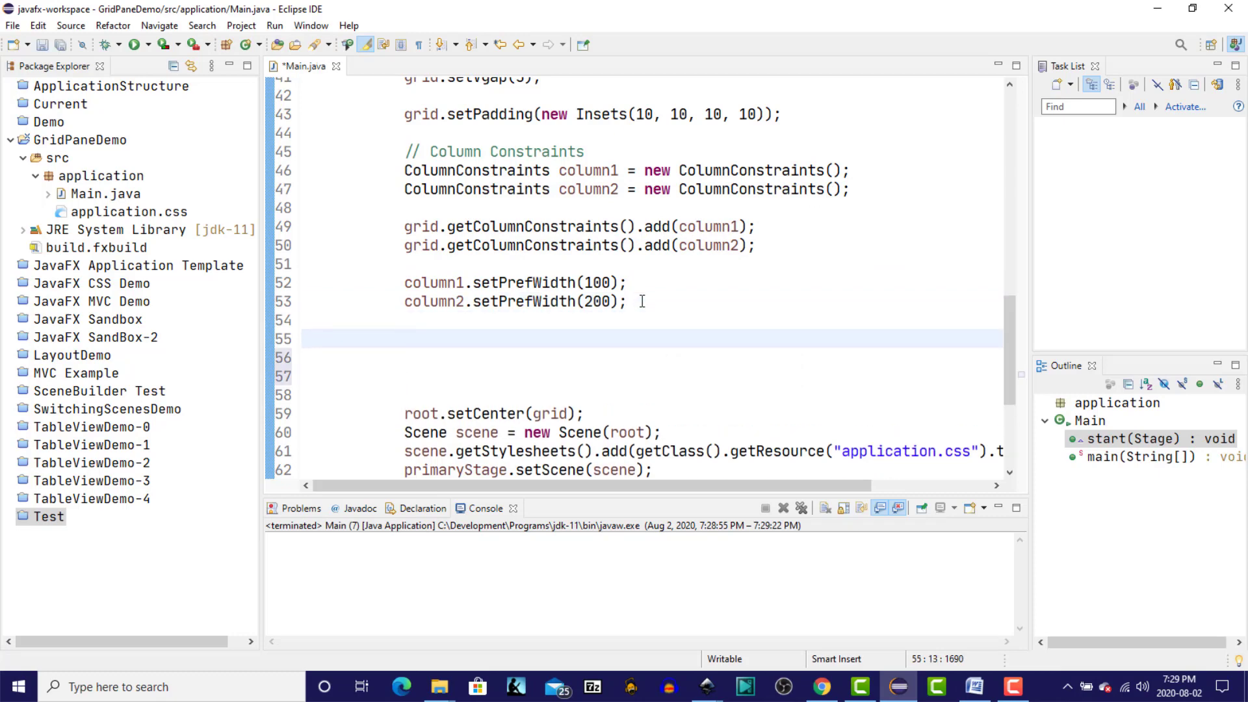
Step: Set percent widths on column1 and column2 with setPercentWidth
{"action": "type", "text": "colu"}
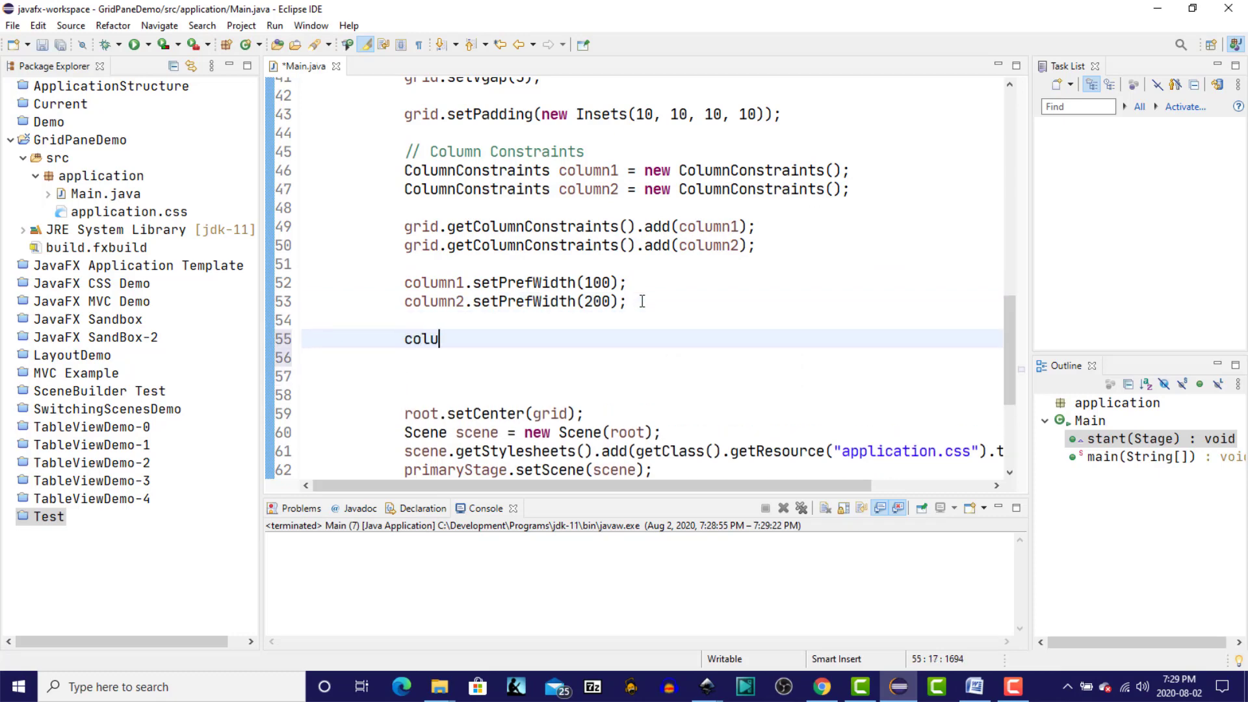
{"action": "type", "text": "mn1."}
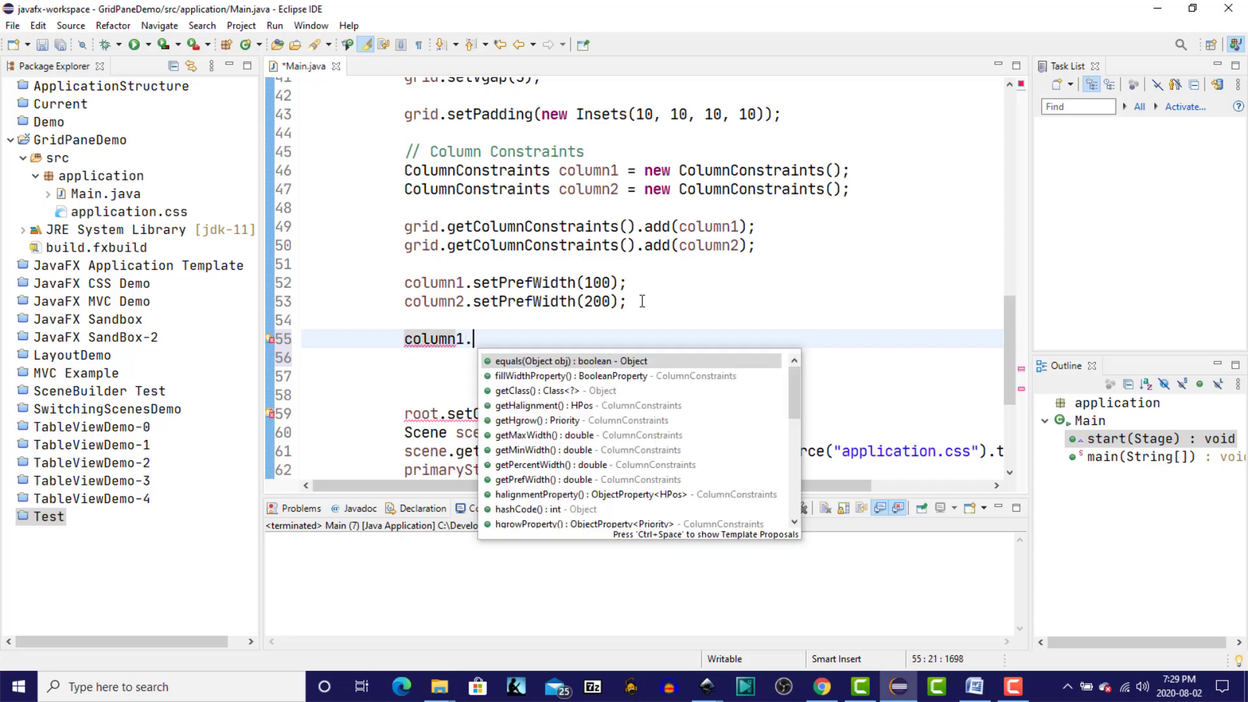
{"action": "type", "text": "setpercentWidth(value);"}
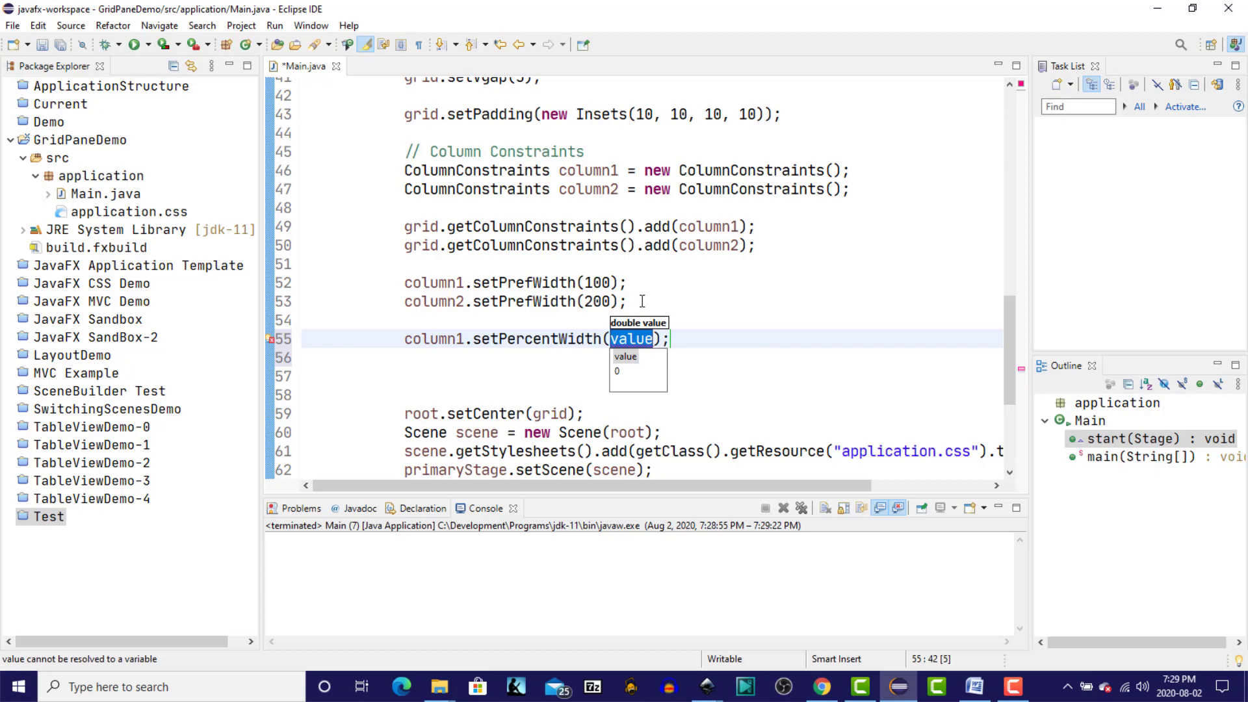
{"action": "type", "text": "33"}
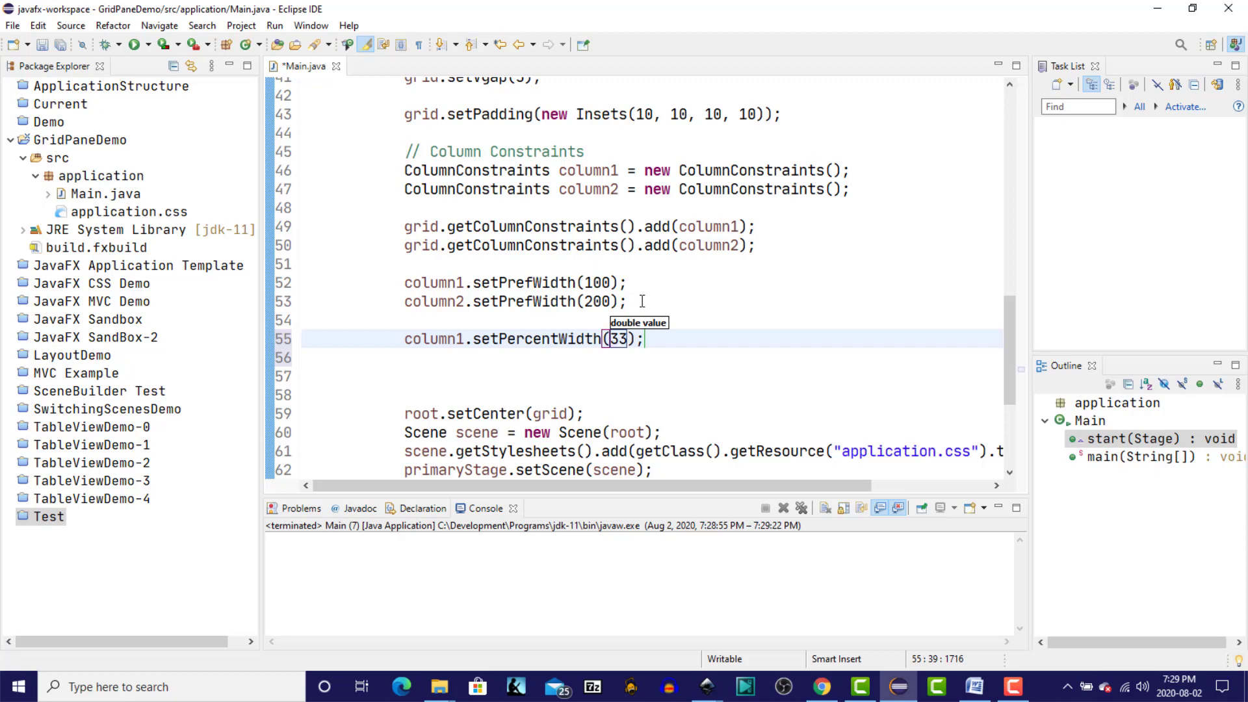
{"action": "type", "text": "col"}
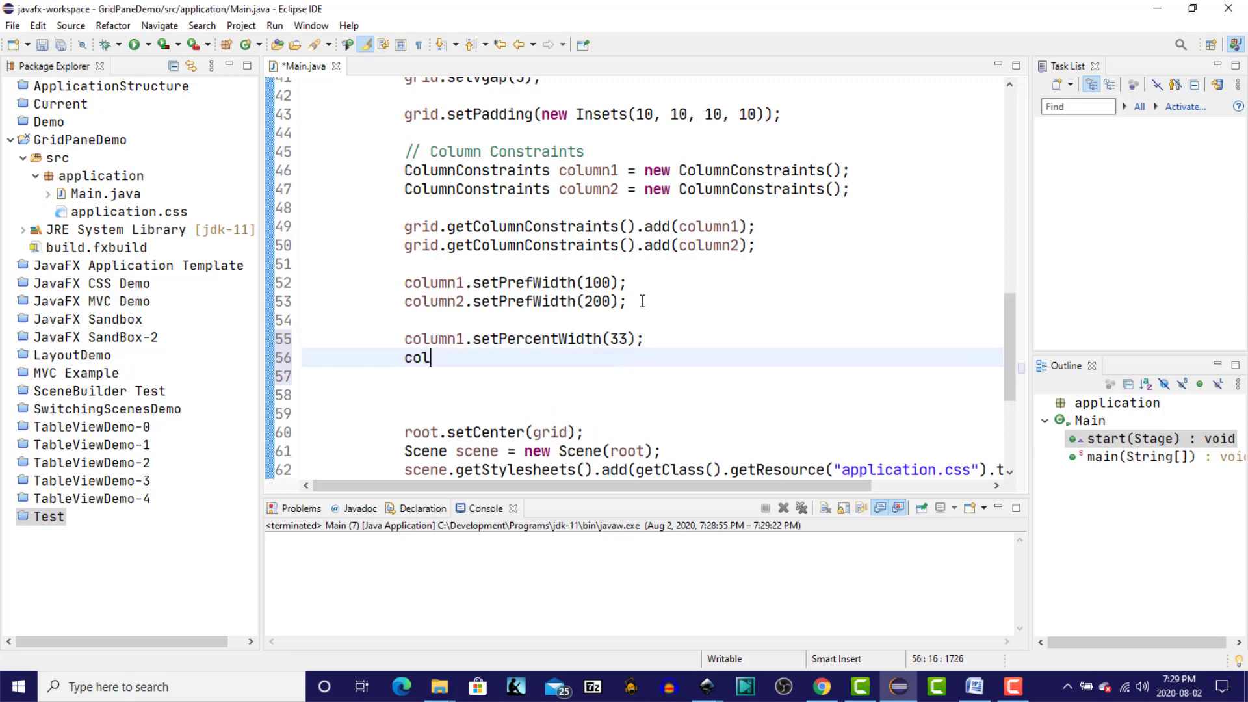
{"action": "type", "text": "umn2"}
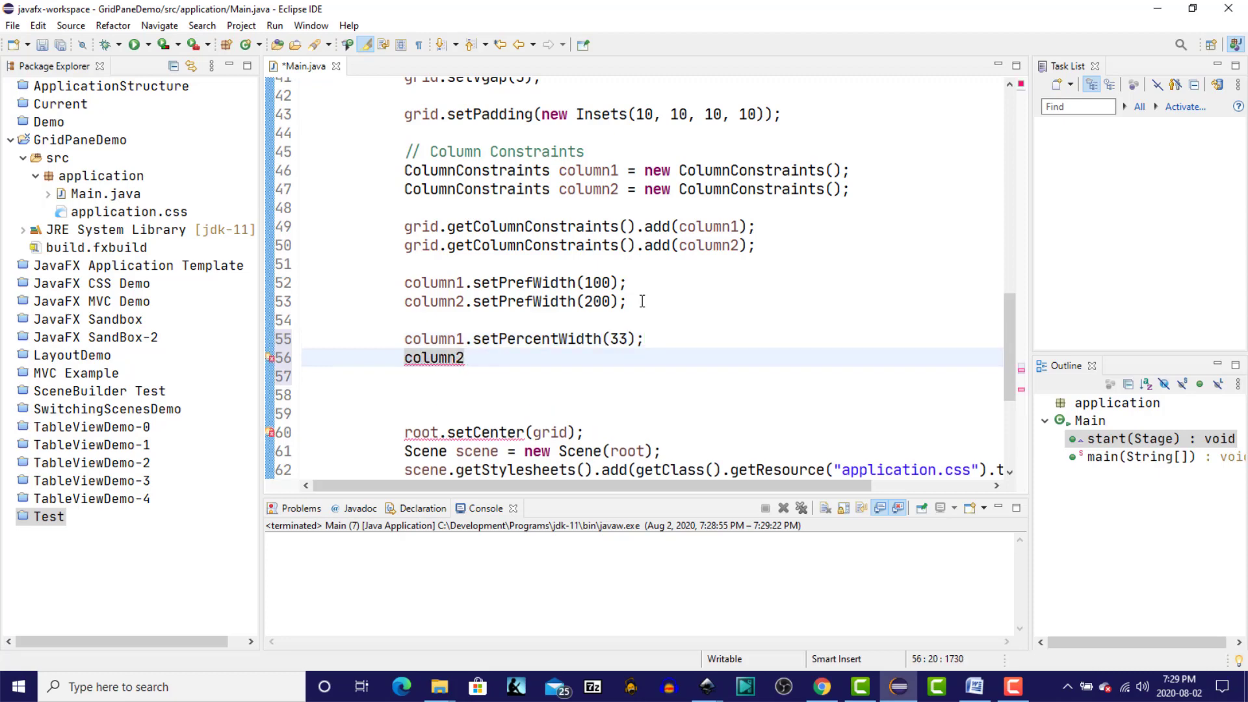
{"action": "left_click", "coordinate": [465, 357]}
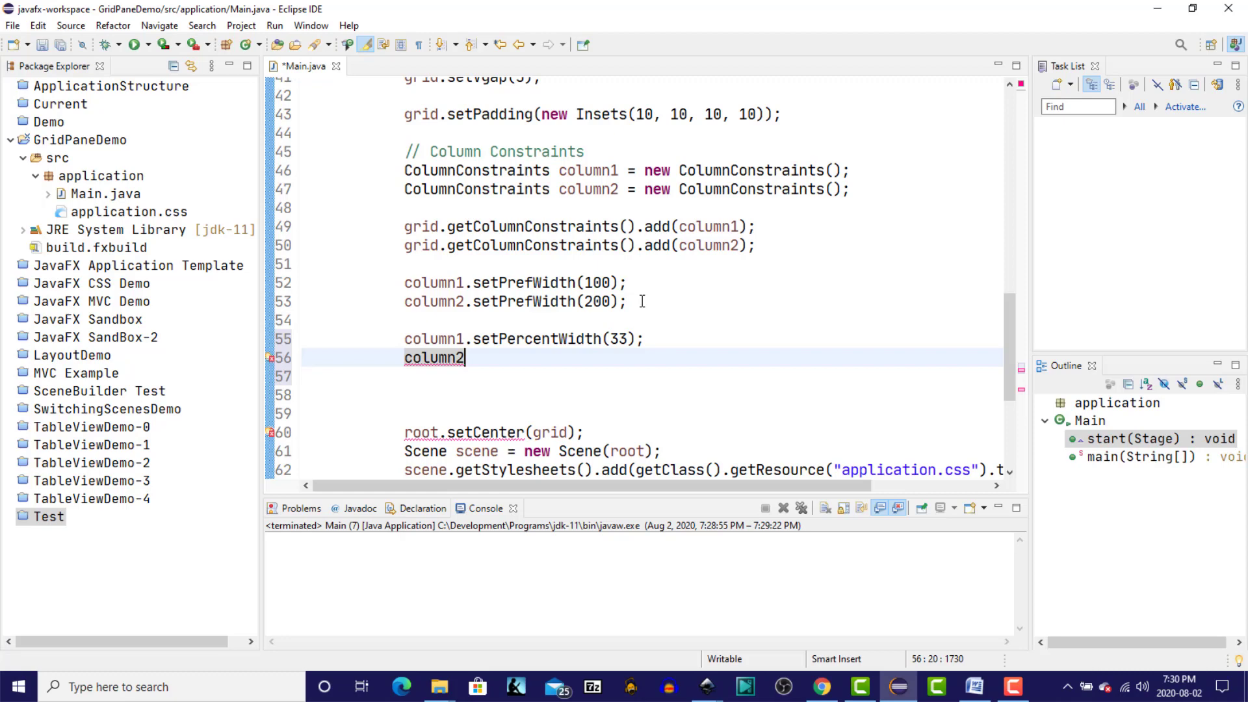
Step: Run the application to check the column widths in the form window
{"action": "left_click", "coordinate": [133, 44]}
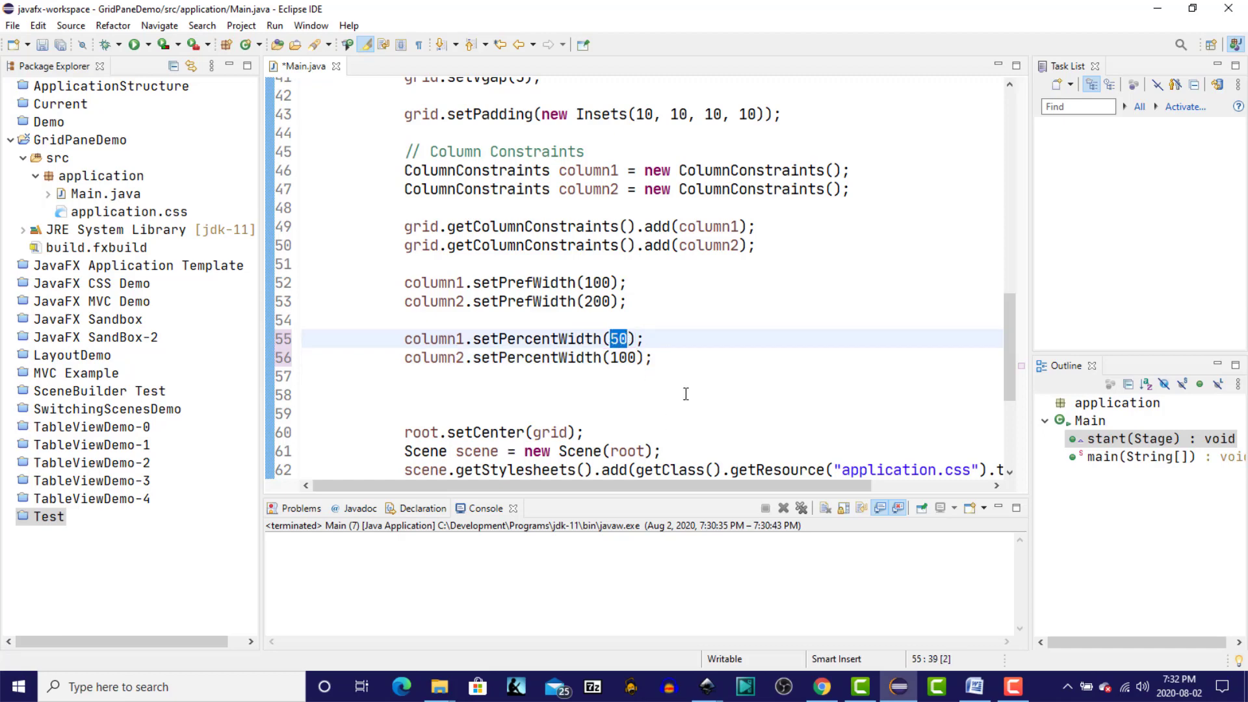
{"action": "mouse_move", "coordinate": [624, 383]}
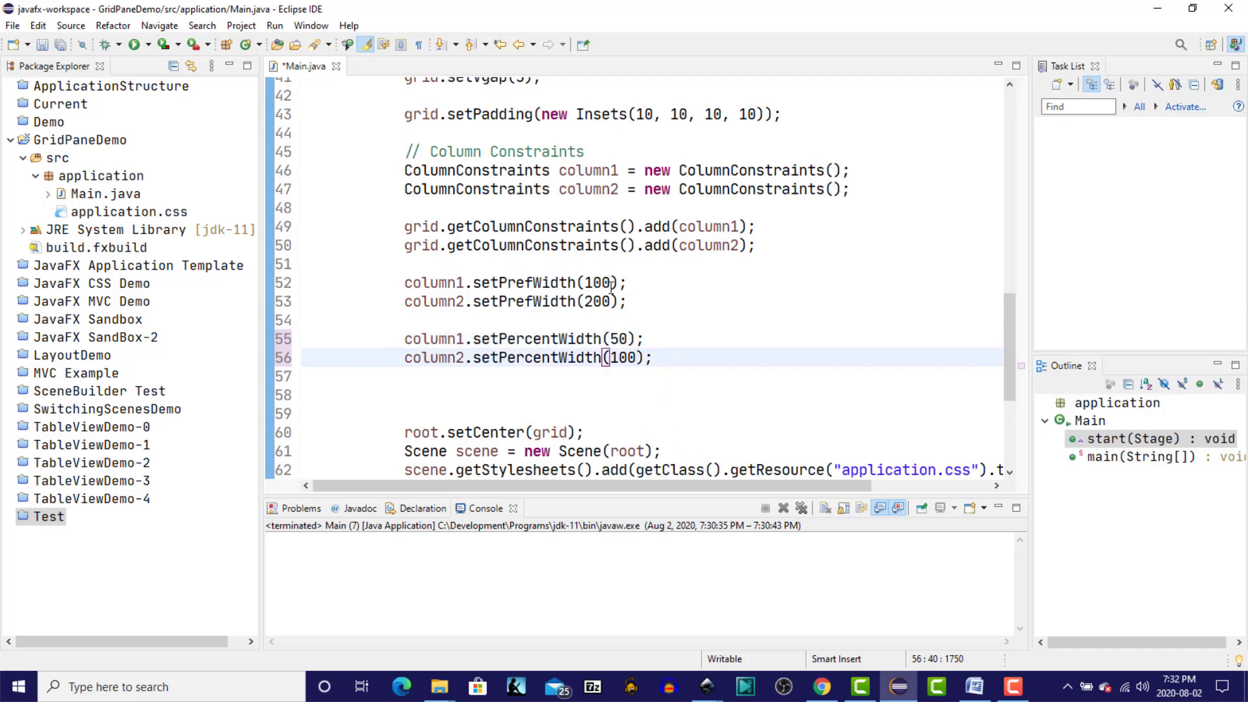
{"action": "left_click", "coordinate": [582, 282]}
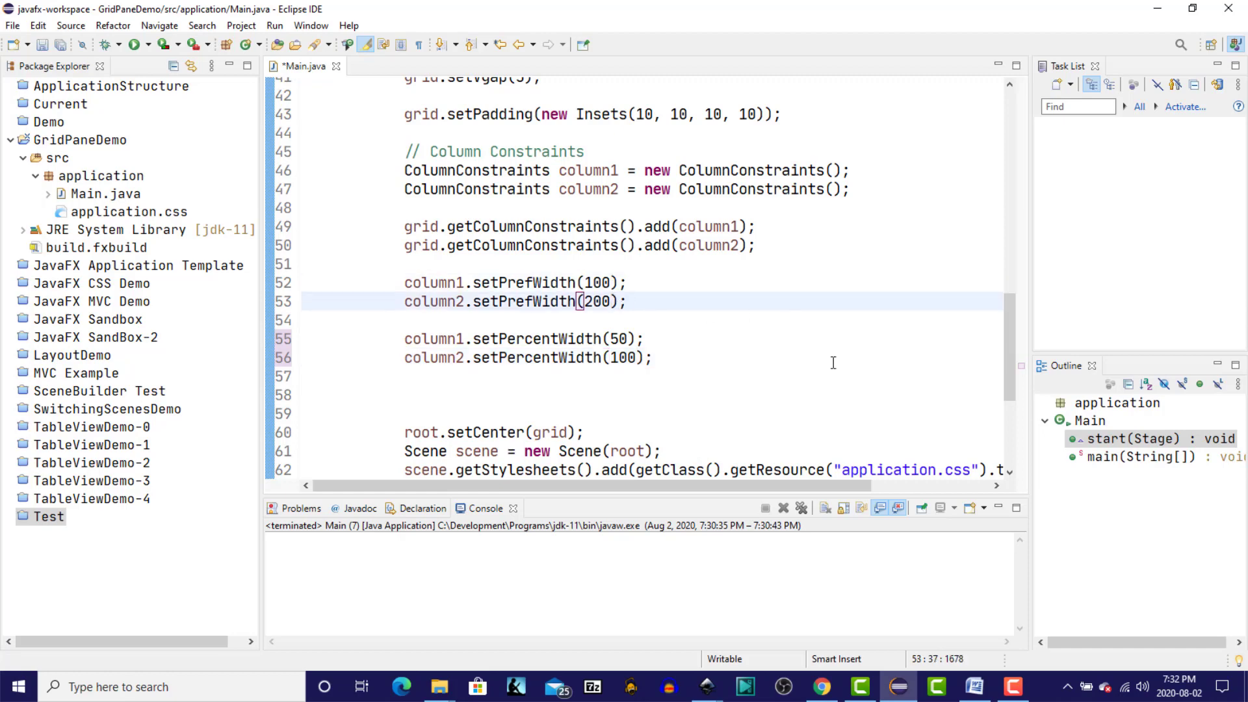
{"action": "left_click", "coordinate": [134, 44]}
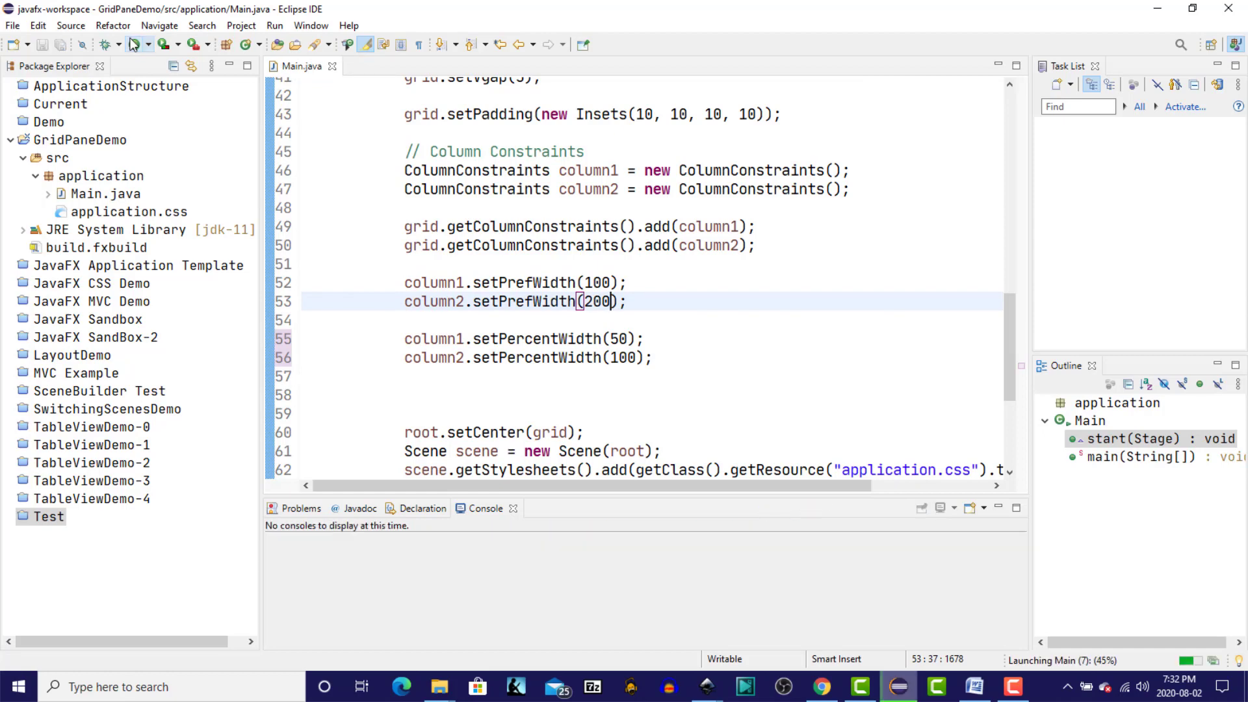
{"action": "left_click", "coordinate": [133, 45]}
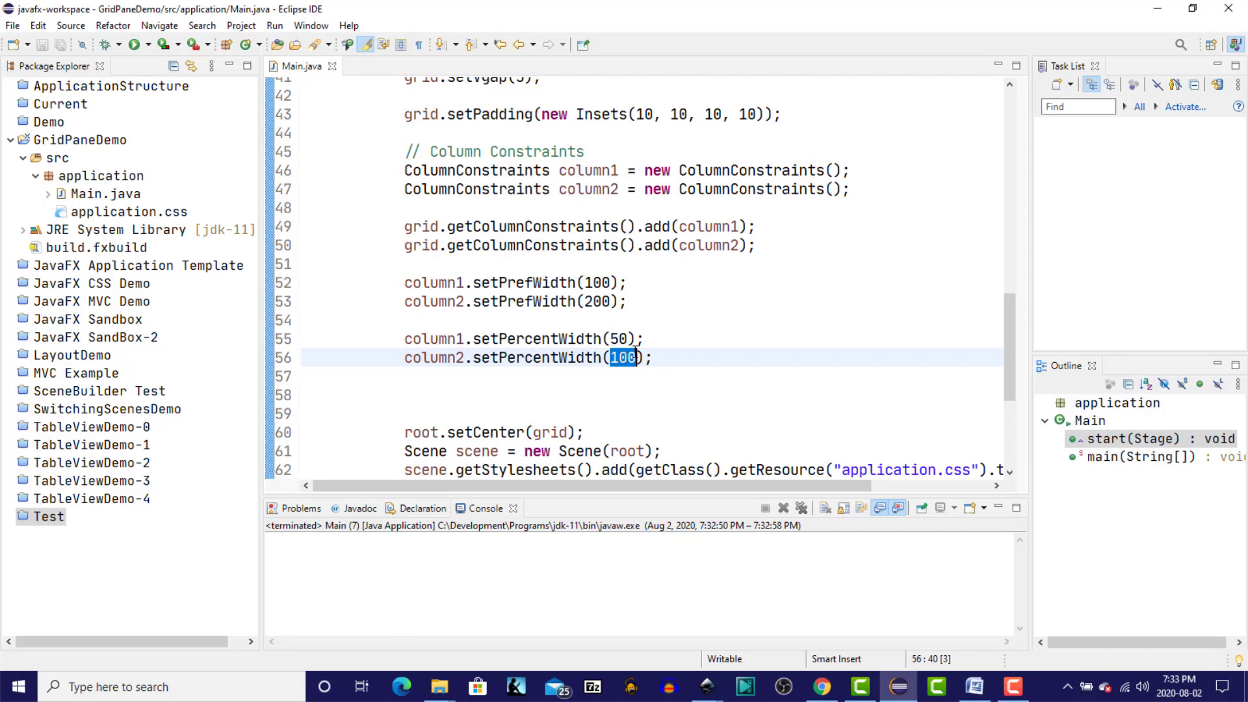
{"action": "type", "text": "200"}
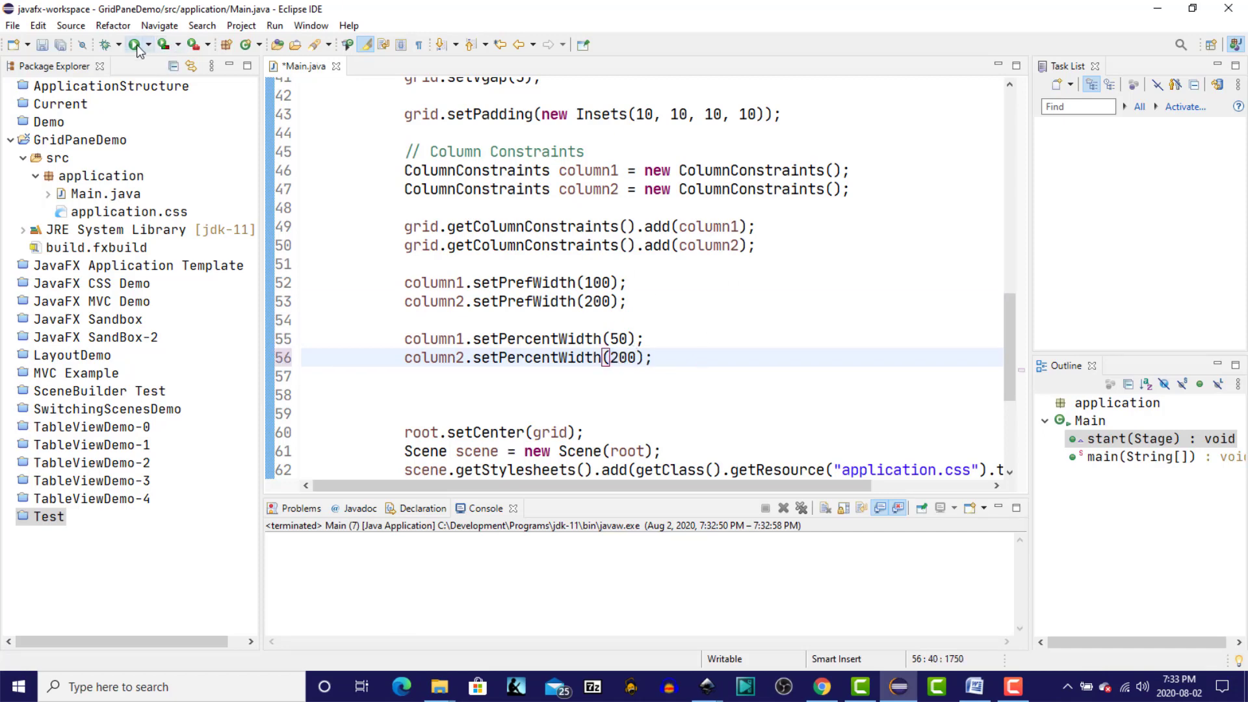
{"action": "left_click", "coordinate": [133, 44]}
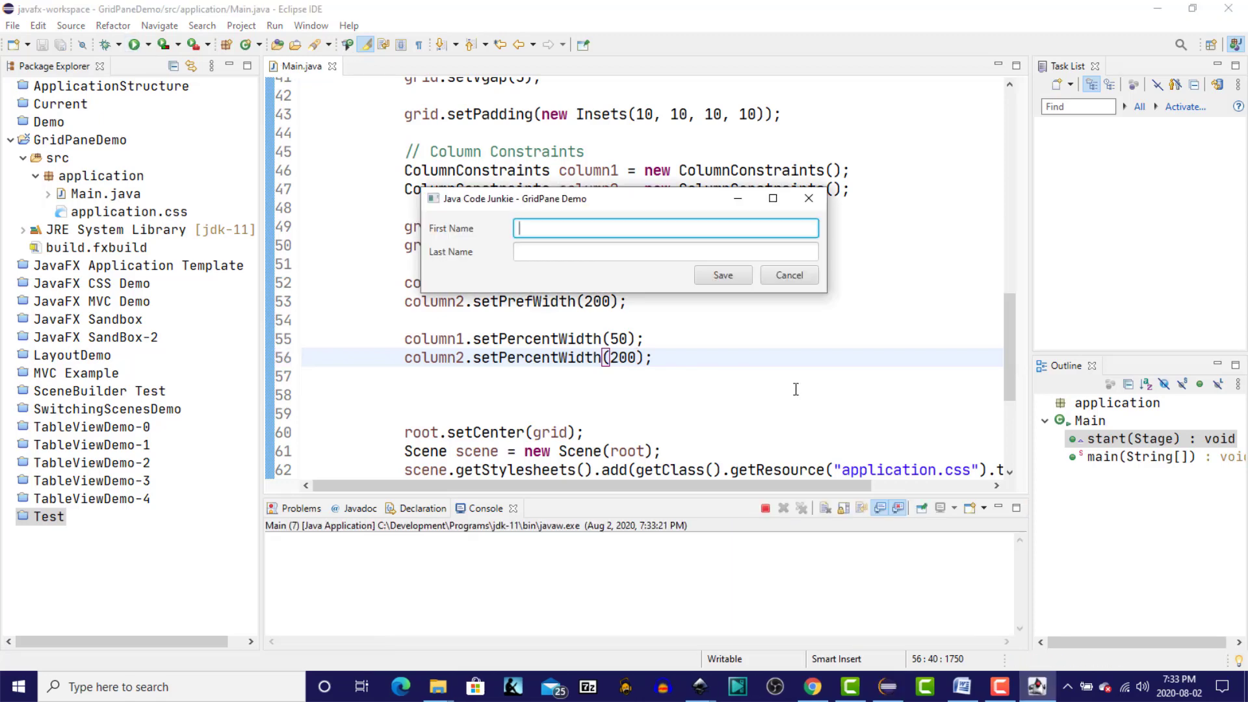
{"action": "mouse_move", "coordinate": [686, 369]}
{"action": "type", "text": "1"}
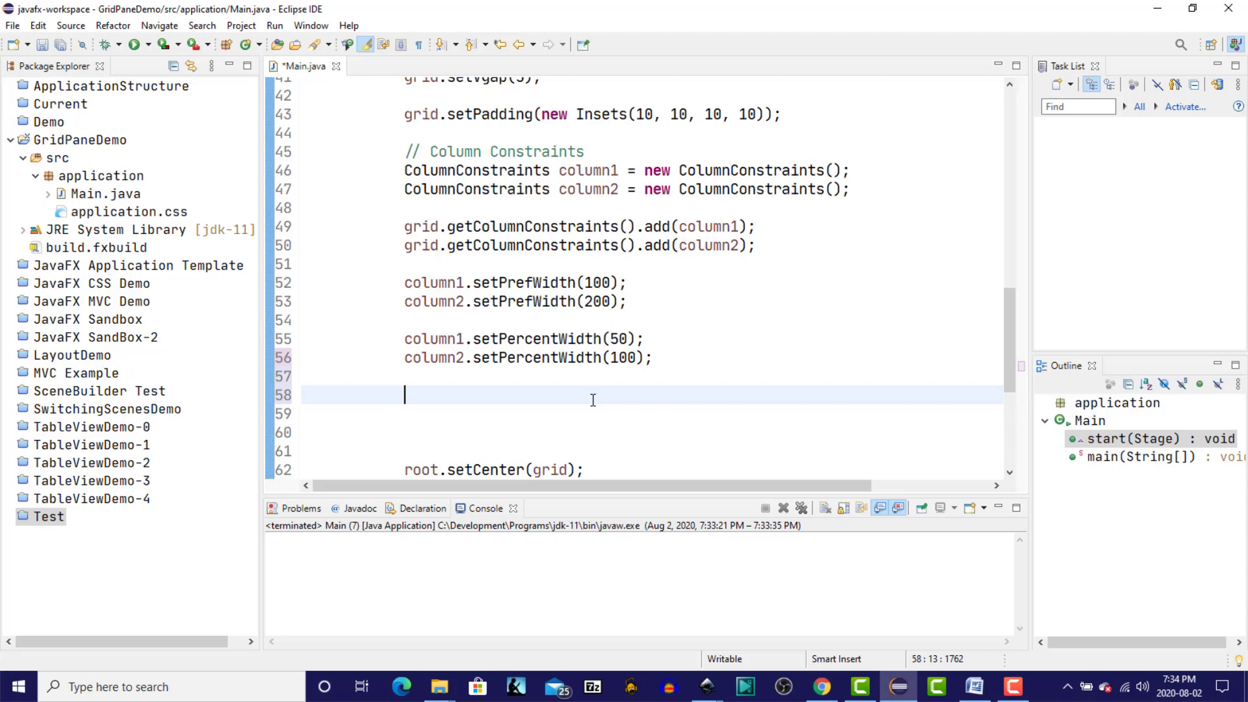
Step: Right-align lblFirstName and lblLastName with GridPane.setHalignment(..., HPos.RIGHT) under a // Horizontal alignment comment
{"action": "type", "text": "GridPane"}
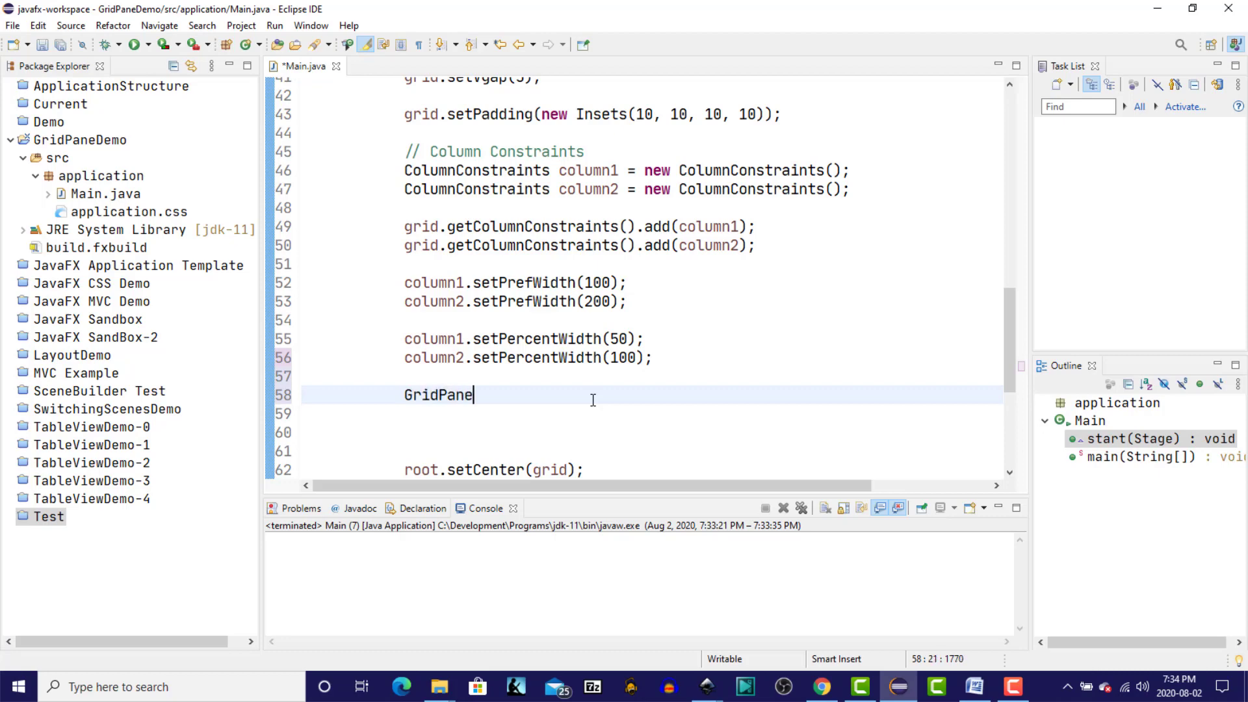
{"action": "type", "text": ".s"}
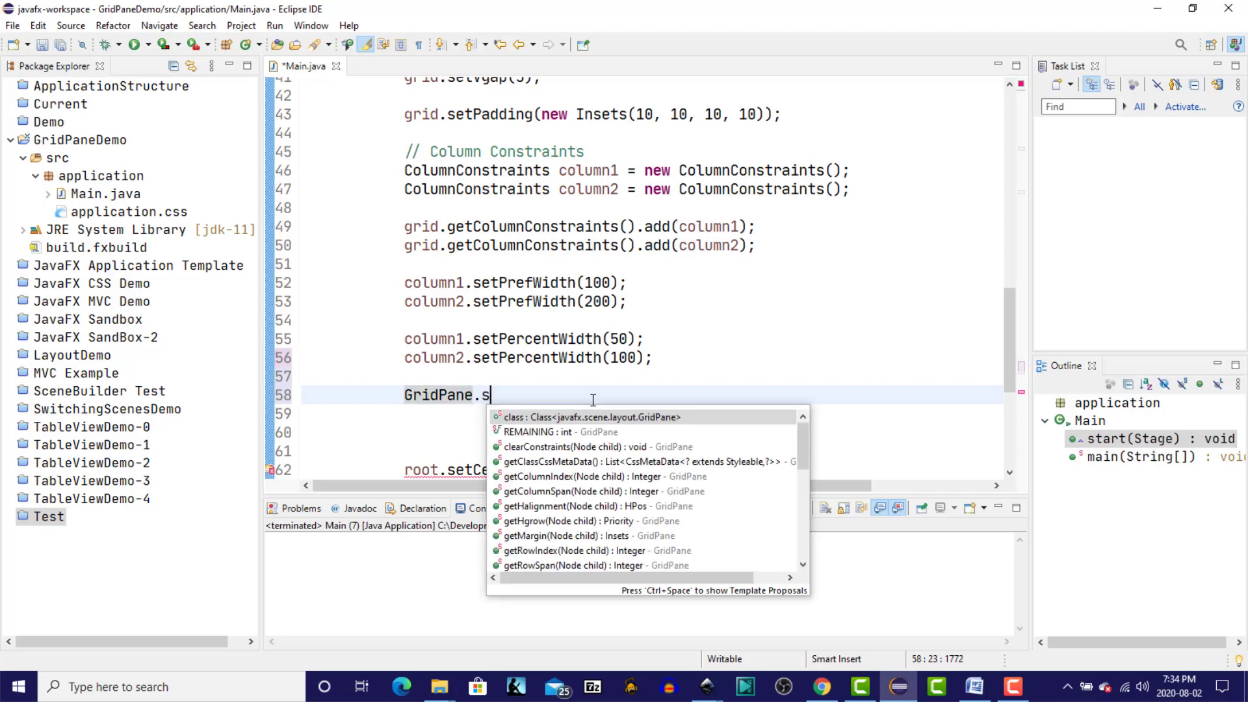
{"action": "type", "text": "eth"}
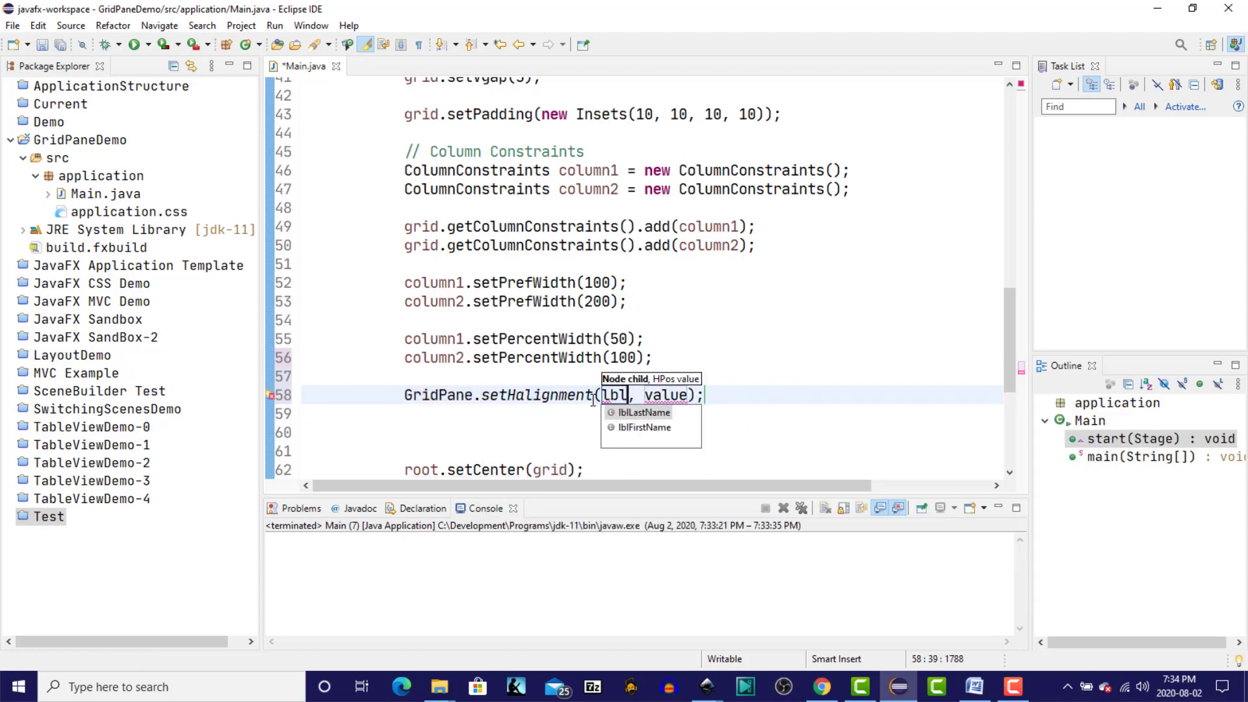
{"action": "key", "text": "Escape"}
{"action": "type", "text": "FirstName"}
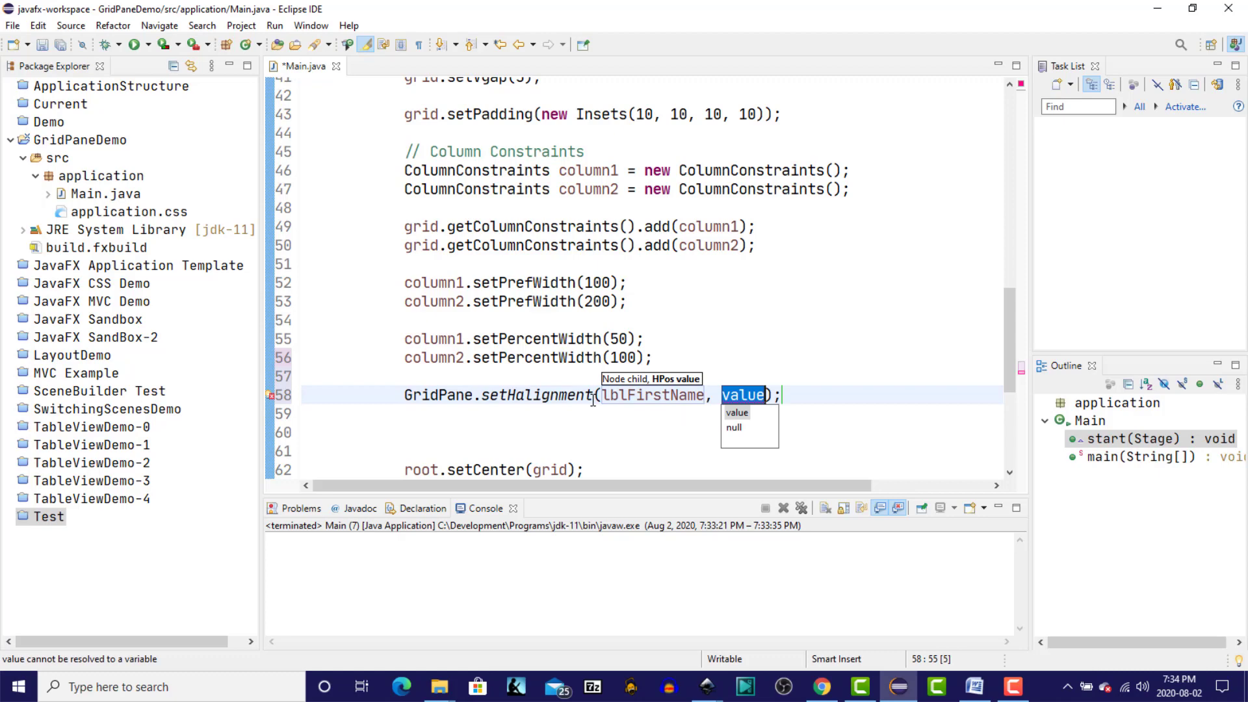
{"action": "type", "text": "HPos.RIGHT"}
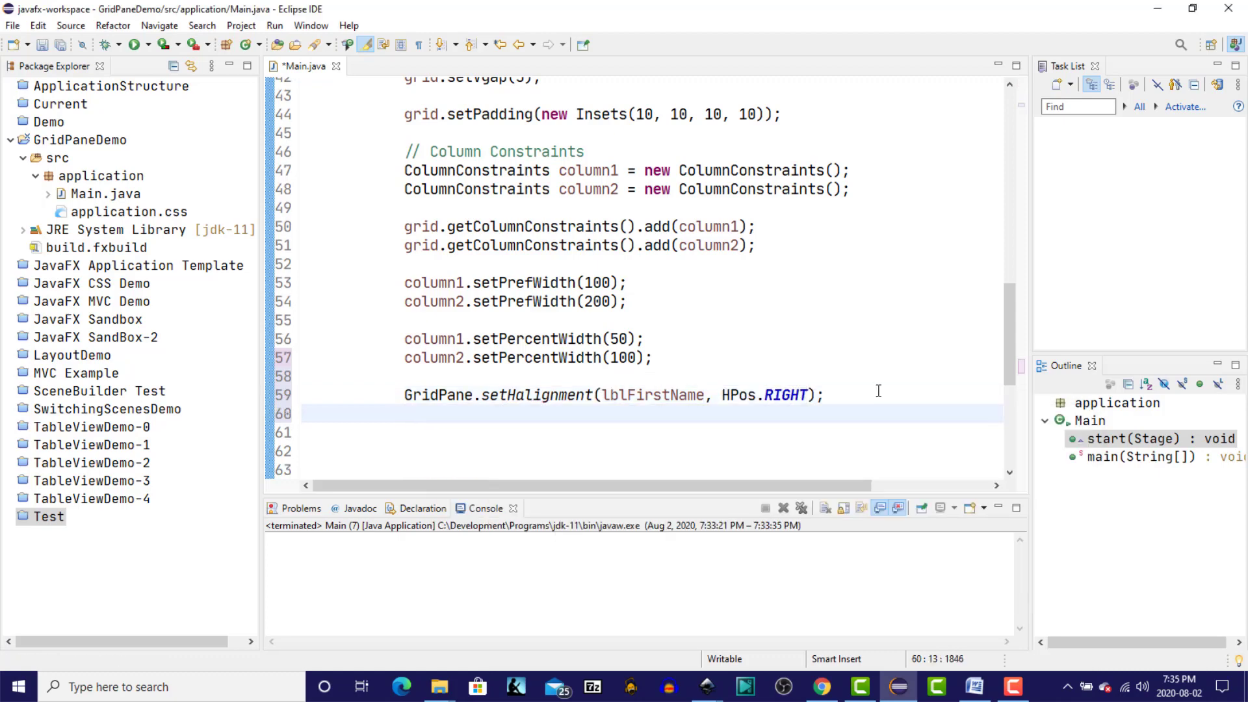
{"action": "triple_click", "coordinate": [612, 395]}
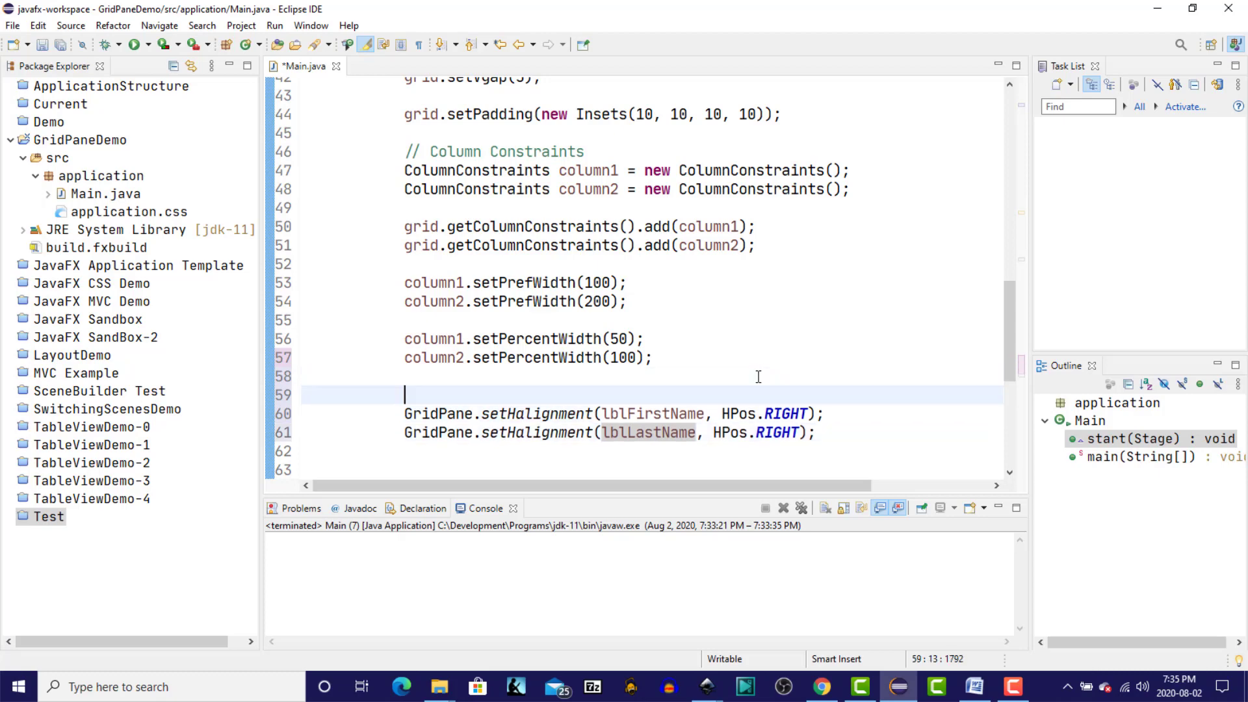
{"action": "type", "text": "// Hori"}
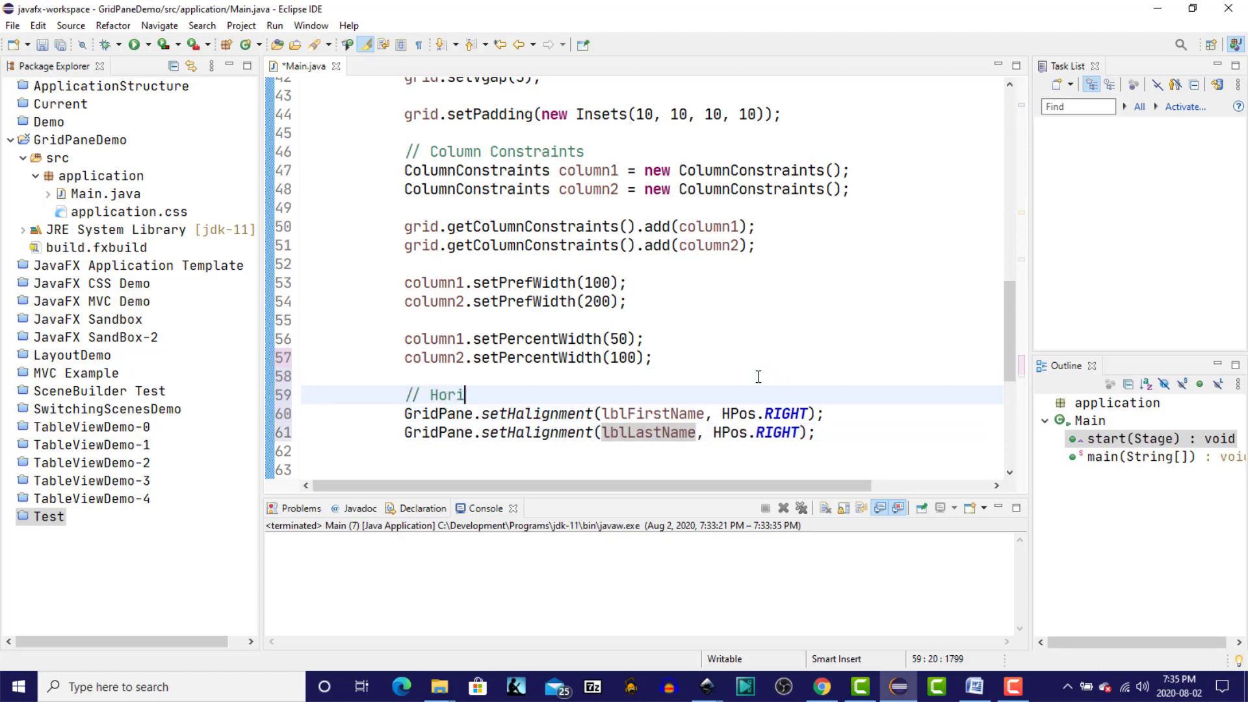
{"action": "type", "text": "zontal alignment"}
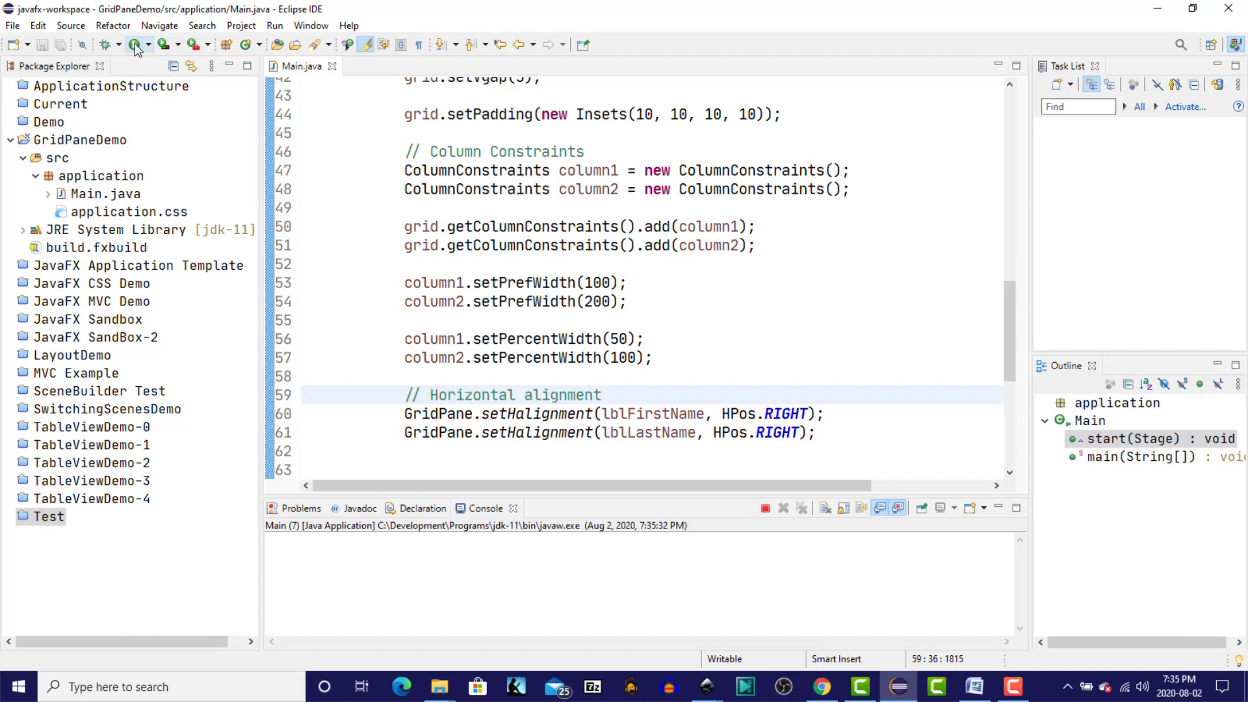
Step: Run the form, widen the window to confirm the labels stay right-aligned, then close it
{"action": "left_click", "coordinate": [132, 44]}
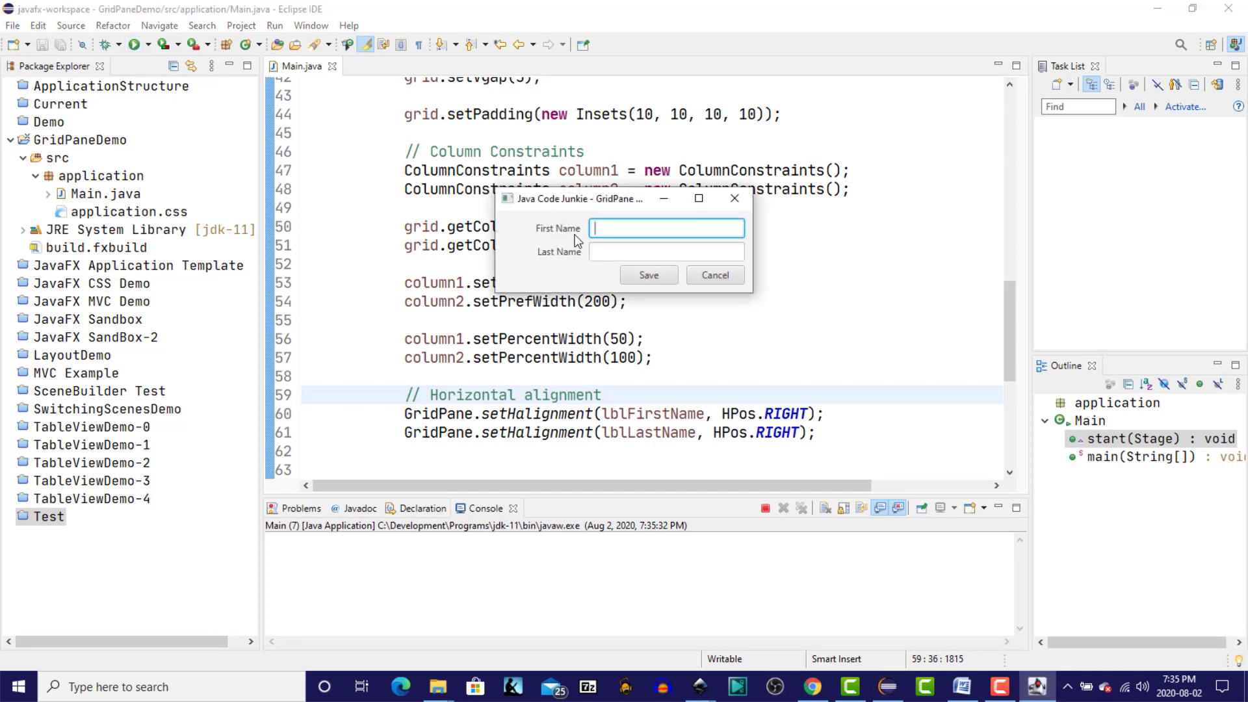
{"action": "mouse_move", "coordinate": [585, 226]}
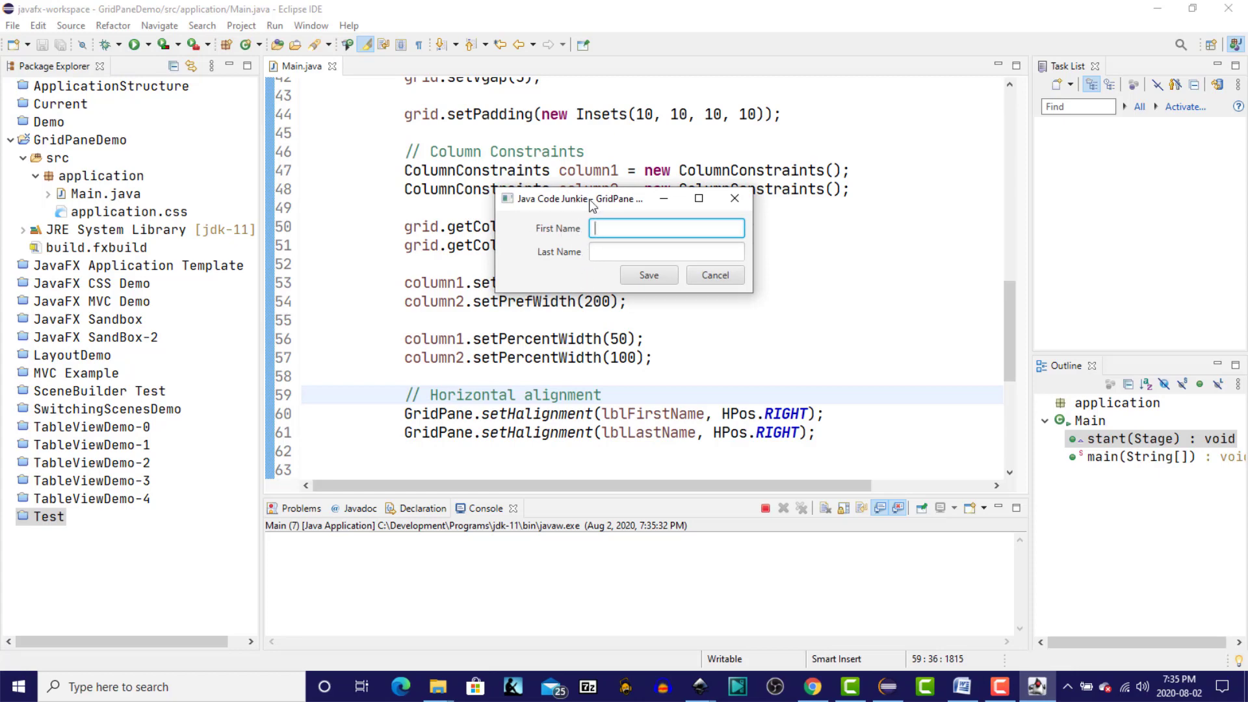
{"action": "mouse_move", "coordinate": [585, 273]}
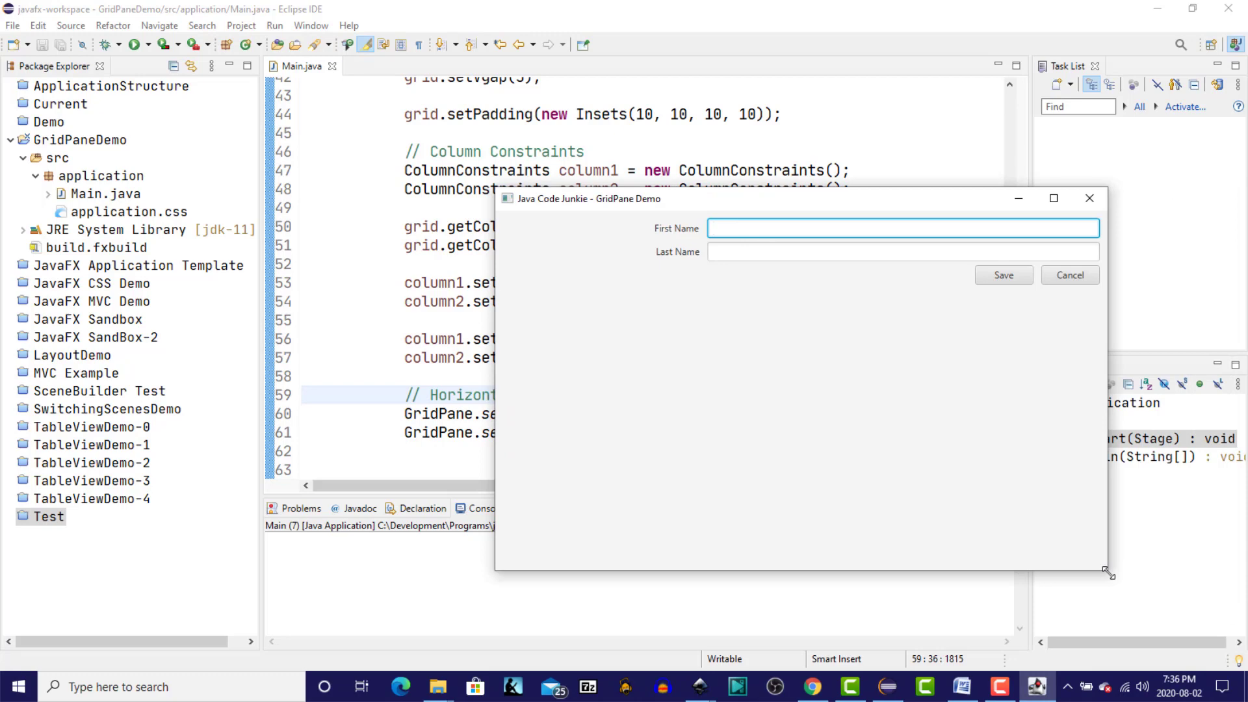
{"action": "left_click_drag", "start_coordinate": [1109, 572], "coordinate": [1133, 594]}
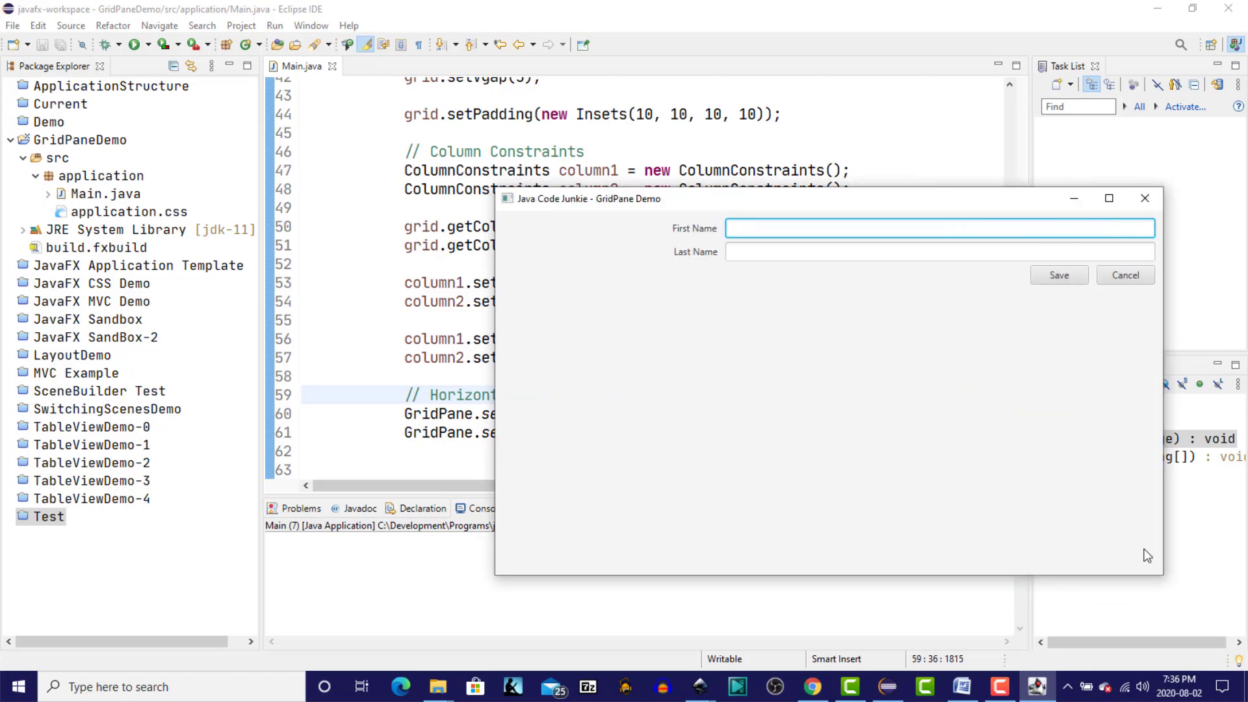
{"action": "left_click", "coordinate": [1144, 198]}
{"action": "type", "text": "// Horizontal Grow Priority"}
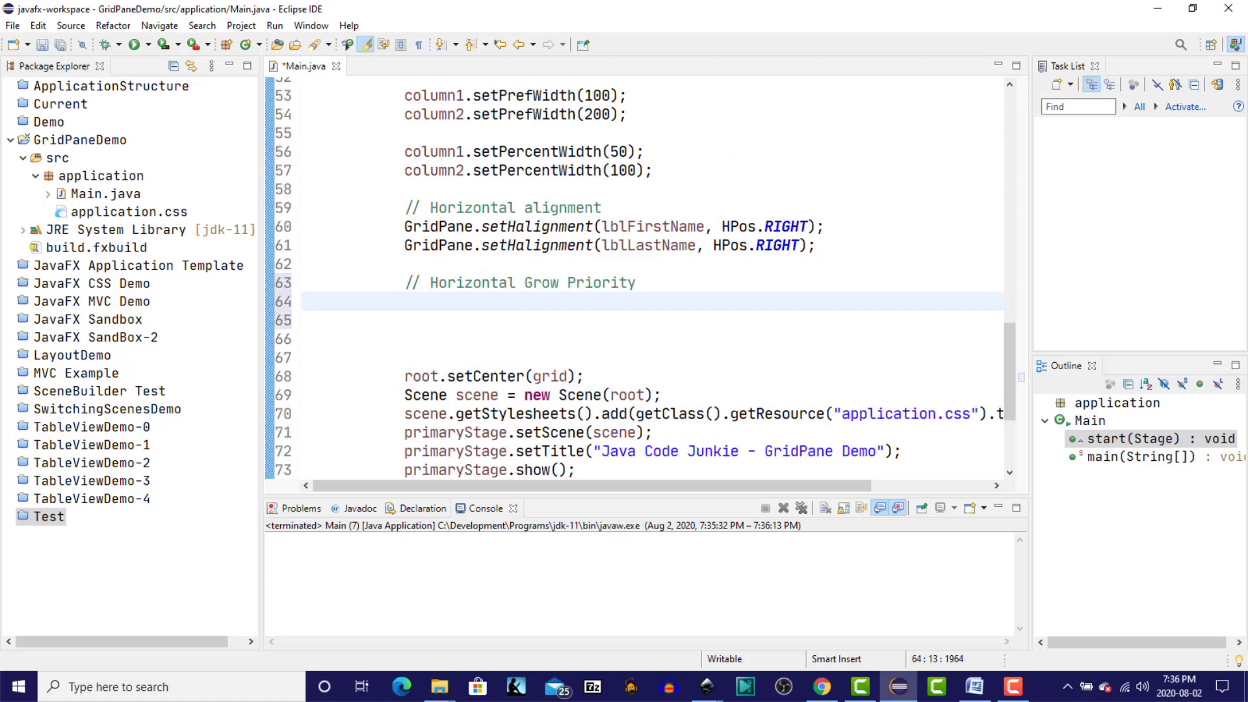
Step: Add GridPane.setHgrow(txtFirstName, Priority.ALWAYS) so the text field always grows horizontally
{"action": "type", "text": "GridPane."}
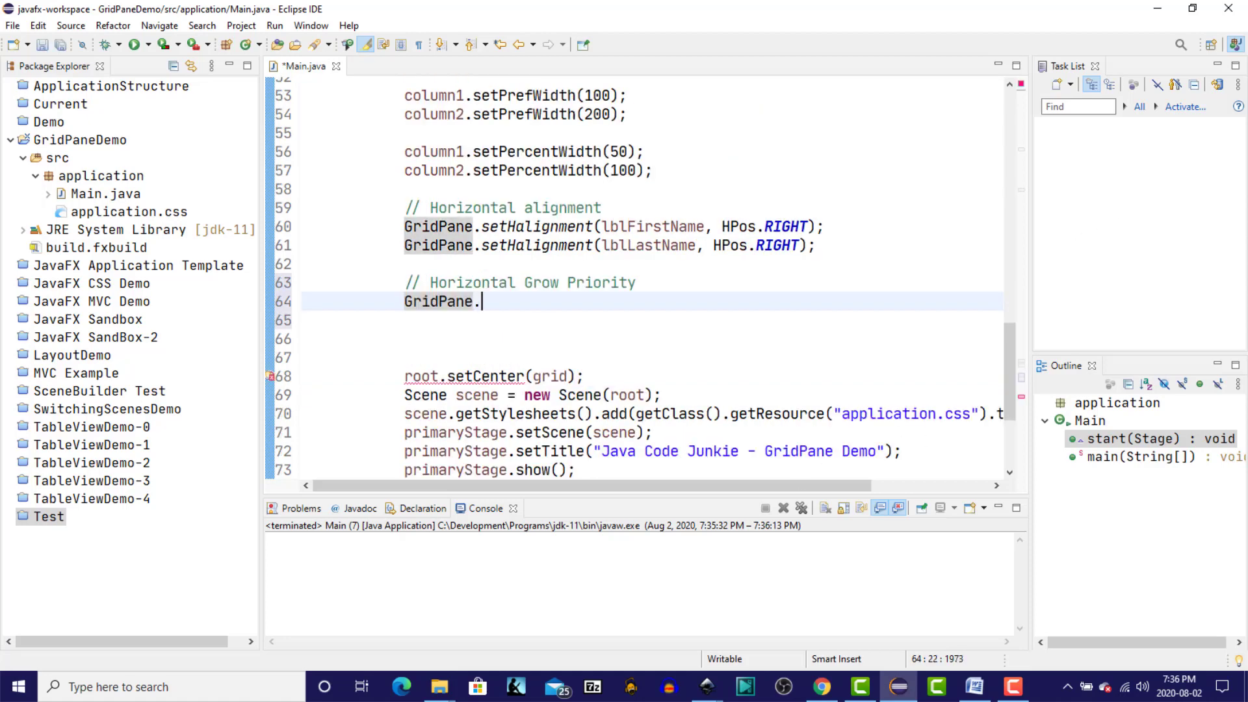
{"action": "type", "text": "setHgrow("}
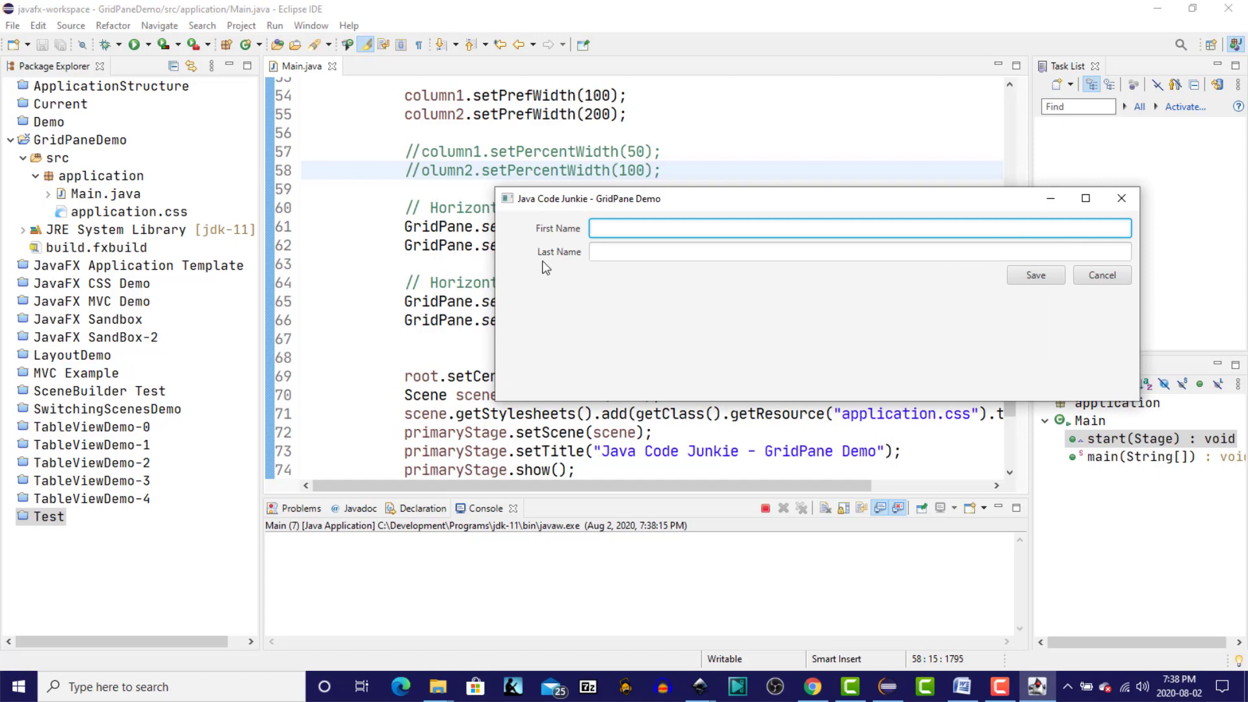
{"action": "mouse_move", "coordinate": [545, 264]}
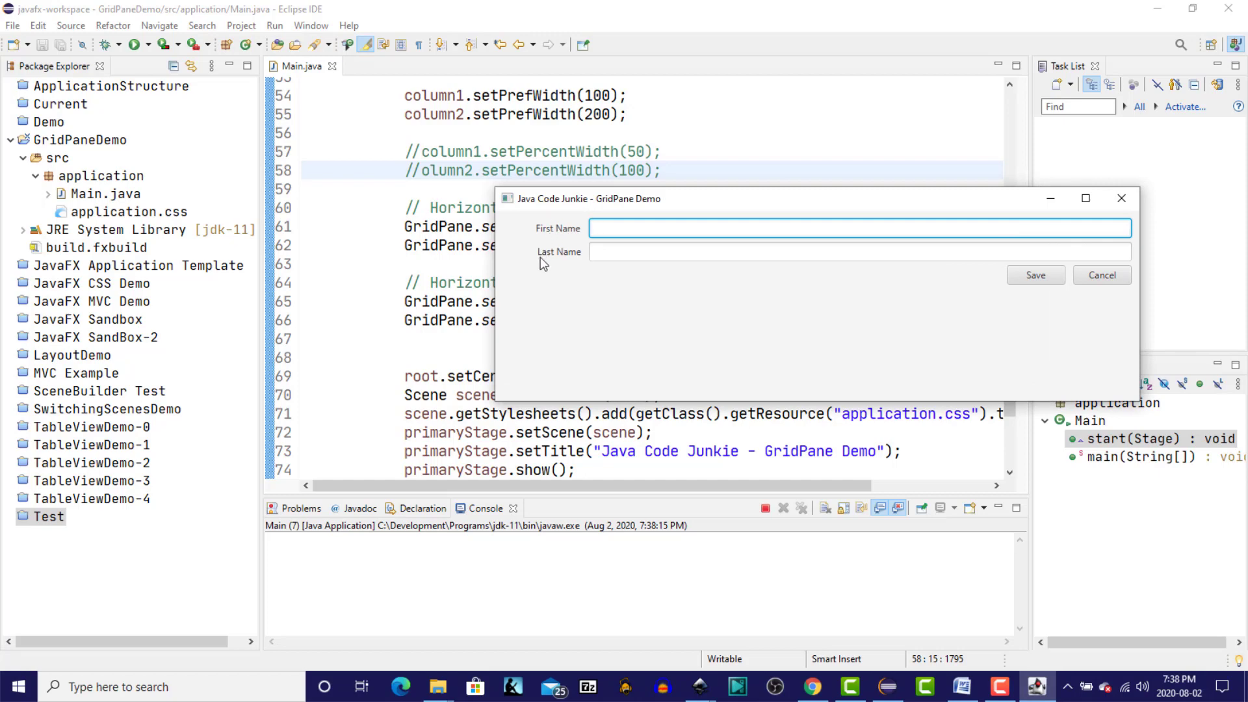
{"action": "mouse_move", "coordinate": [680, 217]}
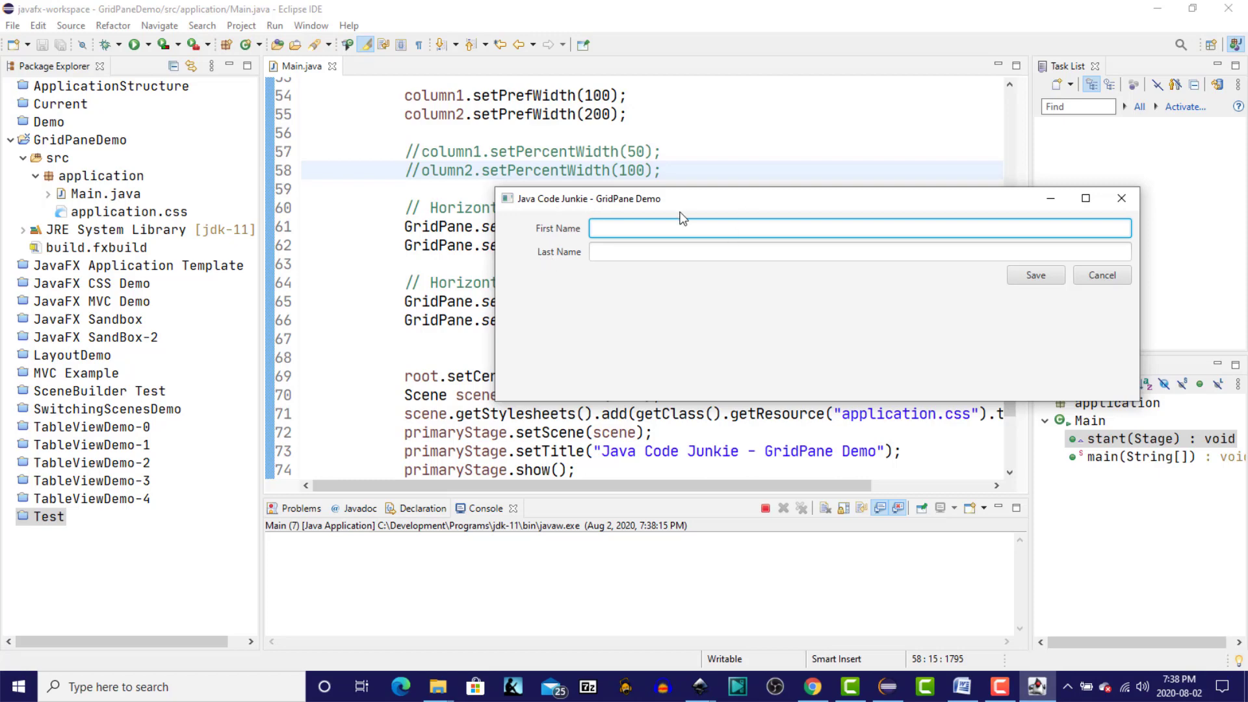
{"action": "mouse_move", "coordinate": [578, 243]}
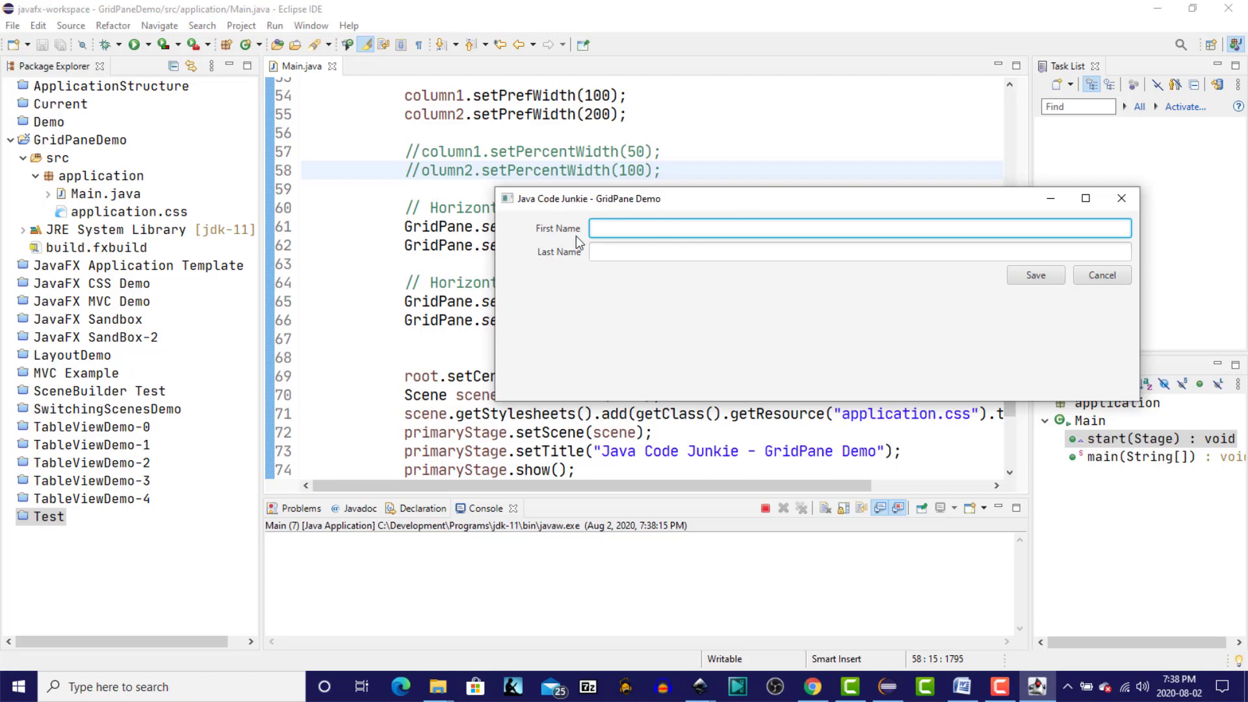
{"action": "mouse_move", "coordinate": [1142, 406]}
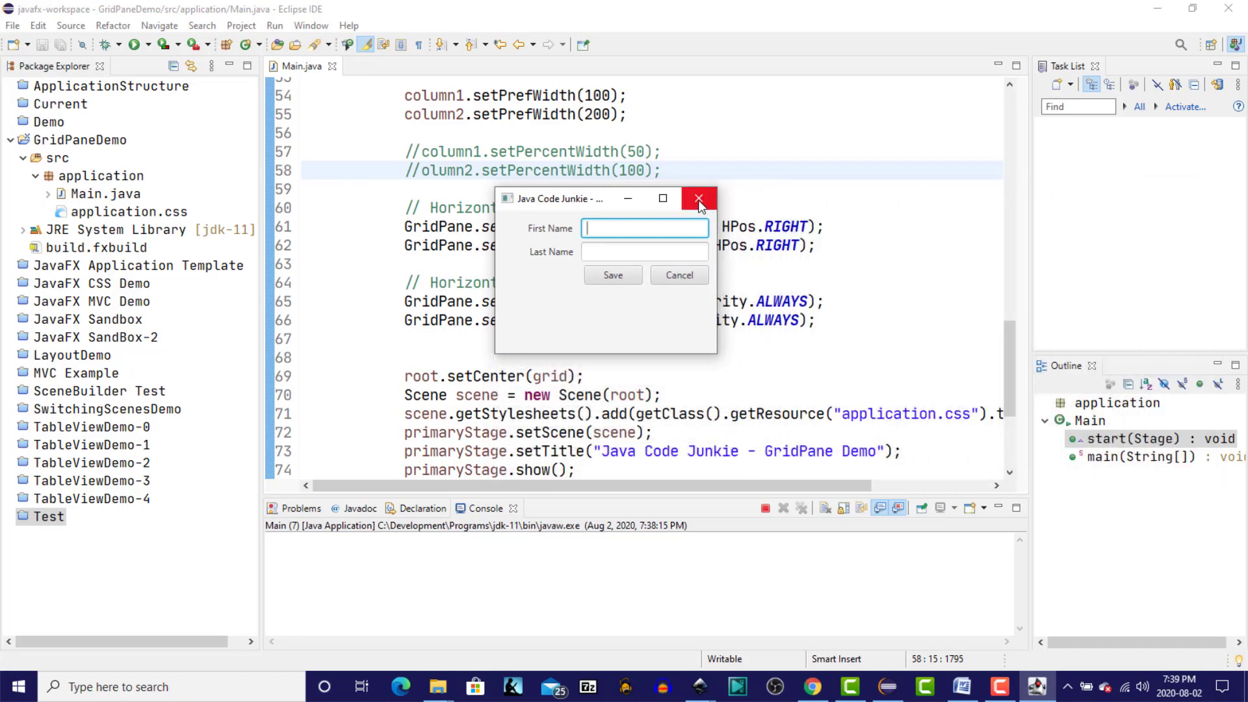
Step: Close the running form window after checking the text fields stretch across it
{"action": "left_click", "coordinate": [699, 198]}
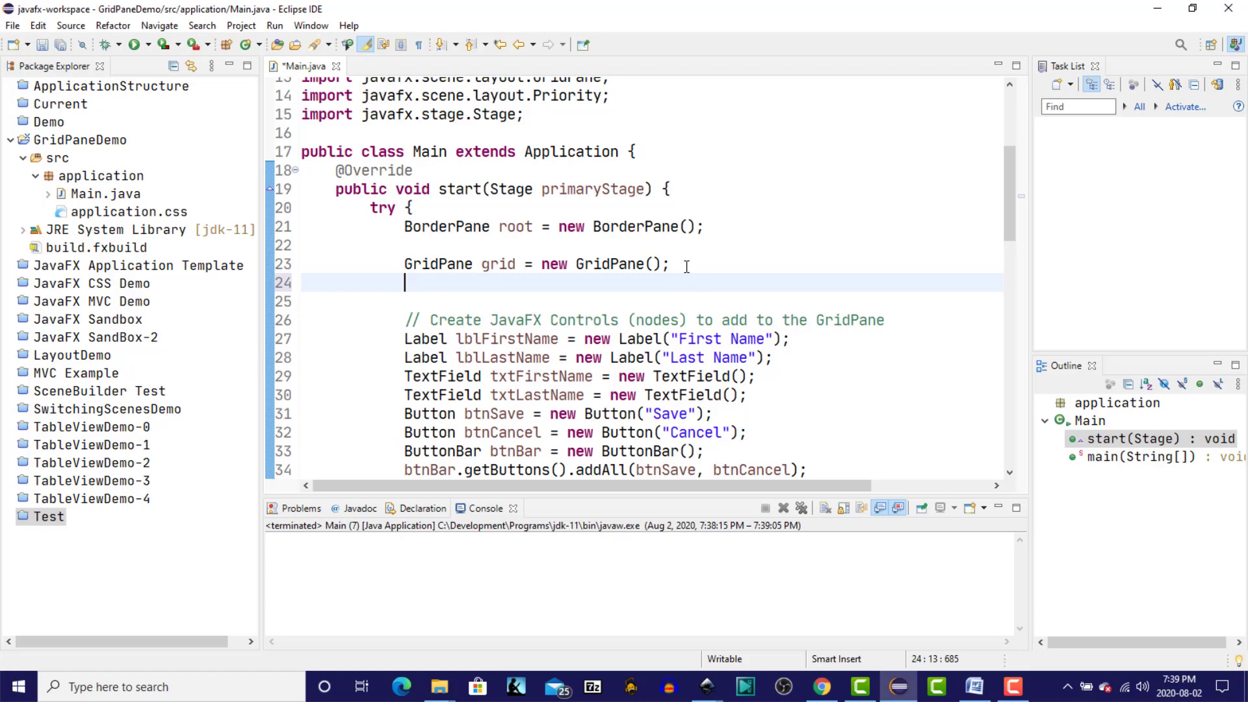
Step: Add grid.setGridLinesVisible(true) after the GridPane declaration and run the form to show cell borders
{"action": "type", "text": "gr"}
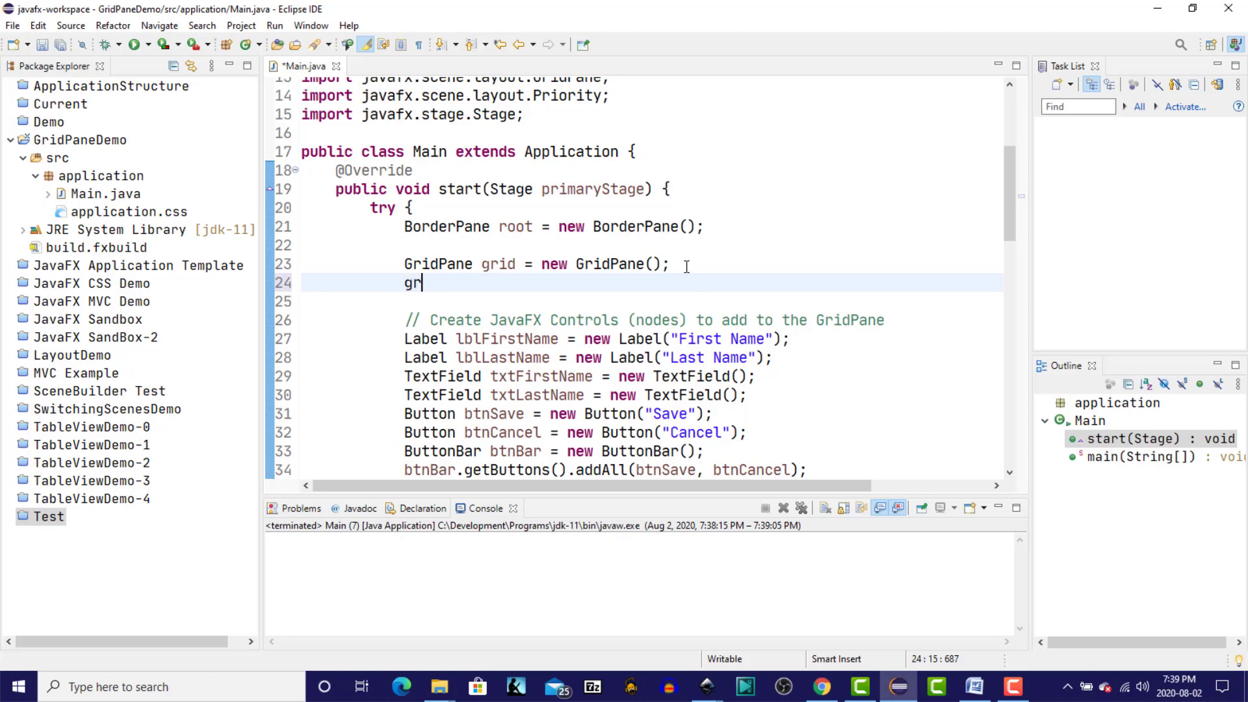
{"action": "type", "text": "id.setGridLinesVisible(true);"}
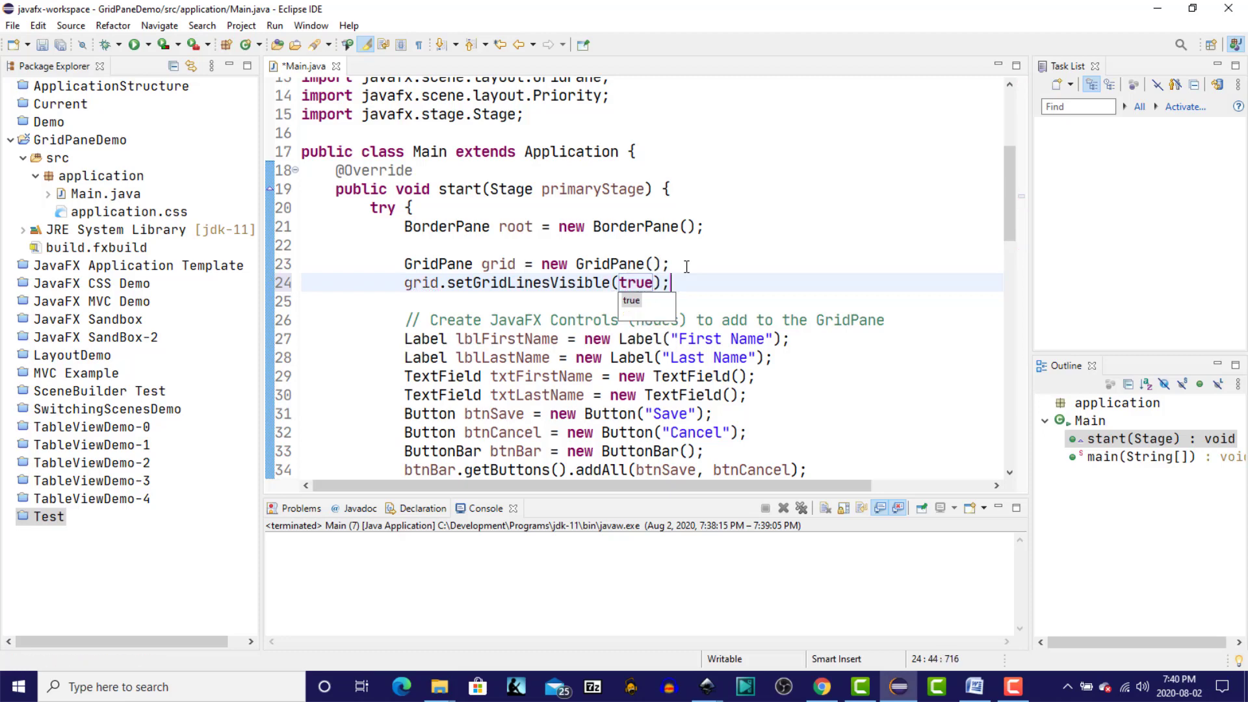
{"action": "left_click", "coordinate": [134, 45]}
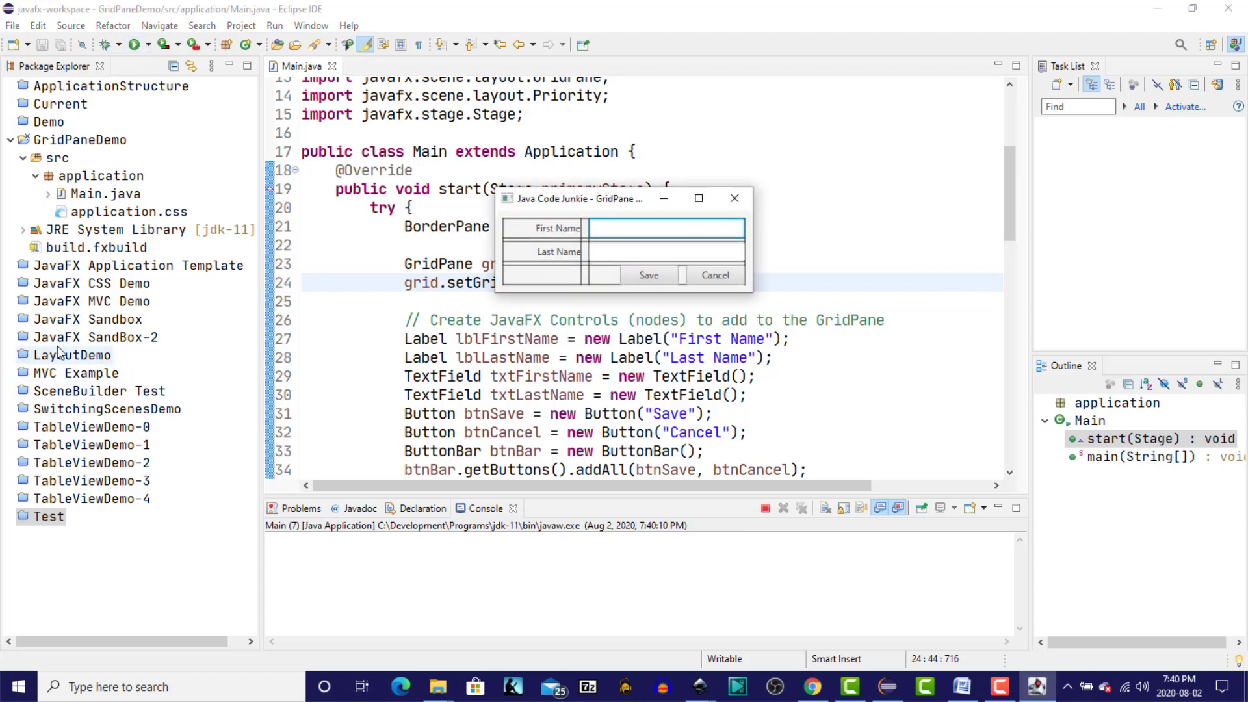
{"action": "mouse_move", "coordinate": [490, 239]}
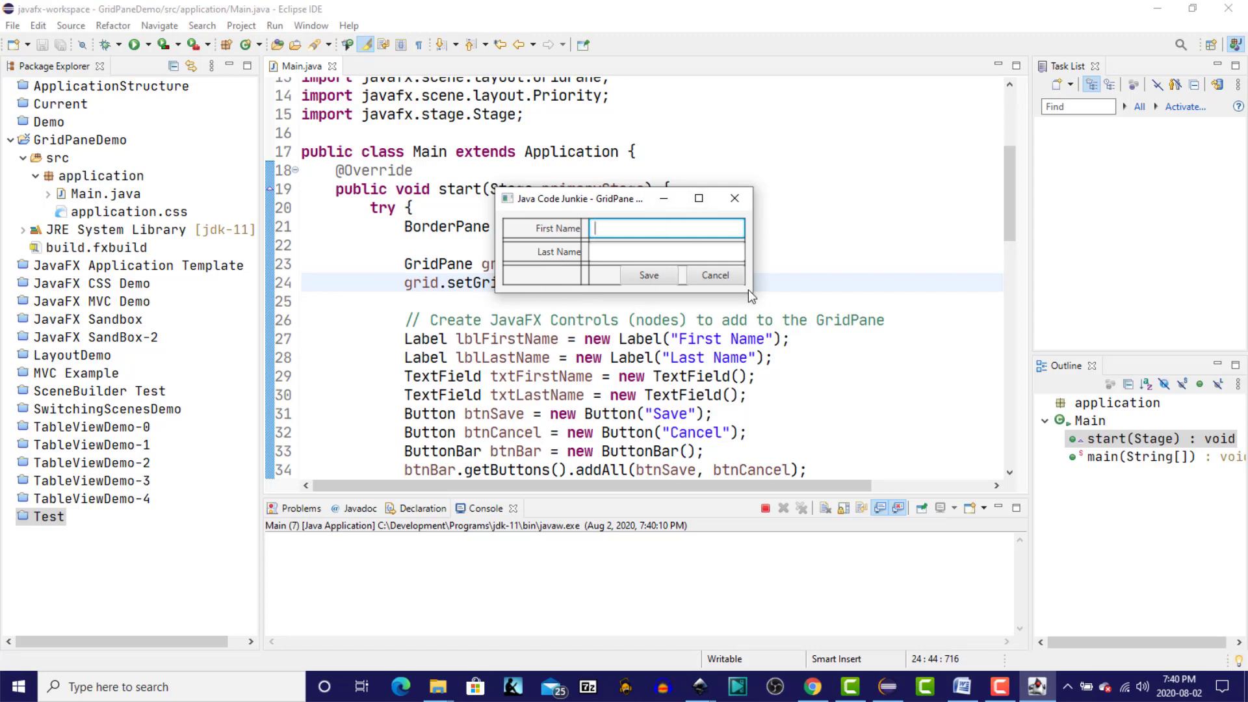
{"action": "type", "text": "J"}
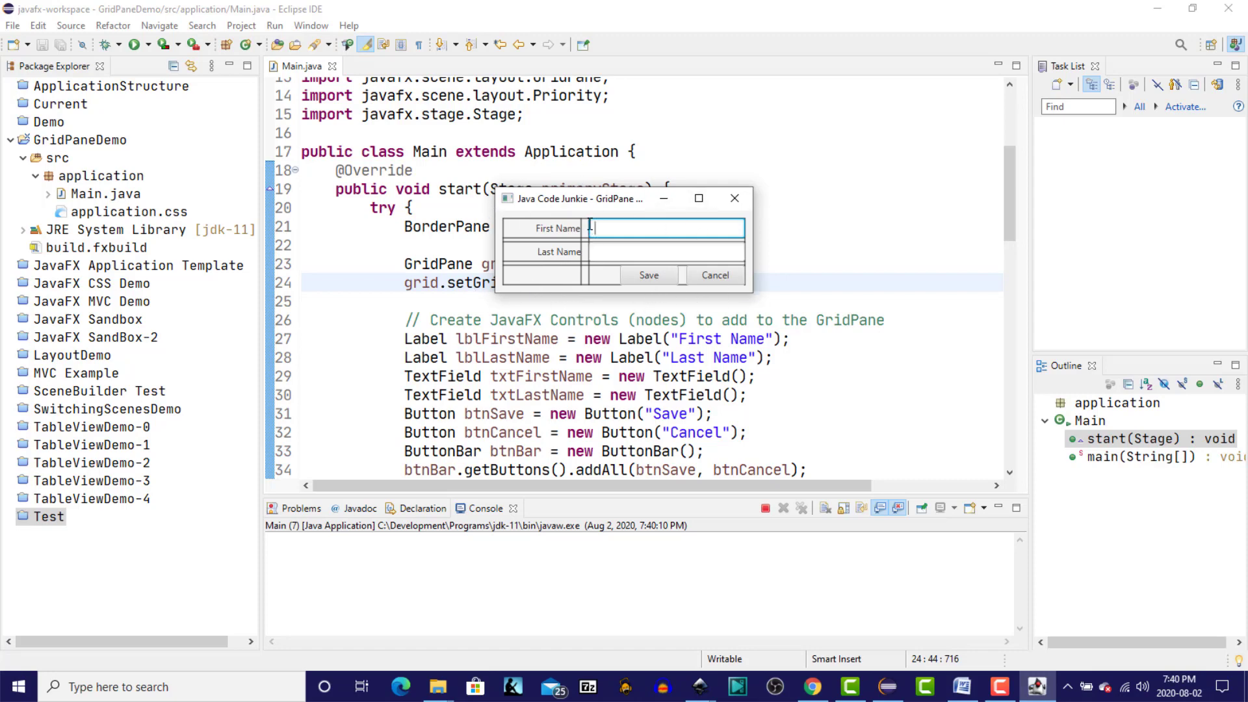